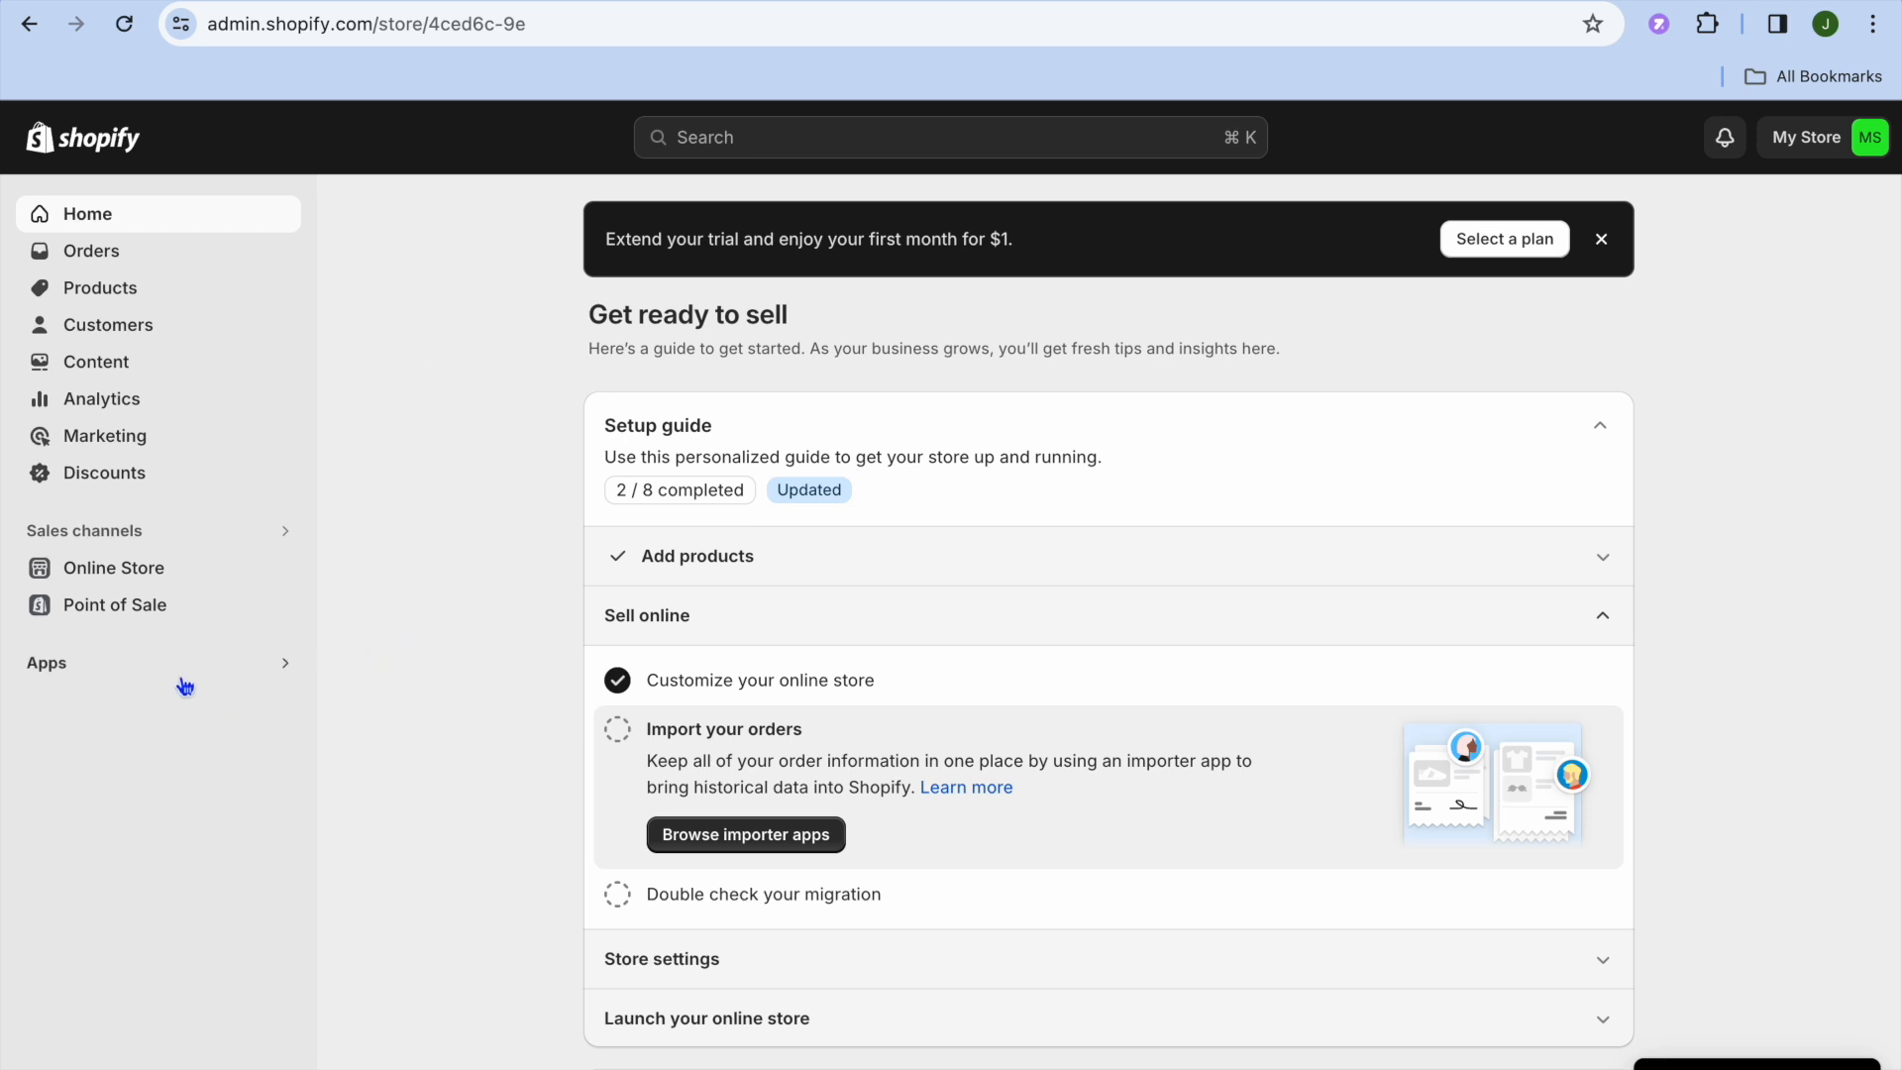
Step: Go from Apps in the sidebar to the App and sales channel settings page
{"action": "left_click", "coordinate": [45, 662]}
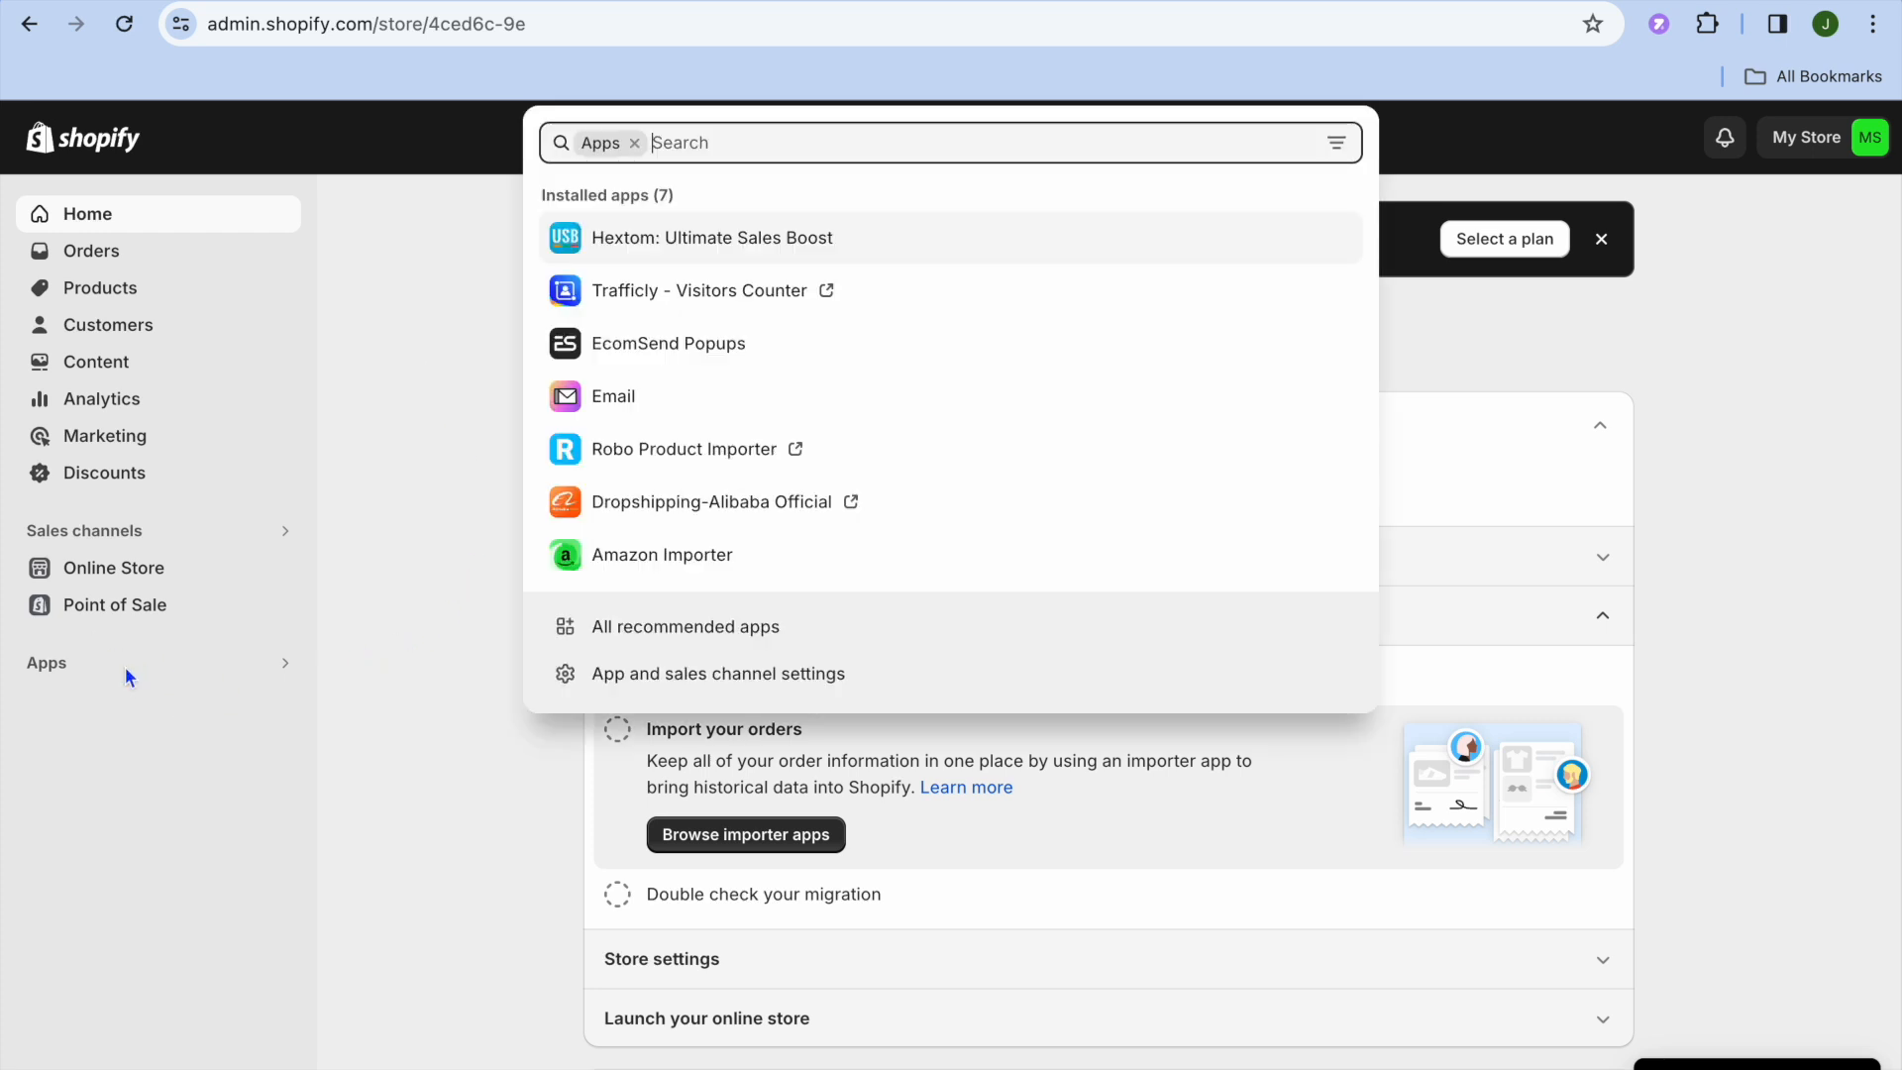
{"action": "left_click", "coordinate": [717, 674]}
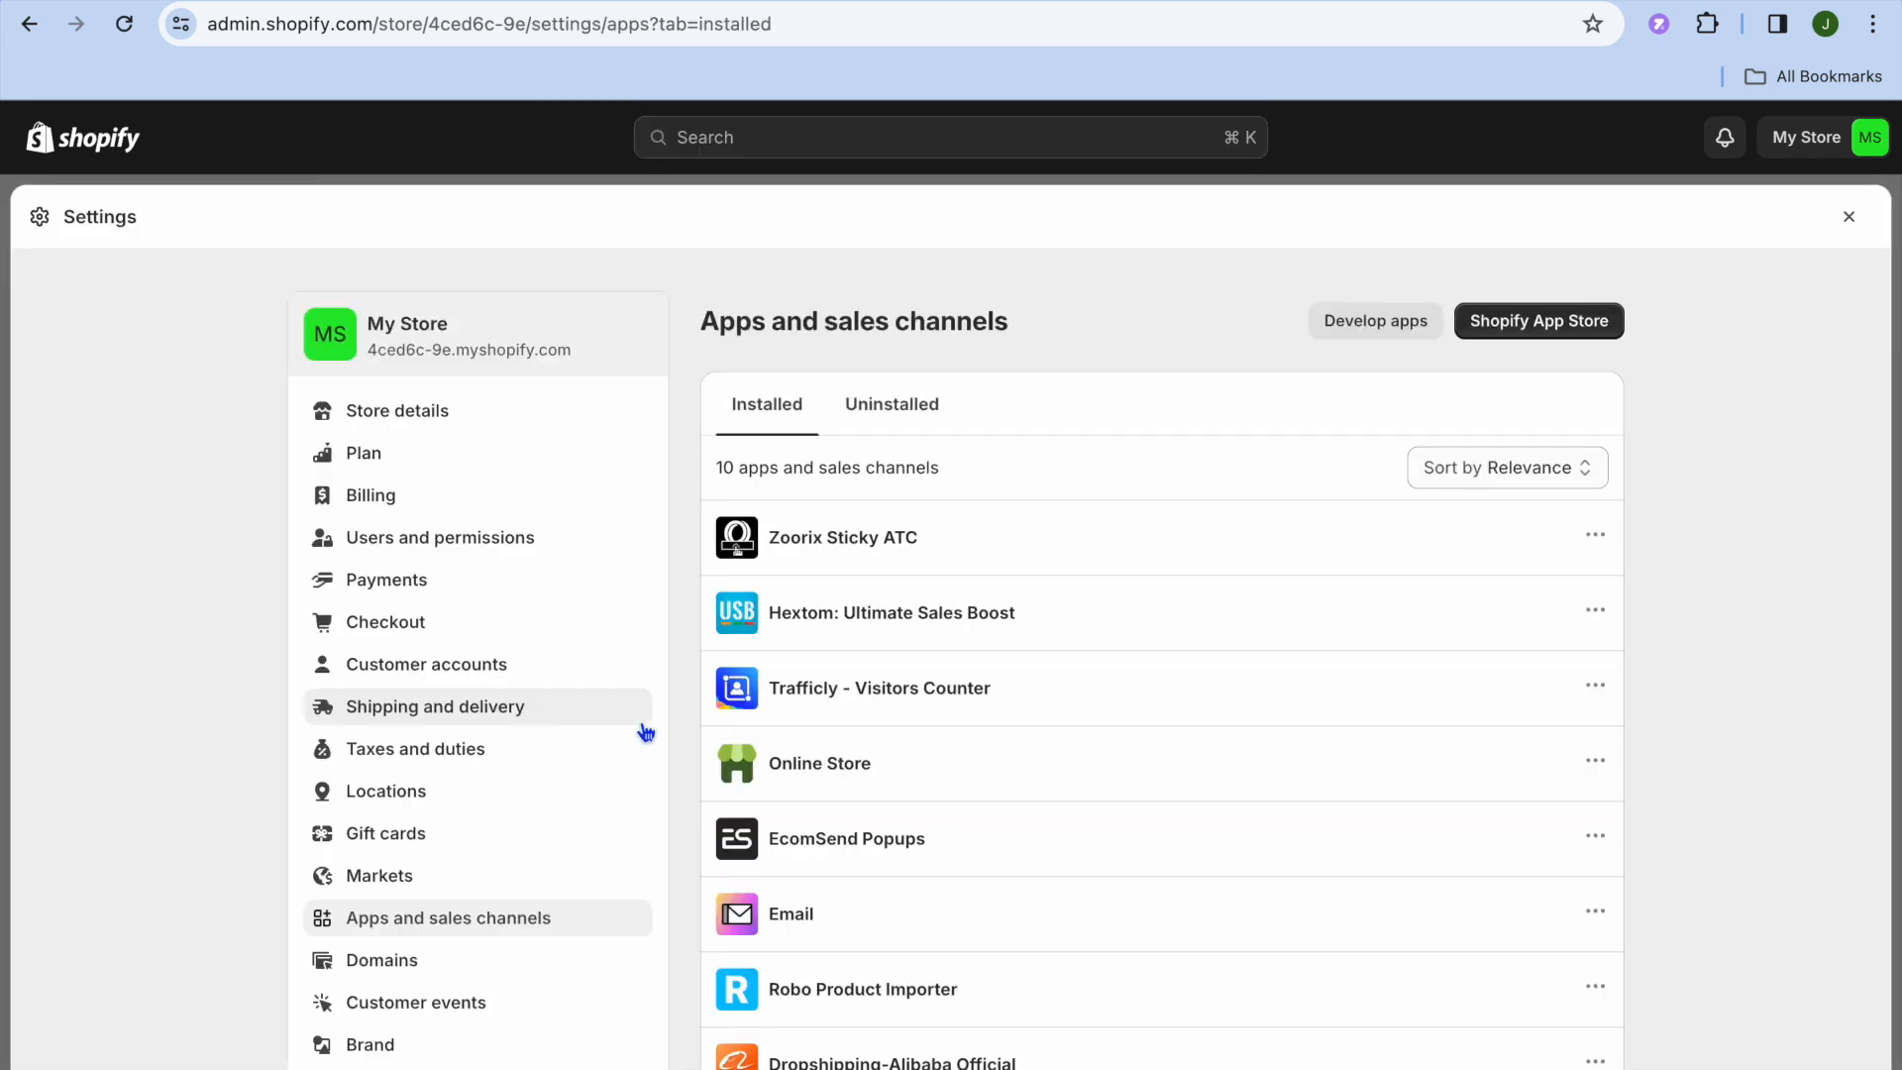
{"action": "mouse_move", "coordinate": [1489, 339]}
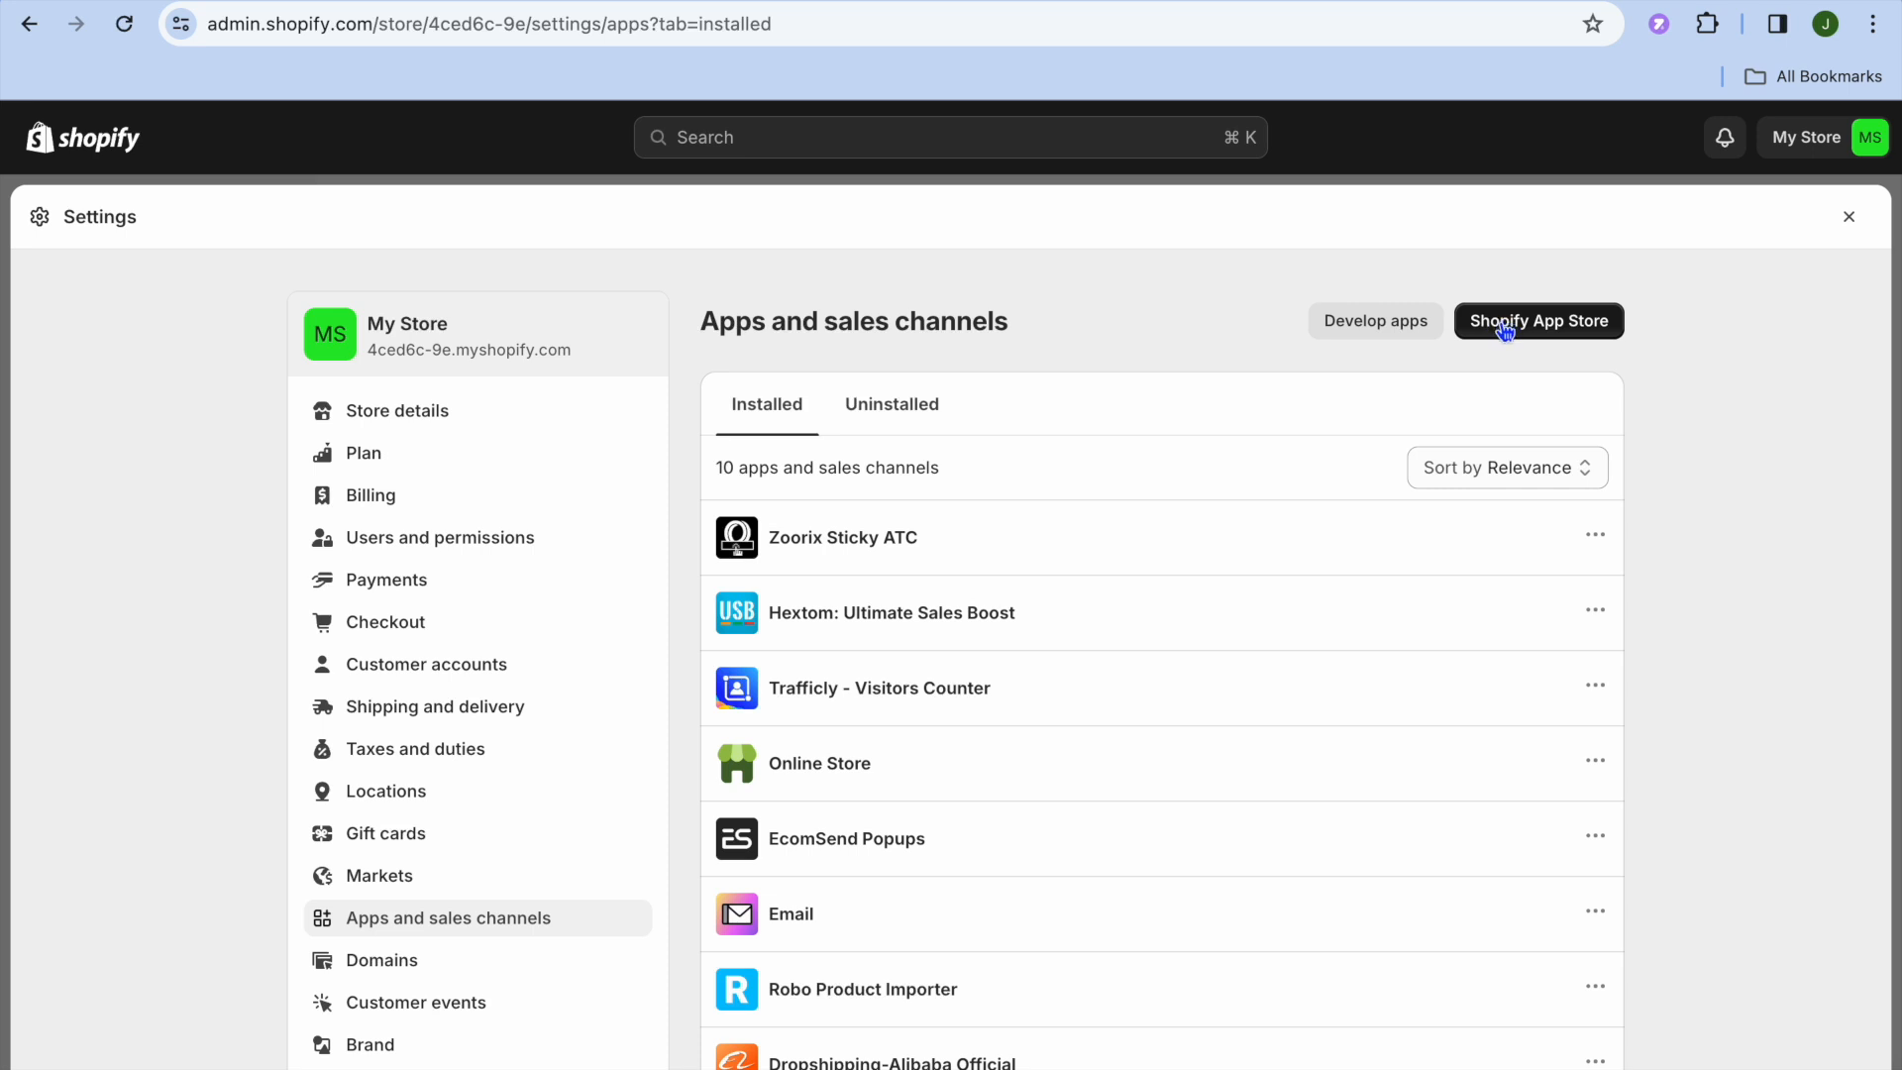
Step: Enter the Shopify App Store and search for 'sticky add to cart'
{"action": "left_click", "coordinate": [1537, 321]}
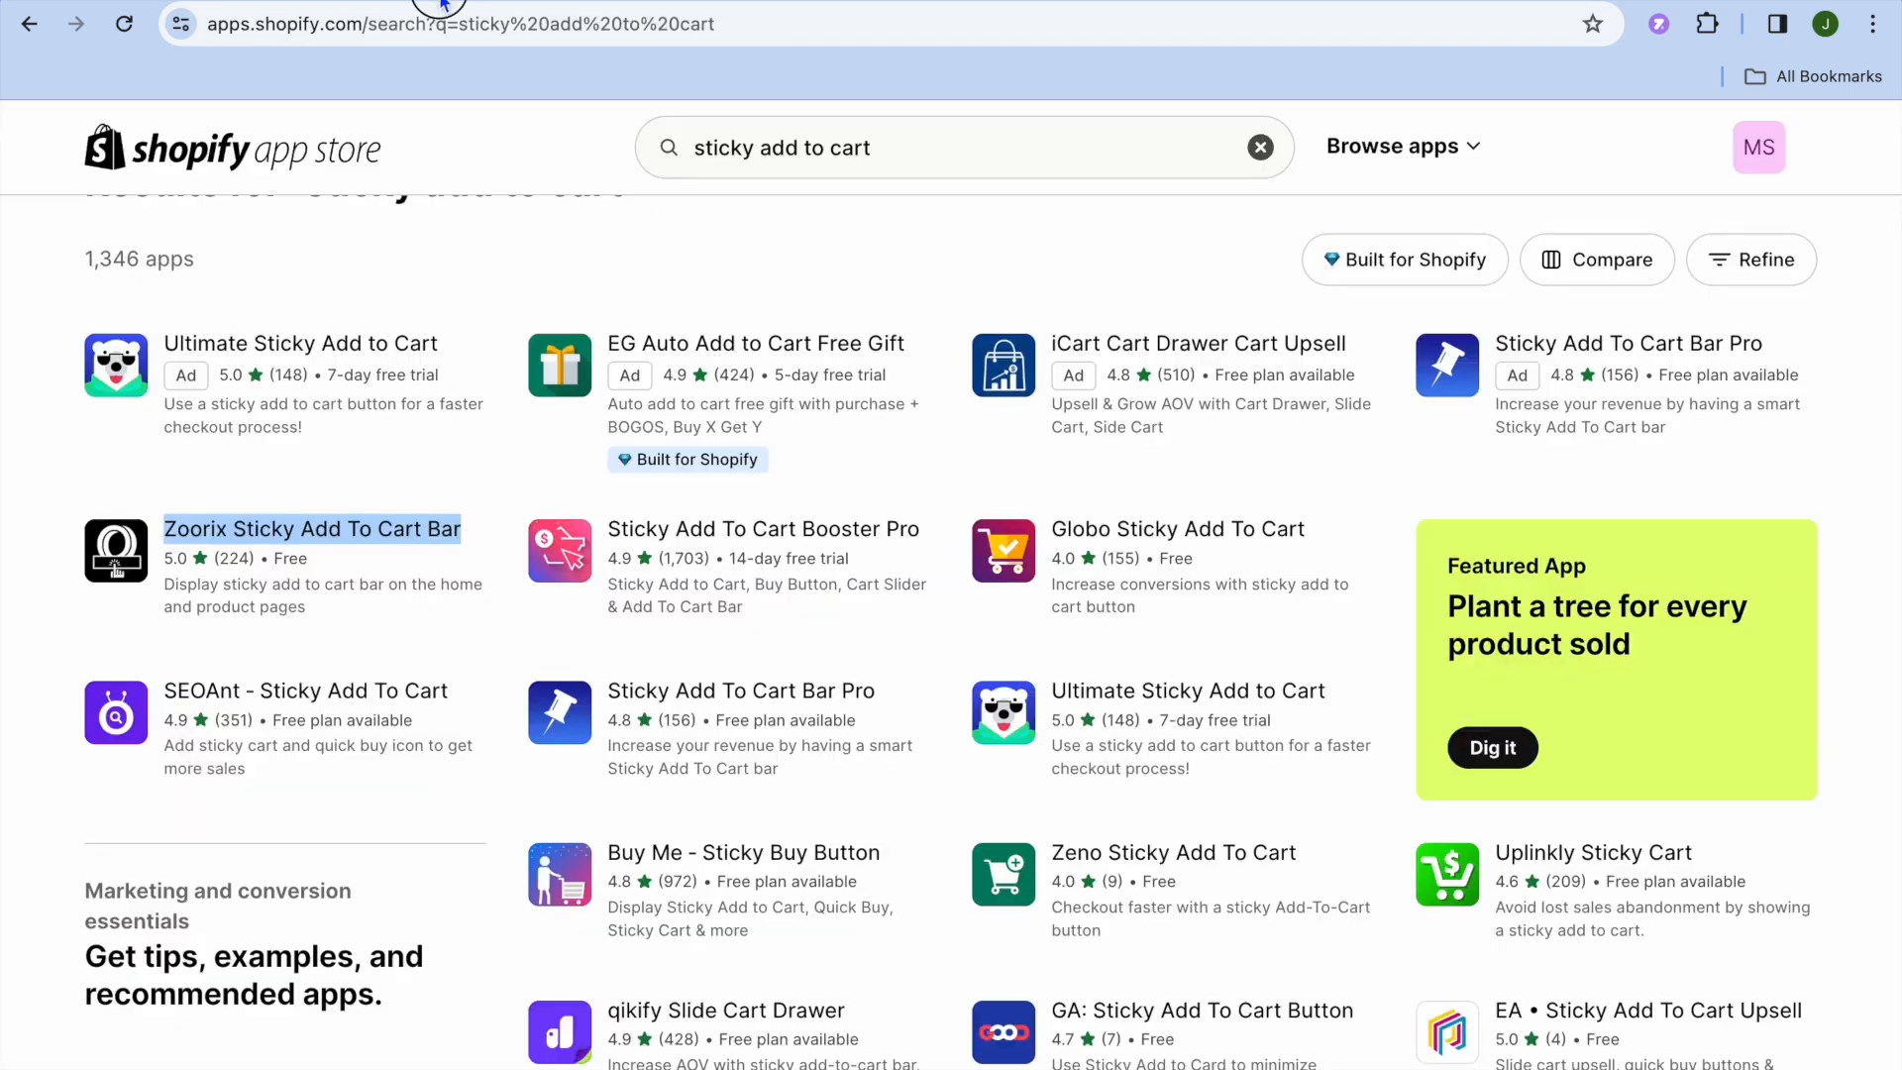
{"action": "mouse_move", "coordinate": [630, 255]}
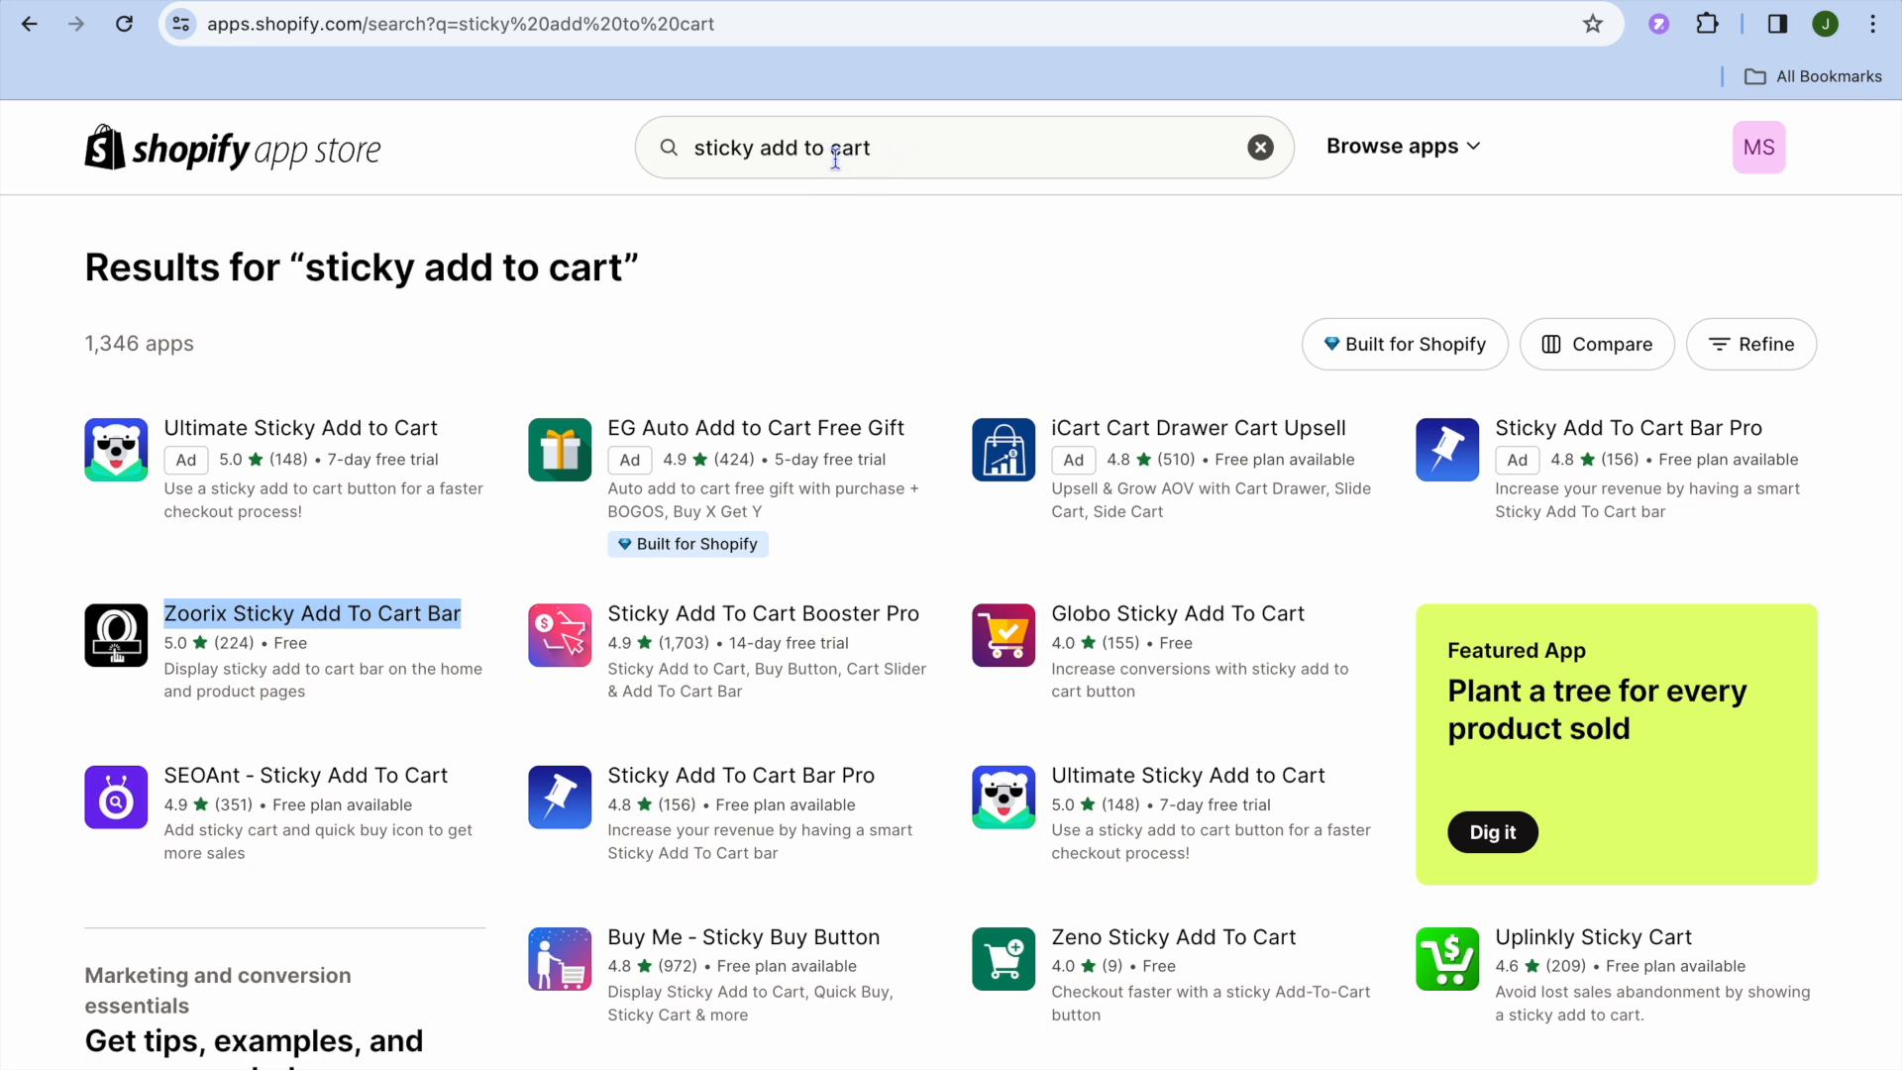
{"action": "mouse_move", "coordinate": [620, 250]}
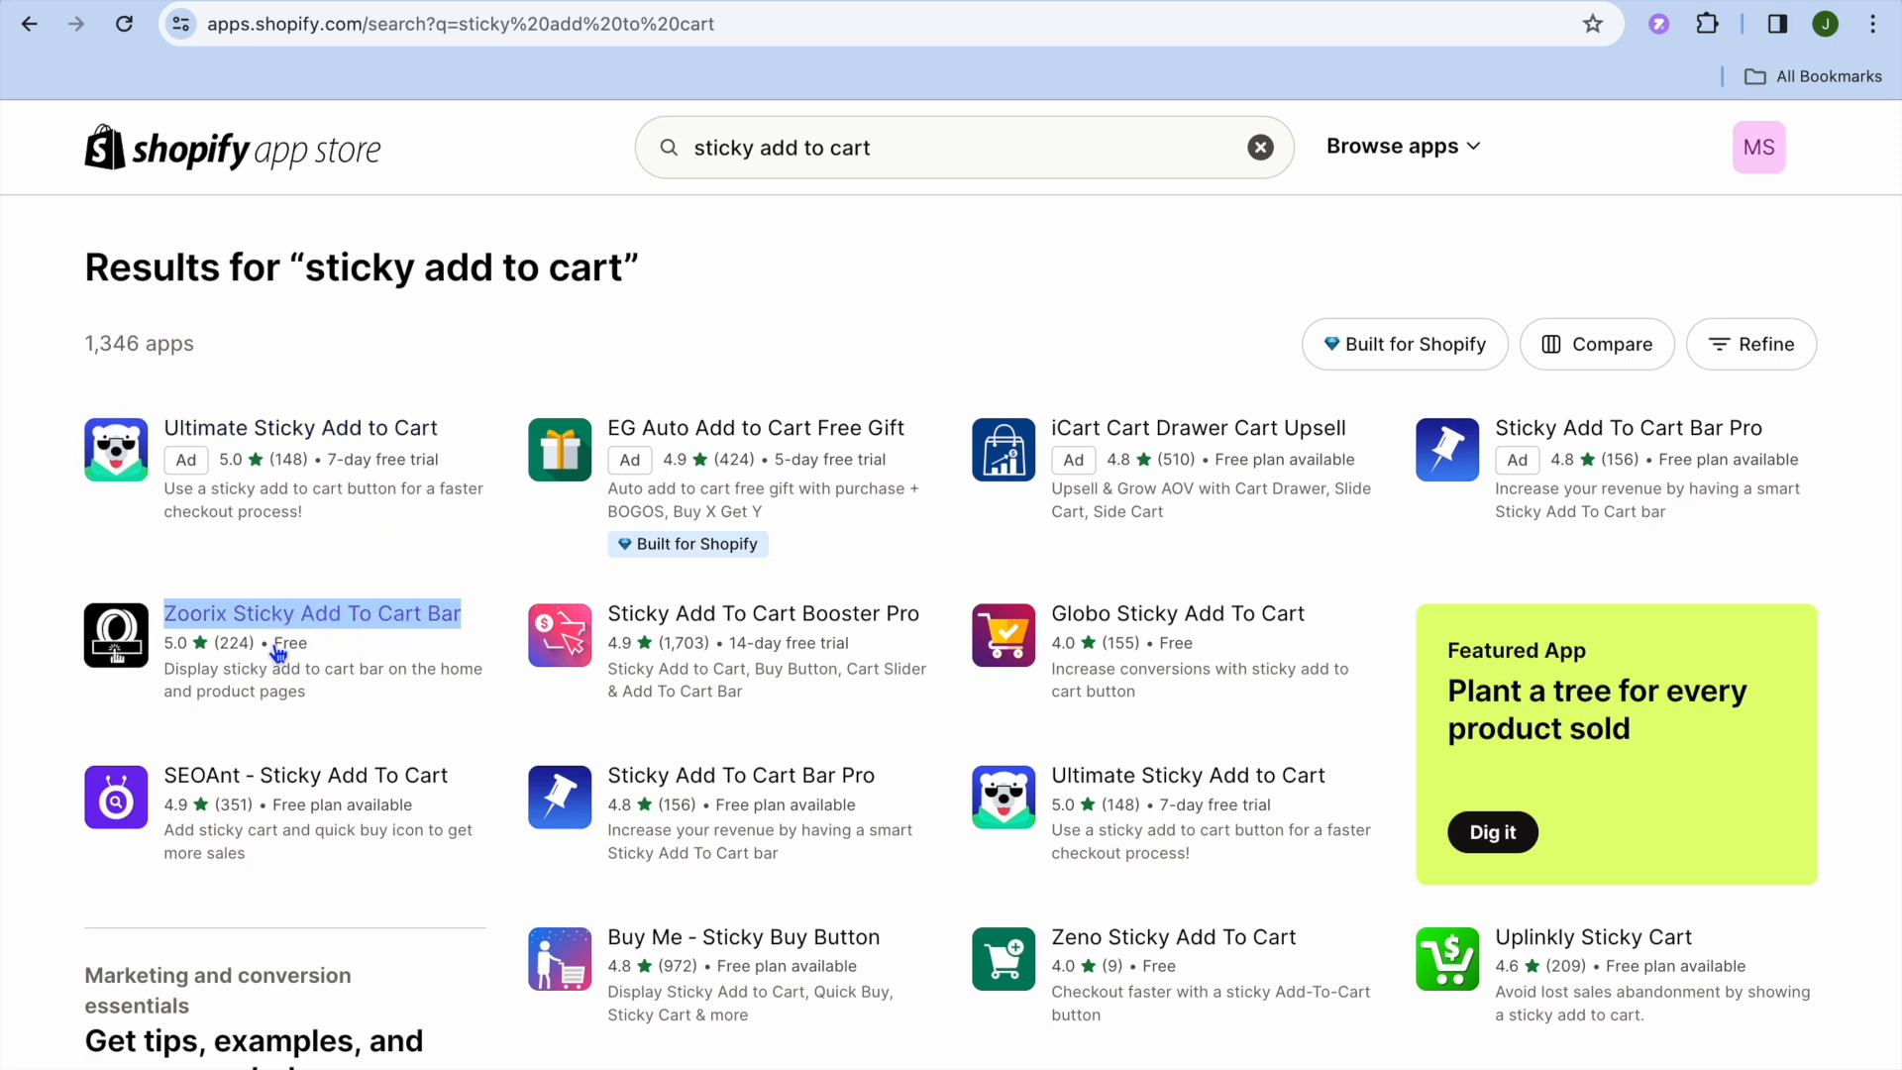
Step: Install Zoorix Sticky Add To Cart Bar on the store from its App Store listing
{"action": "left_click", "coordinate": [311, 612]}
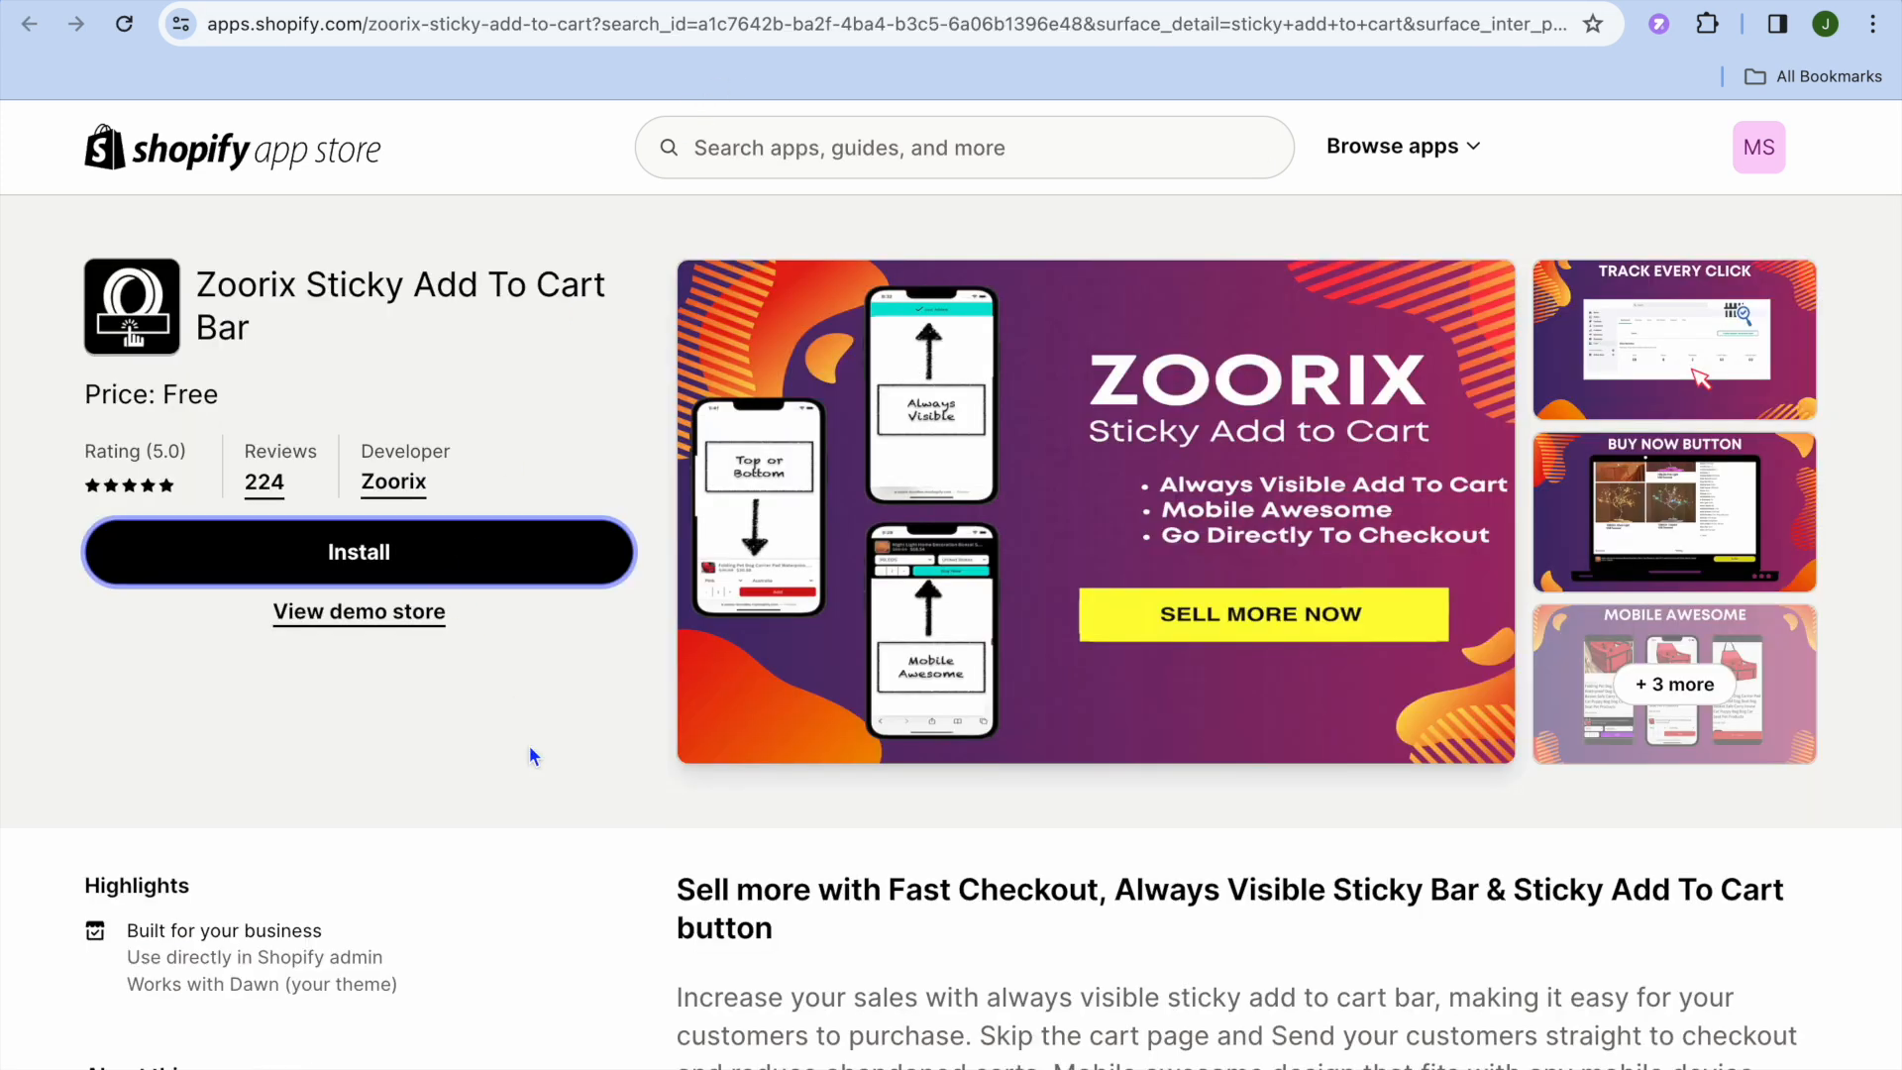
{"action": "mouse_move", "coordinate": [479, 555]}
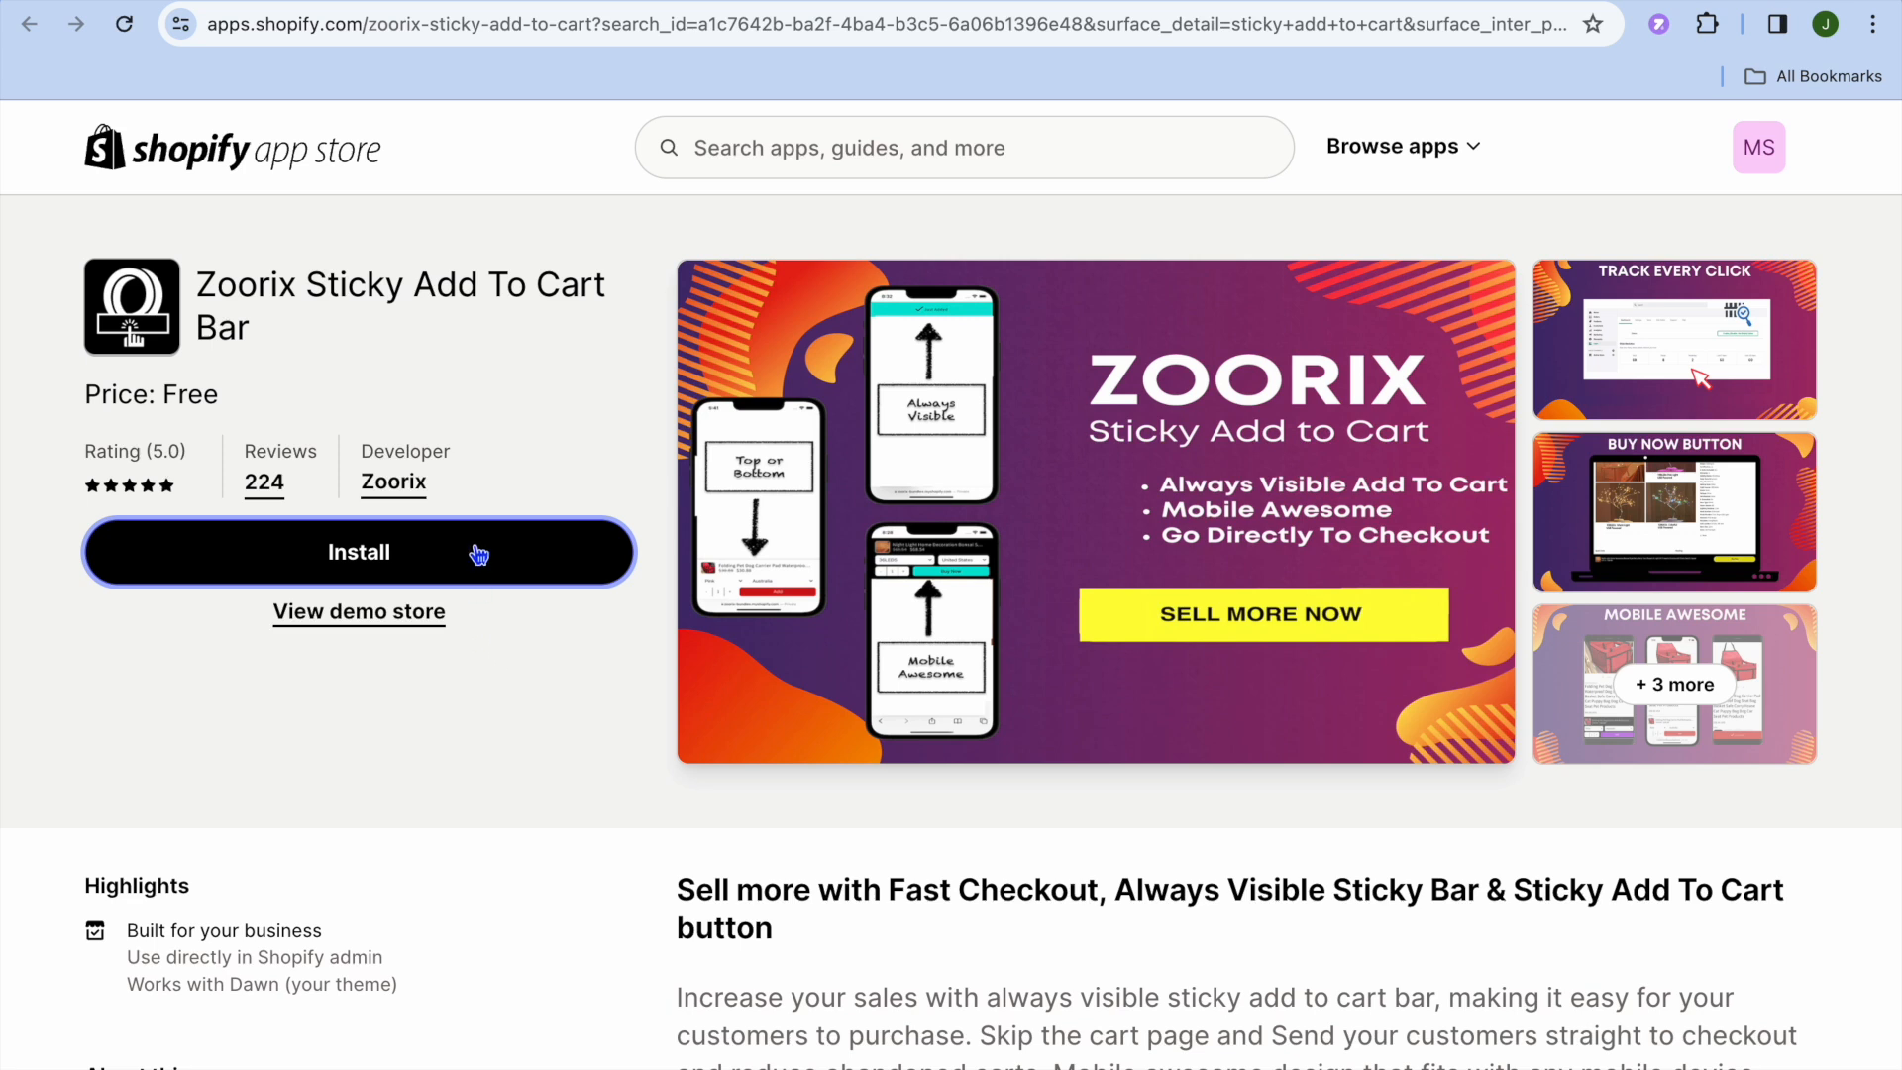
{"action": "left_click", "coordinate": [358, 553]}
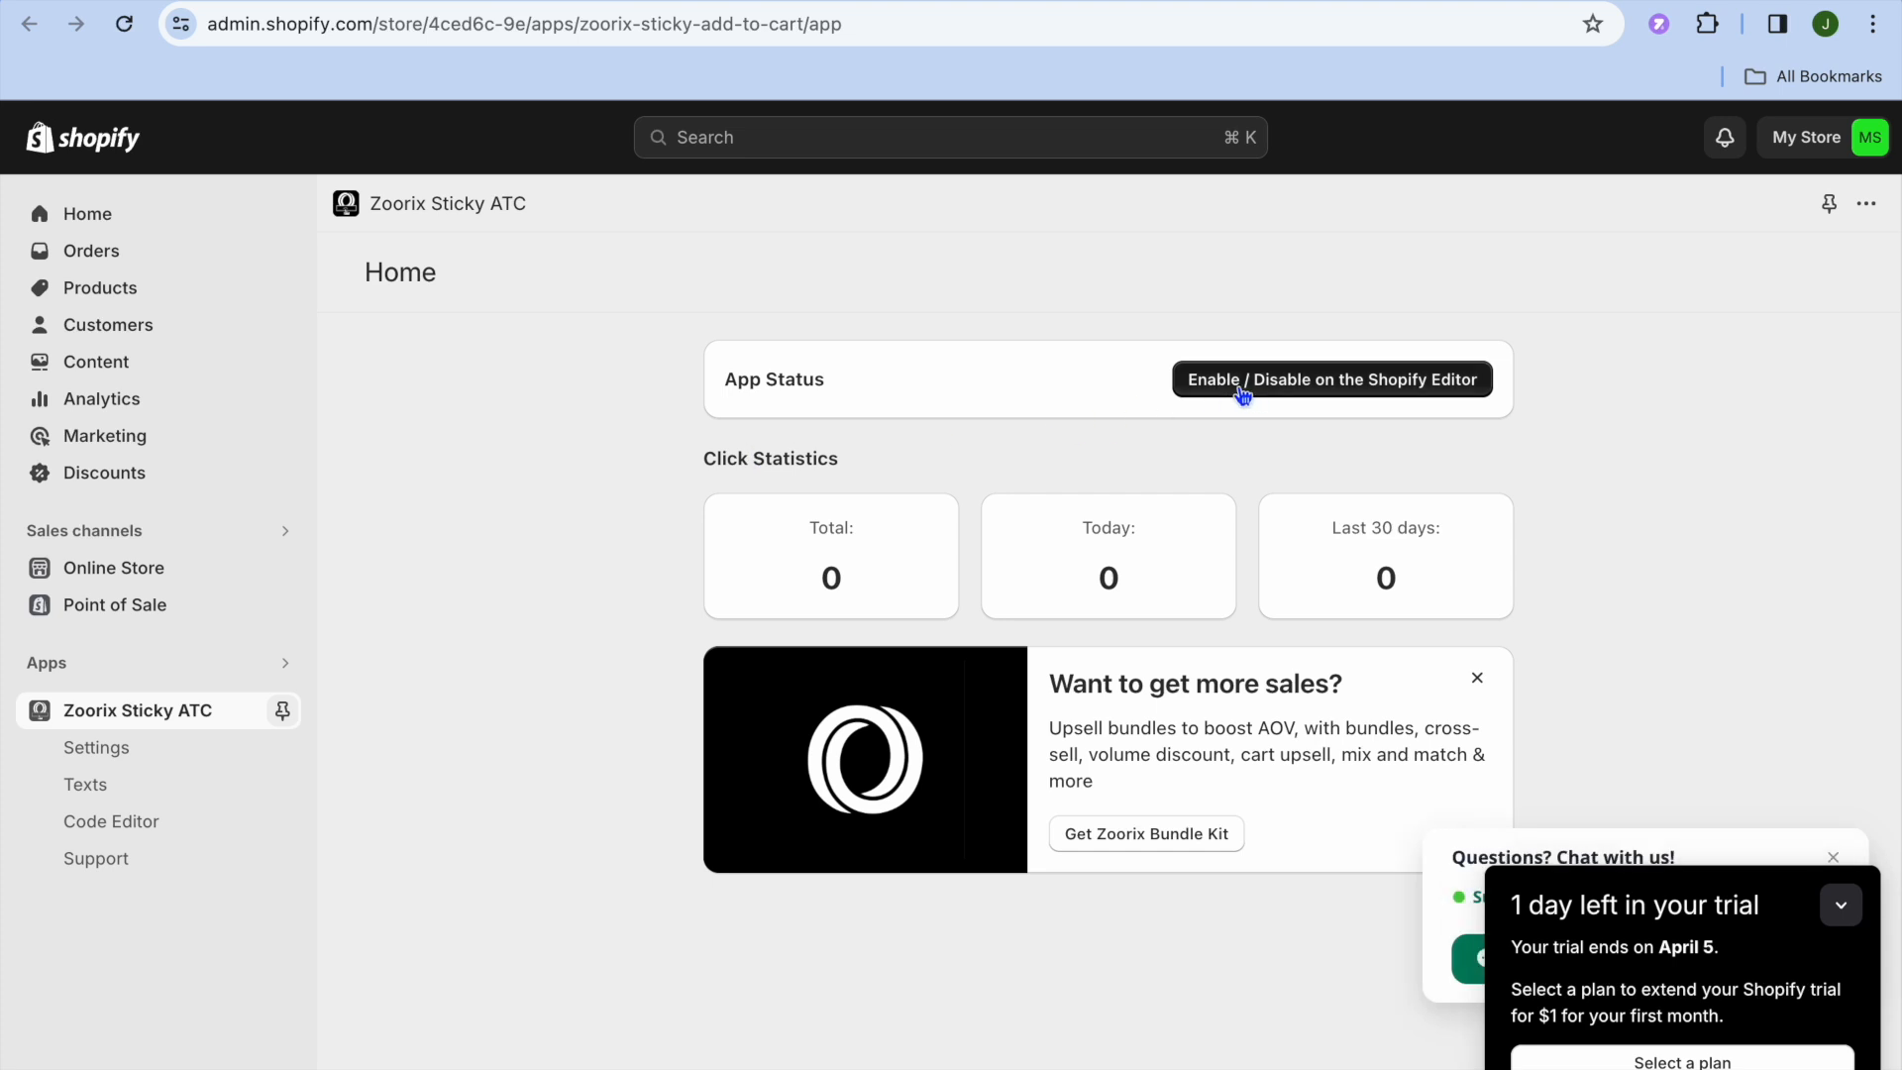
{"action": "mouse_move", "coordinate": [1286, 389]}
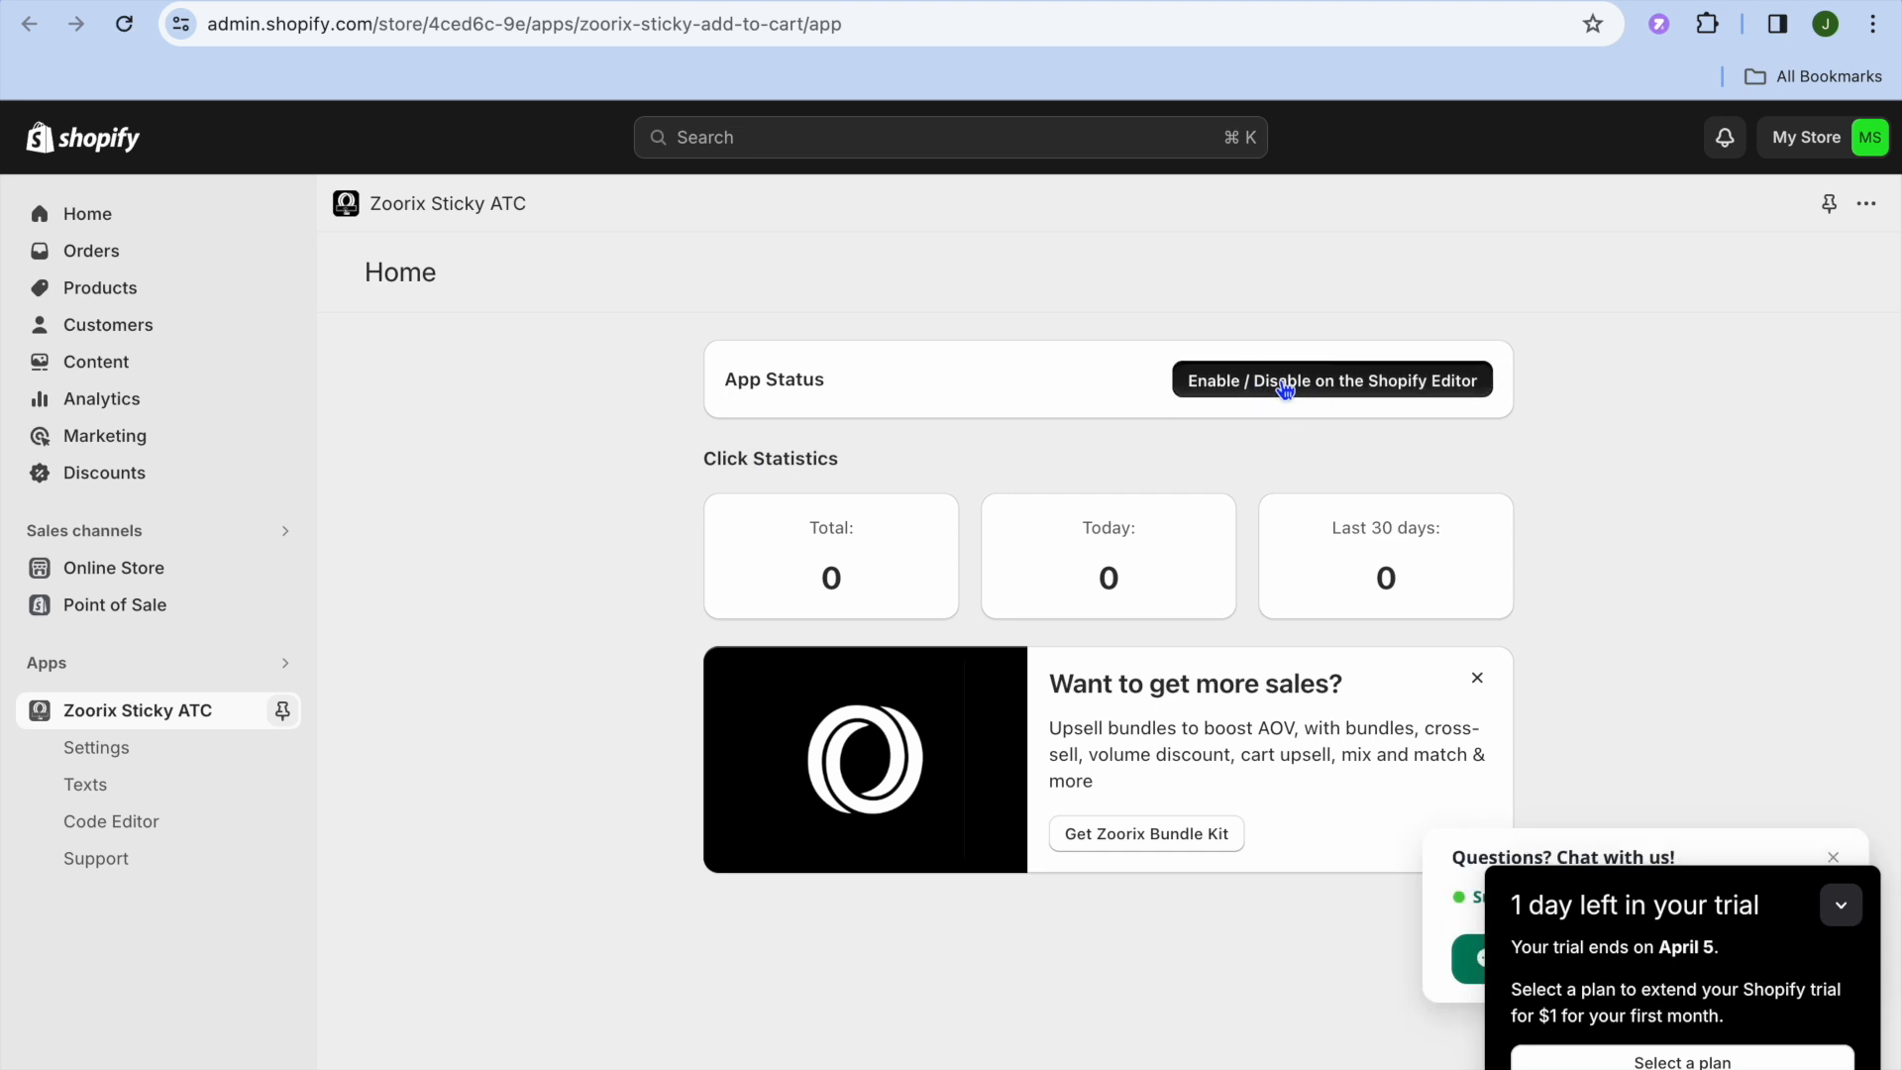
Step: Use Enable / Disable on Shopify Editor to reach the Dawn theme's App embeds panel
{"action": "left_click", "coordinate": [1329, 381]}
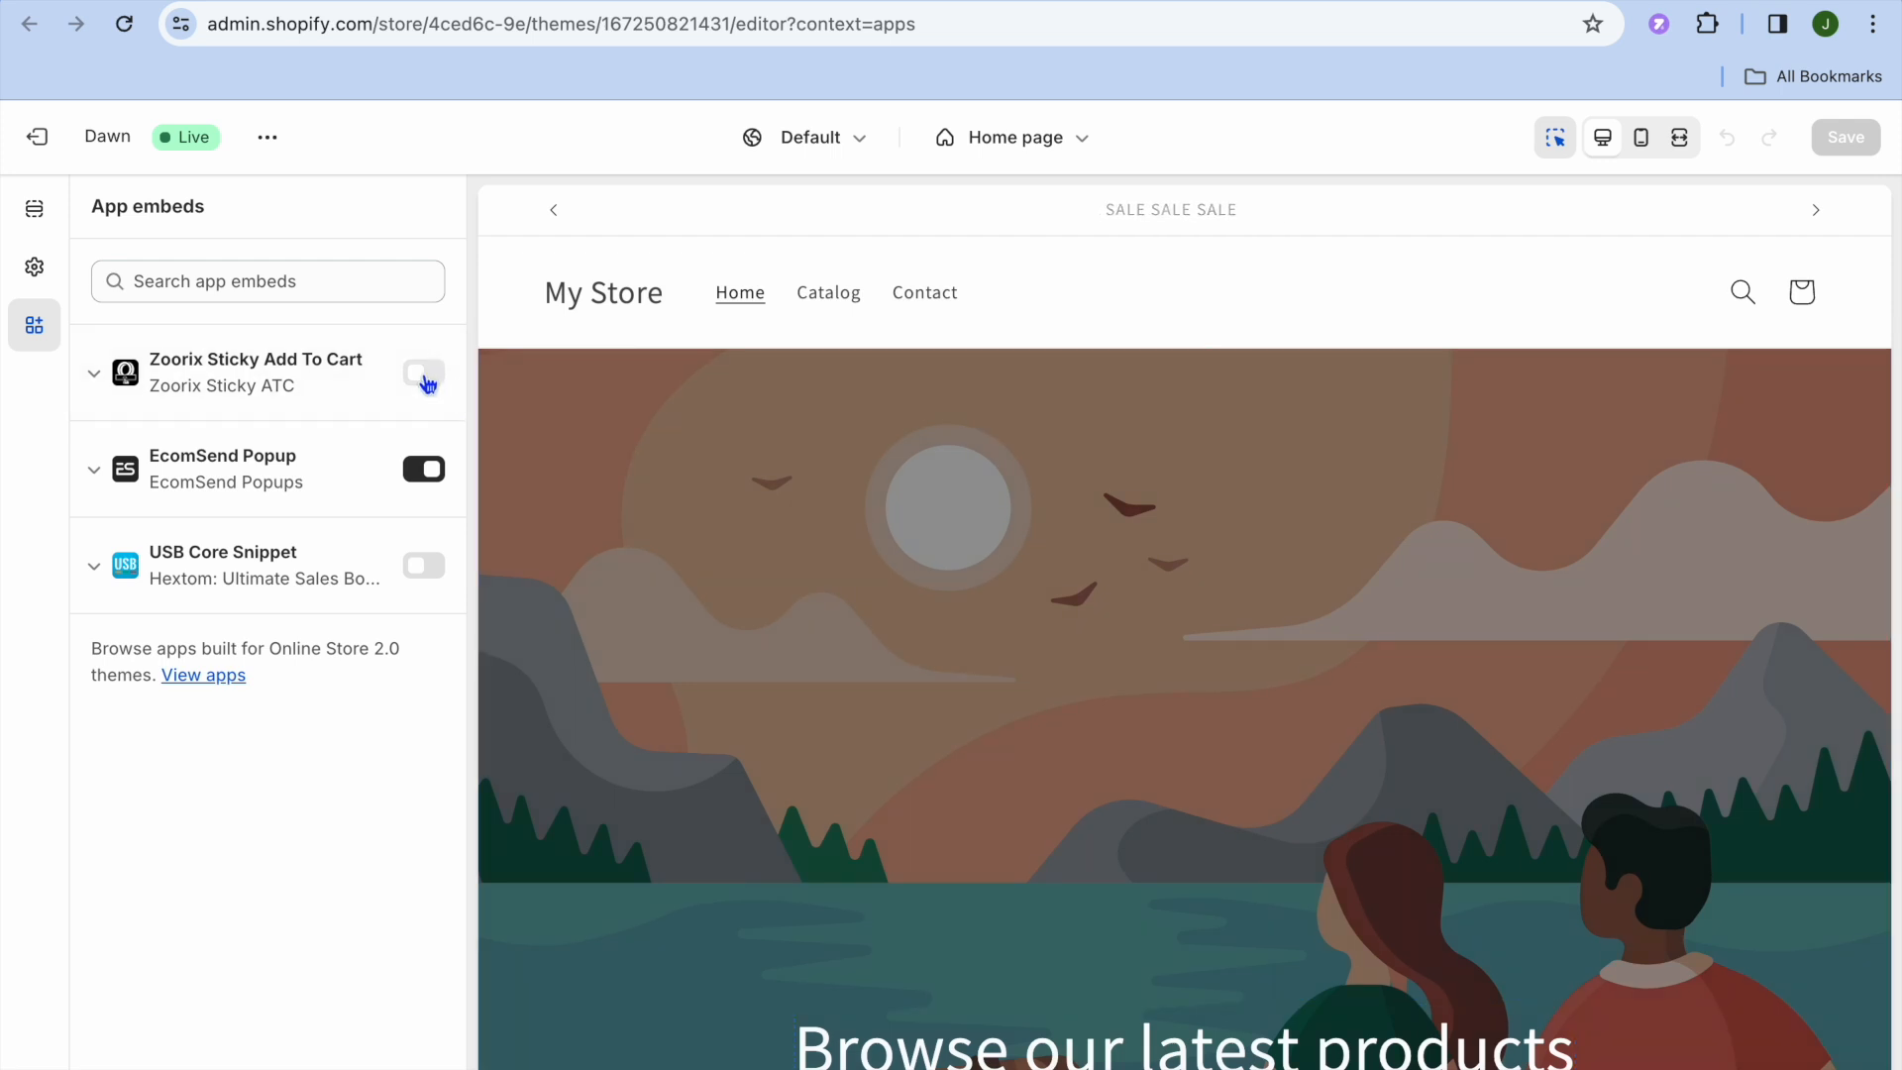
Step: Toggle the Zoorix Sticky Add To Cart embed on in the theme editor
{"action": "left_click", "coordinate": [424, 371]}
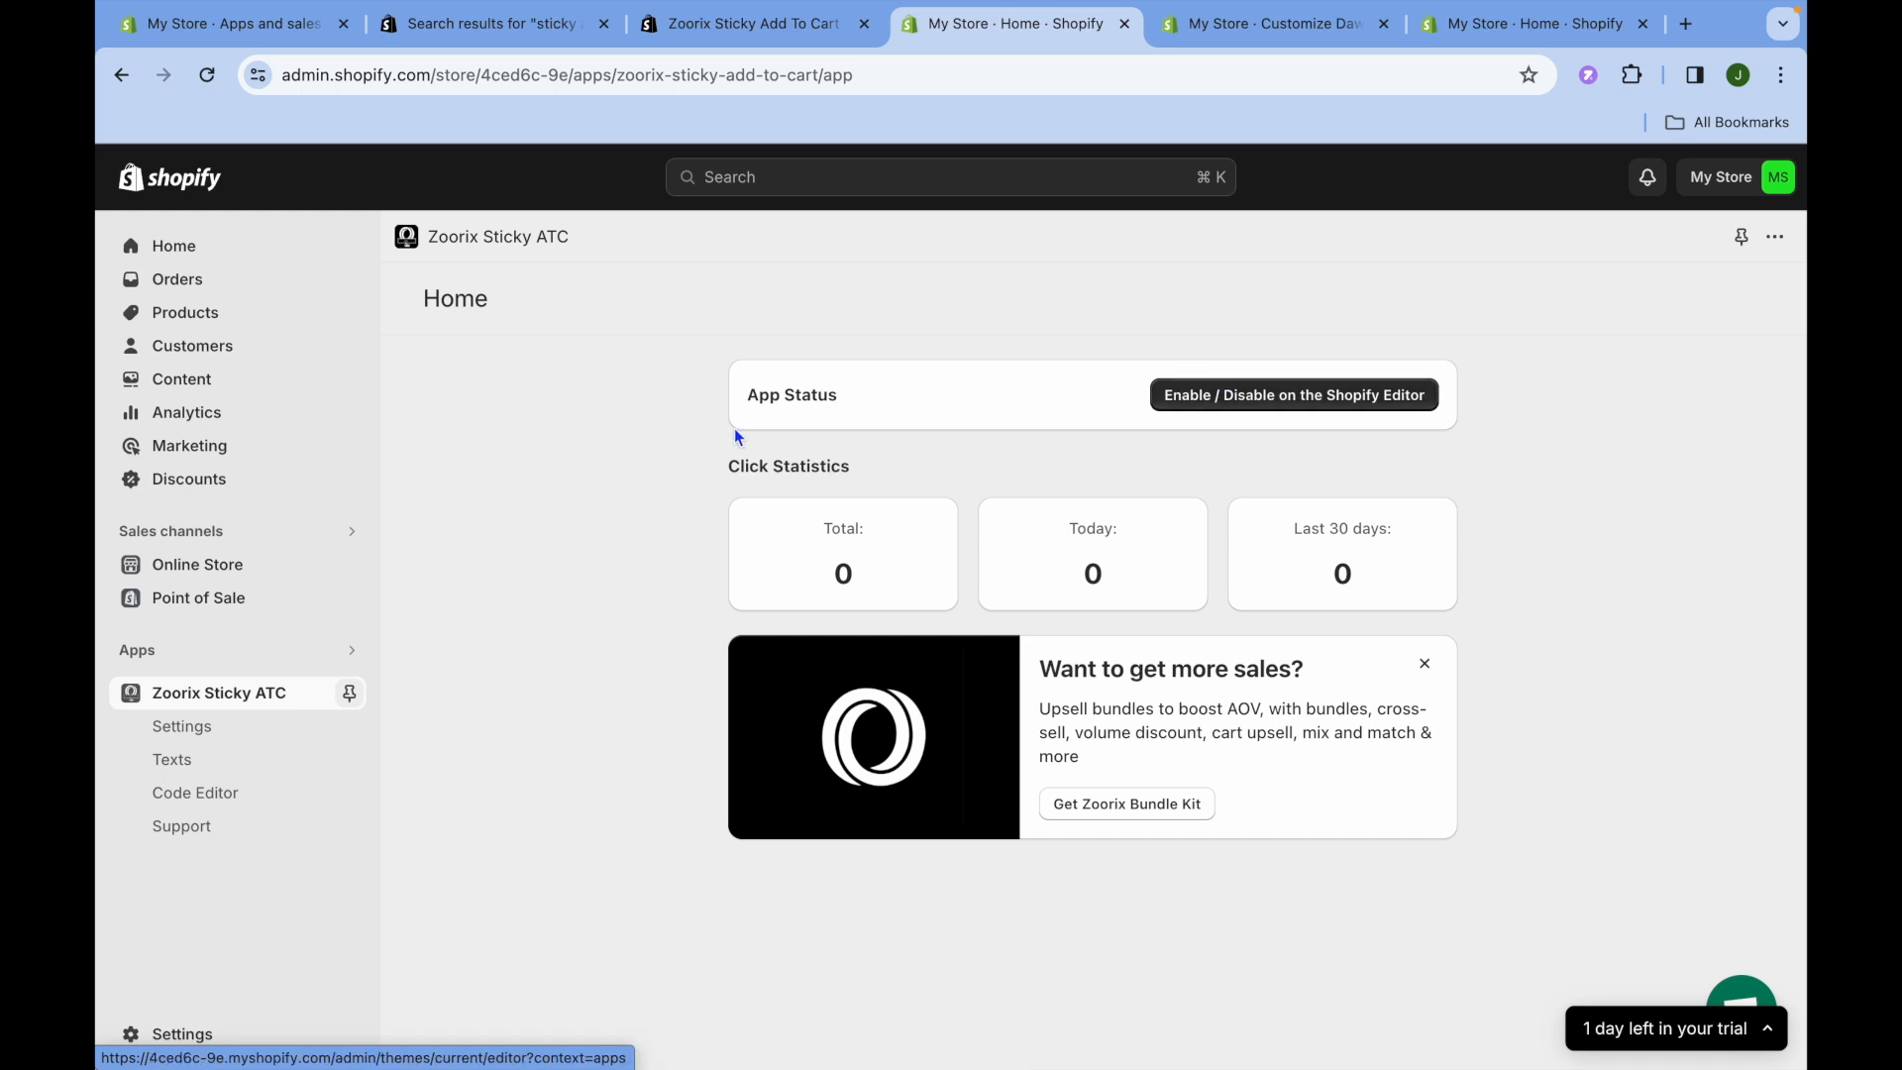
{"action": "mouse_move", "coordinate": [349, 564]}
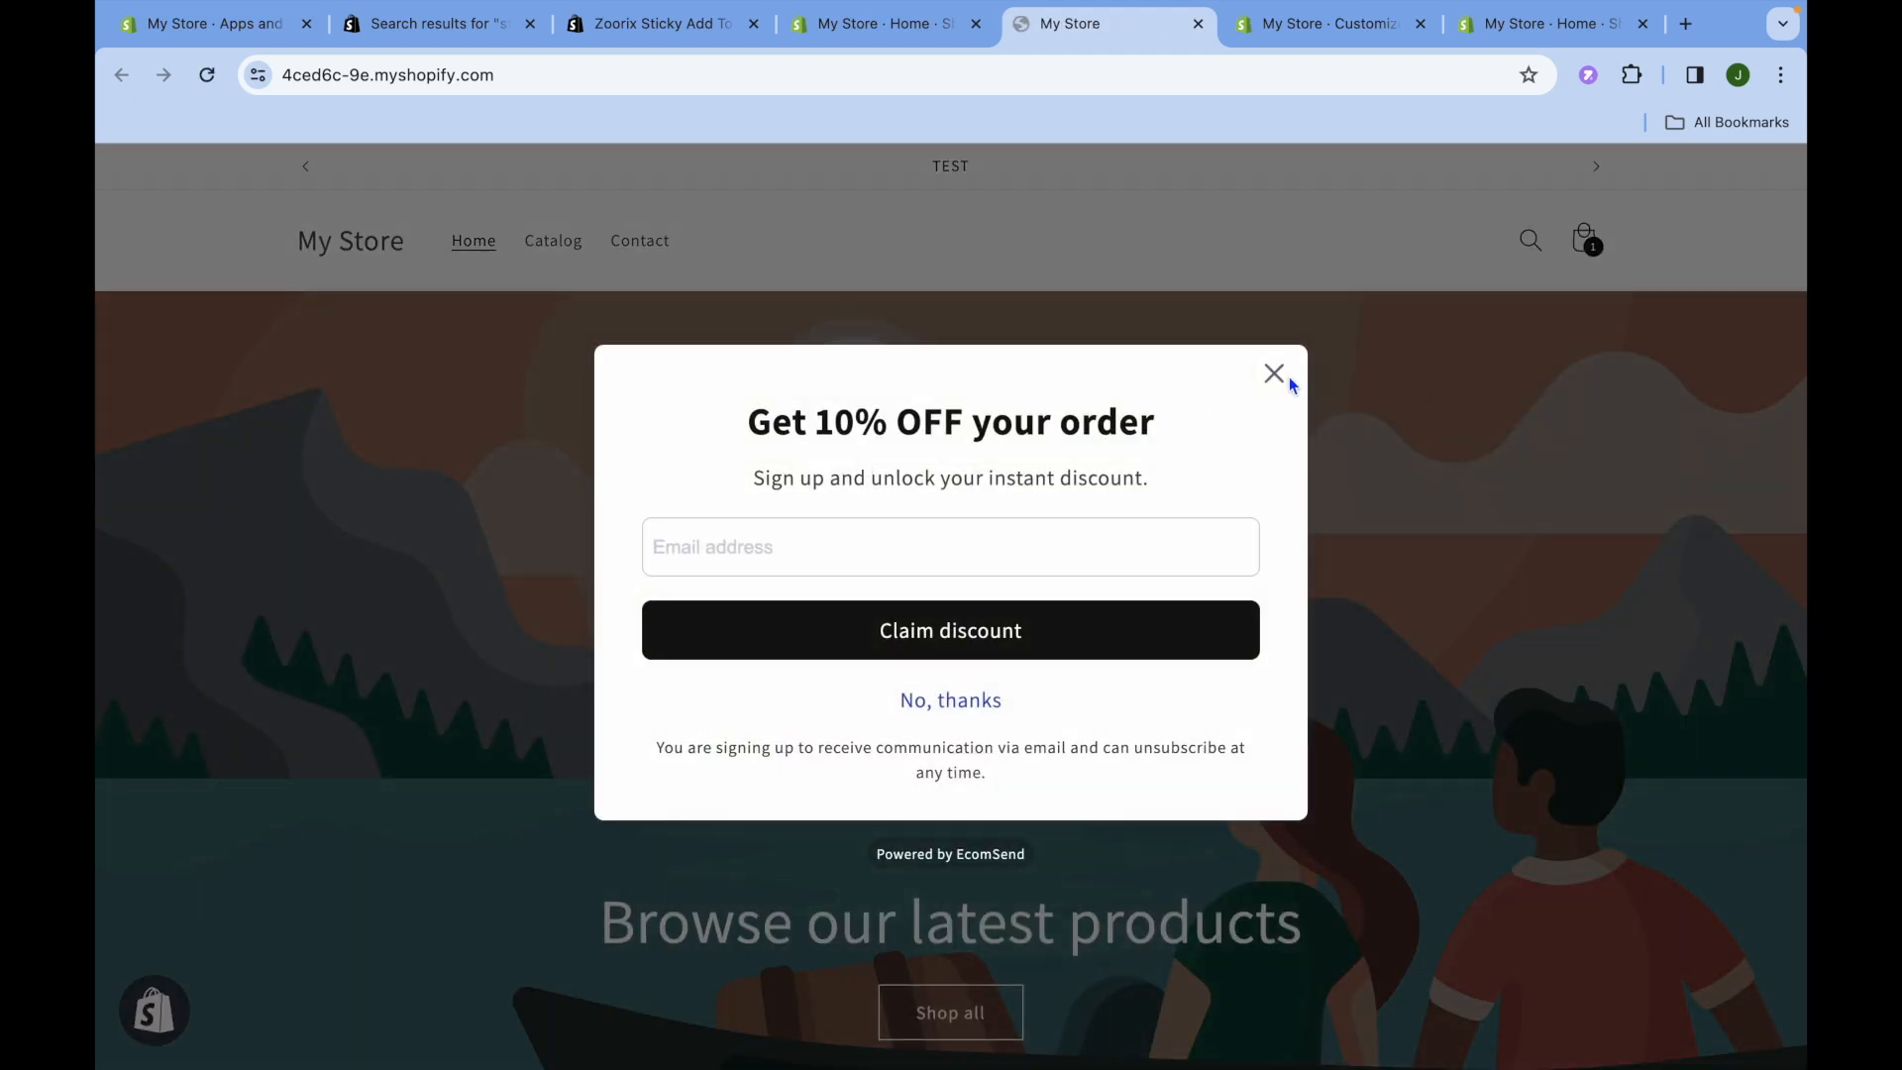
Step: Dismiss the storefront discount popup and go to the Smart Watch Fitness Tracker product
{"action": "left_click", "coordinate": [1272, 374]}
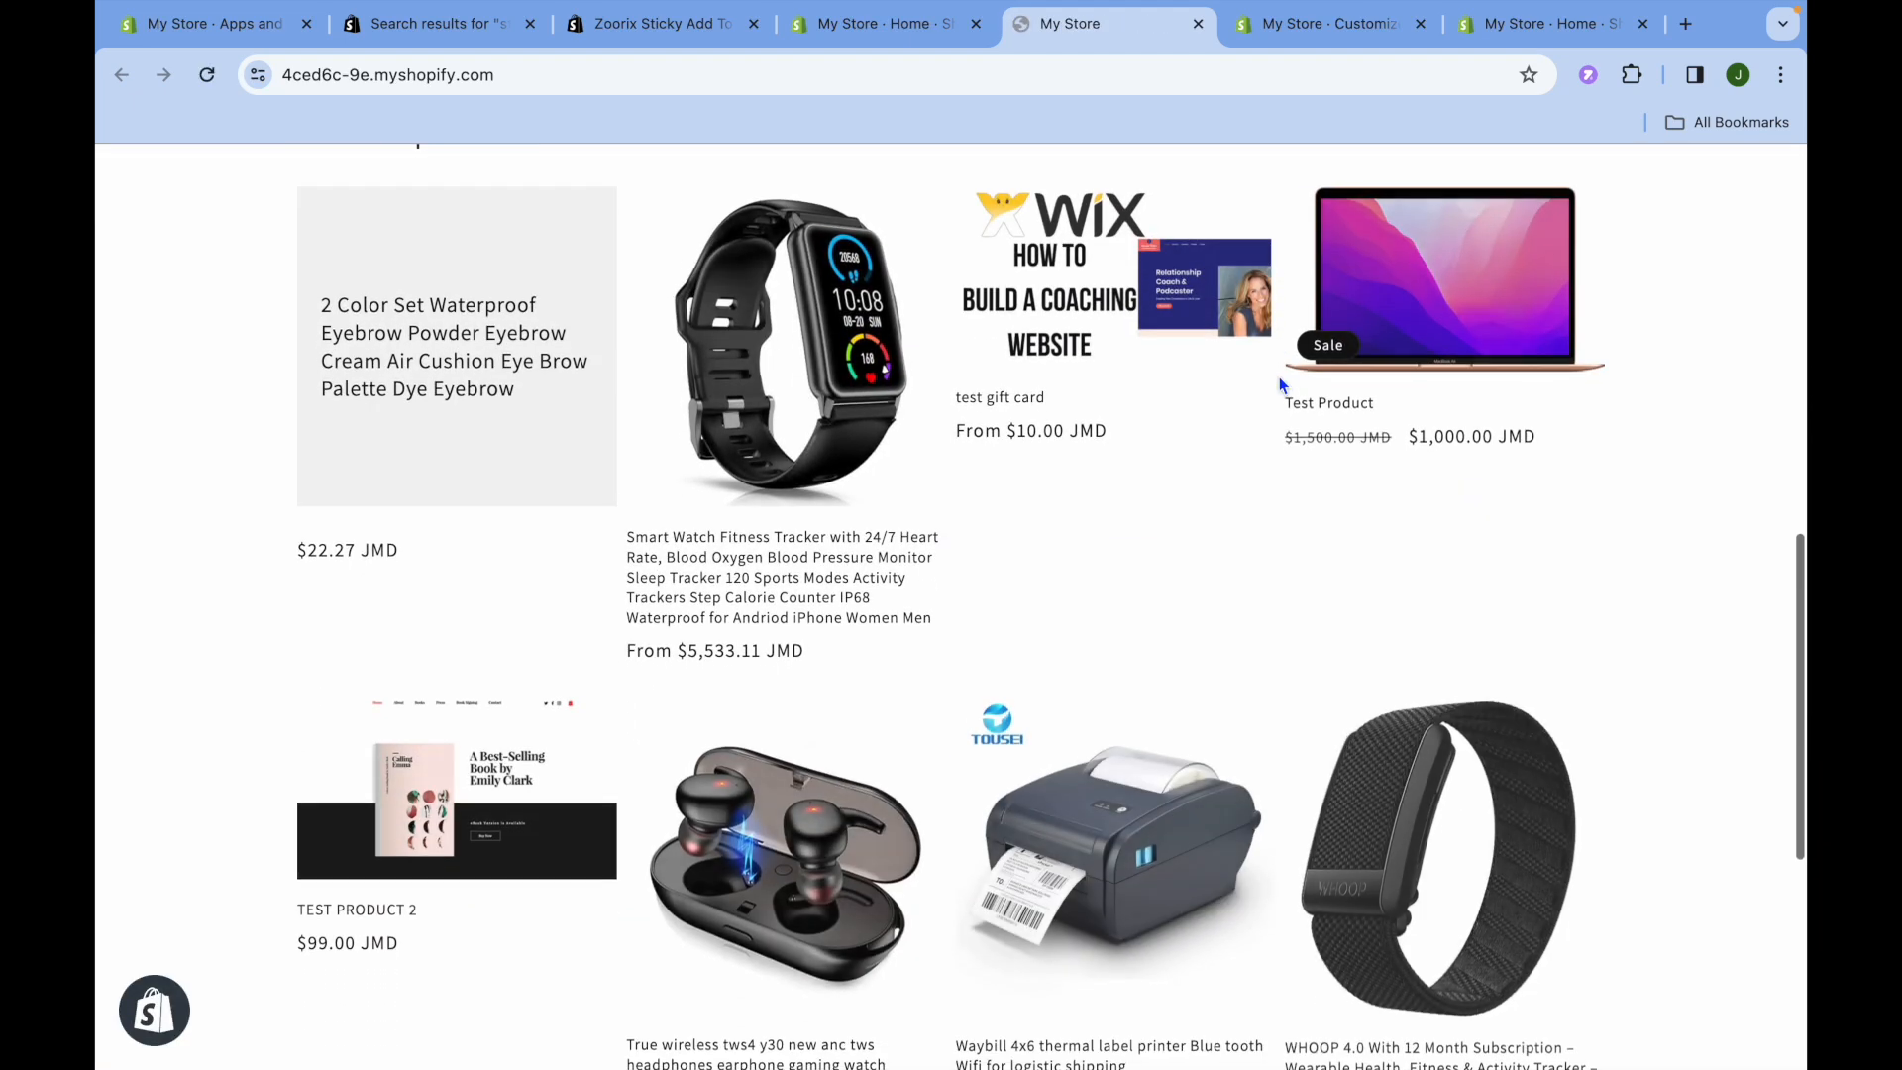
{"action": "left_click", "coordinate": [783, 344]}
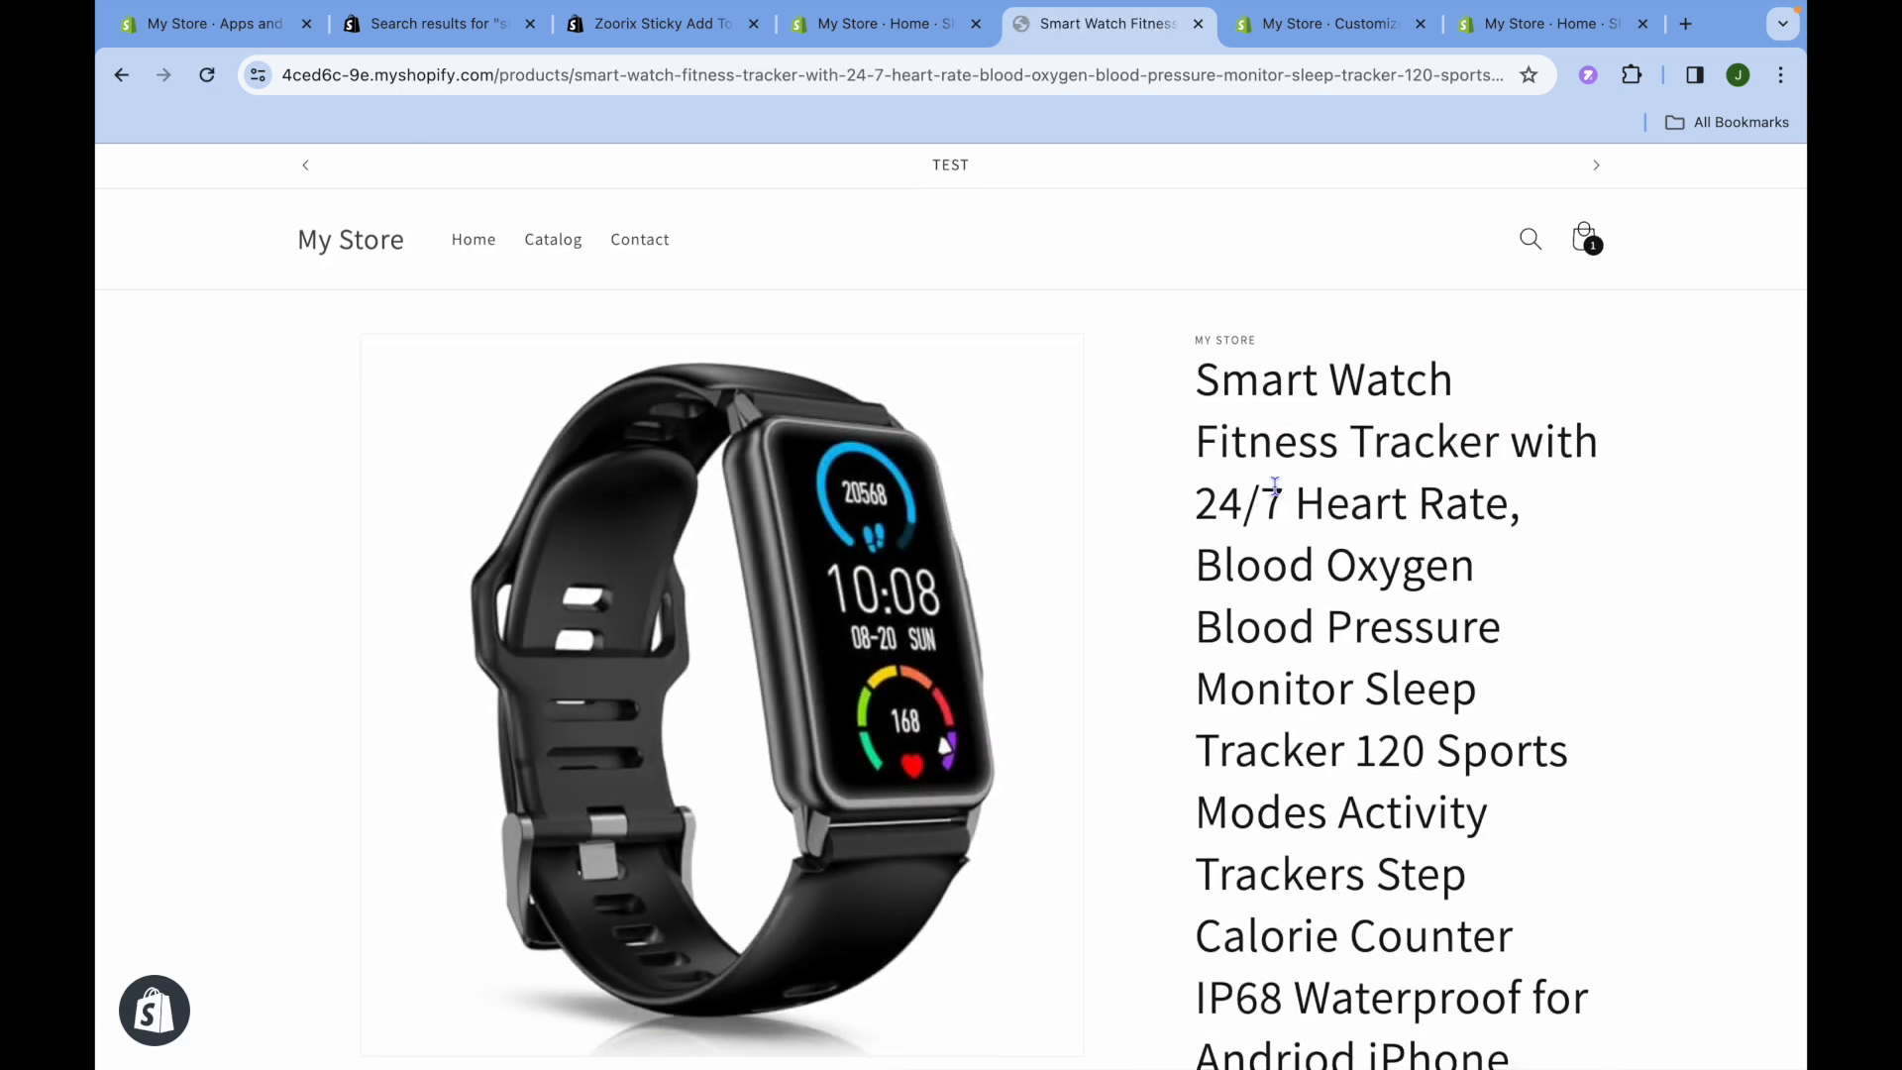
Step: Scroll the product page watching the sticky bar, then return to the Zoorix admin tab
{"action": "scroll", "scroll_direction": "down", "scroll_amount": 3}
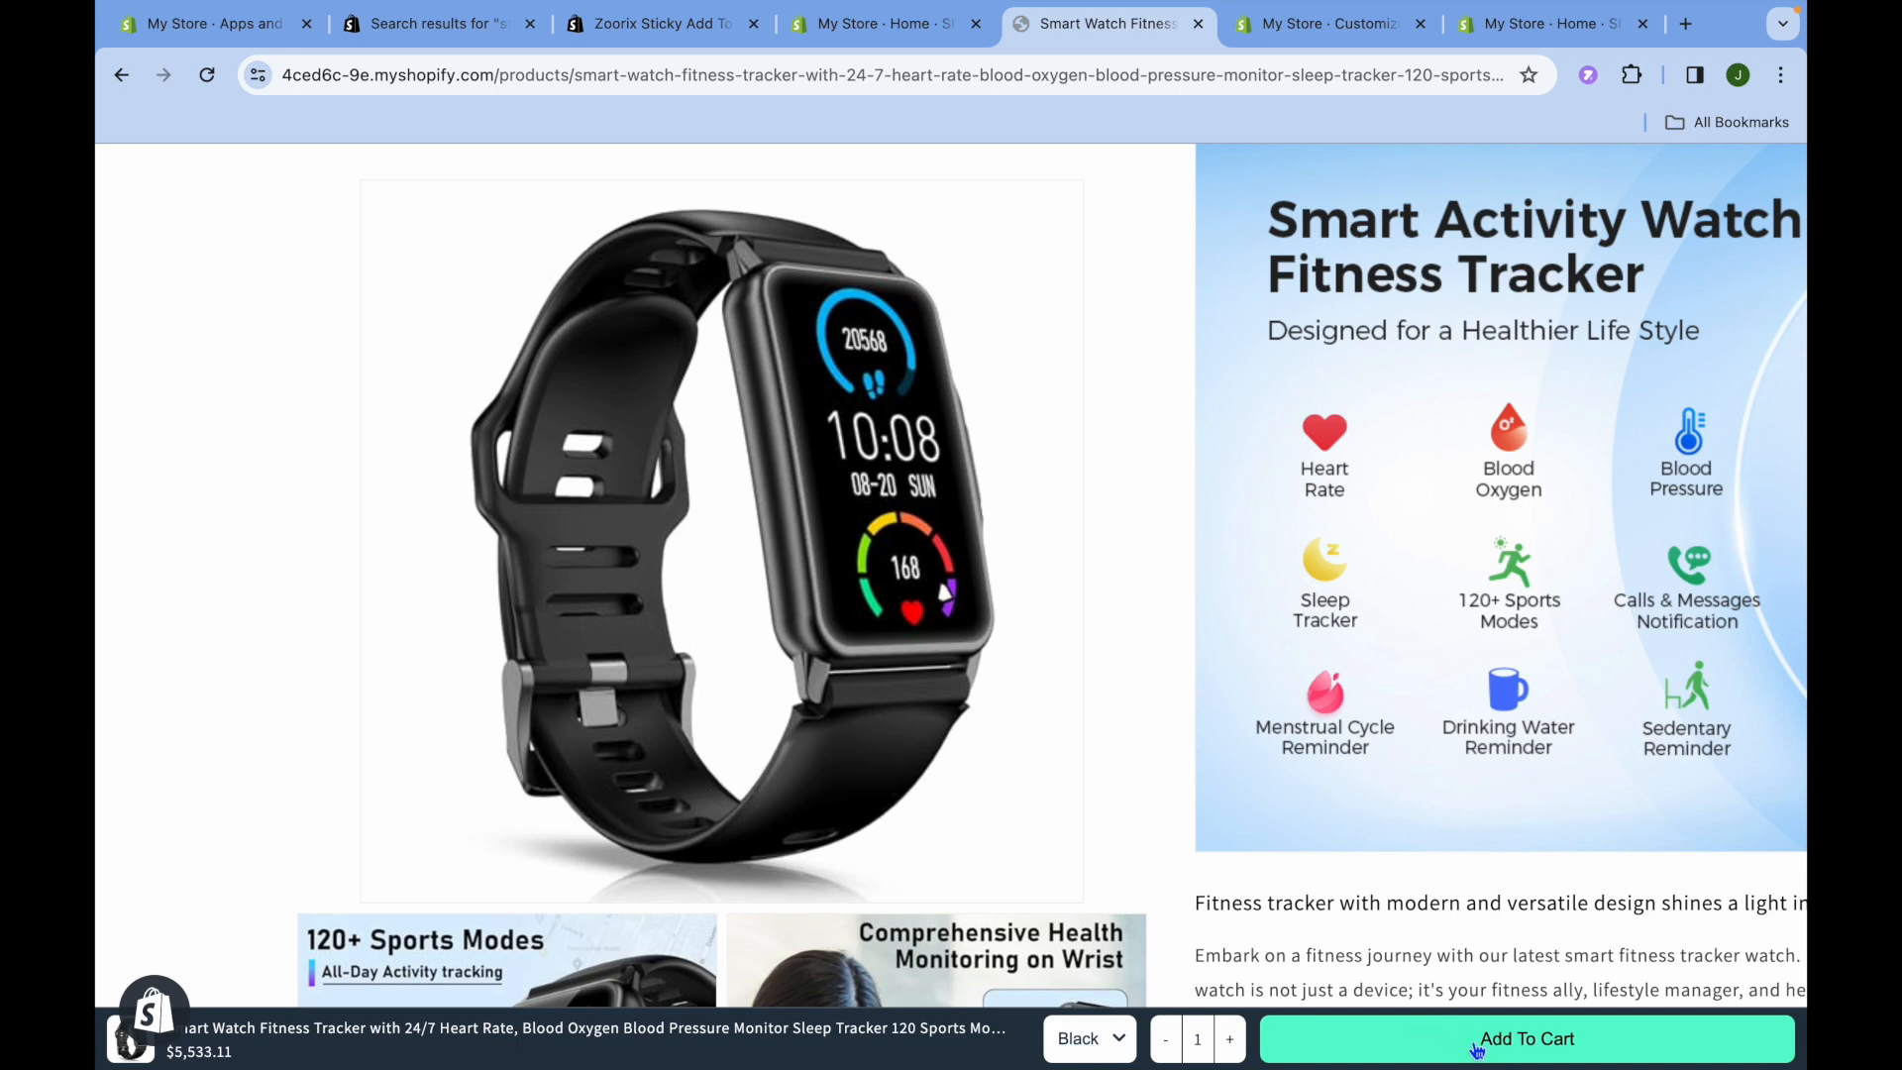
{"action": "mouse_move", "coordinate": [1468, 822]}
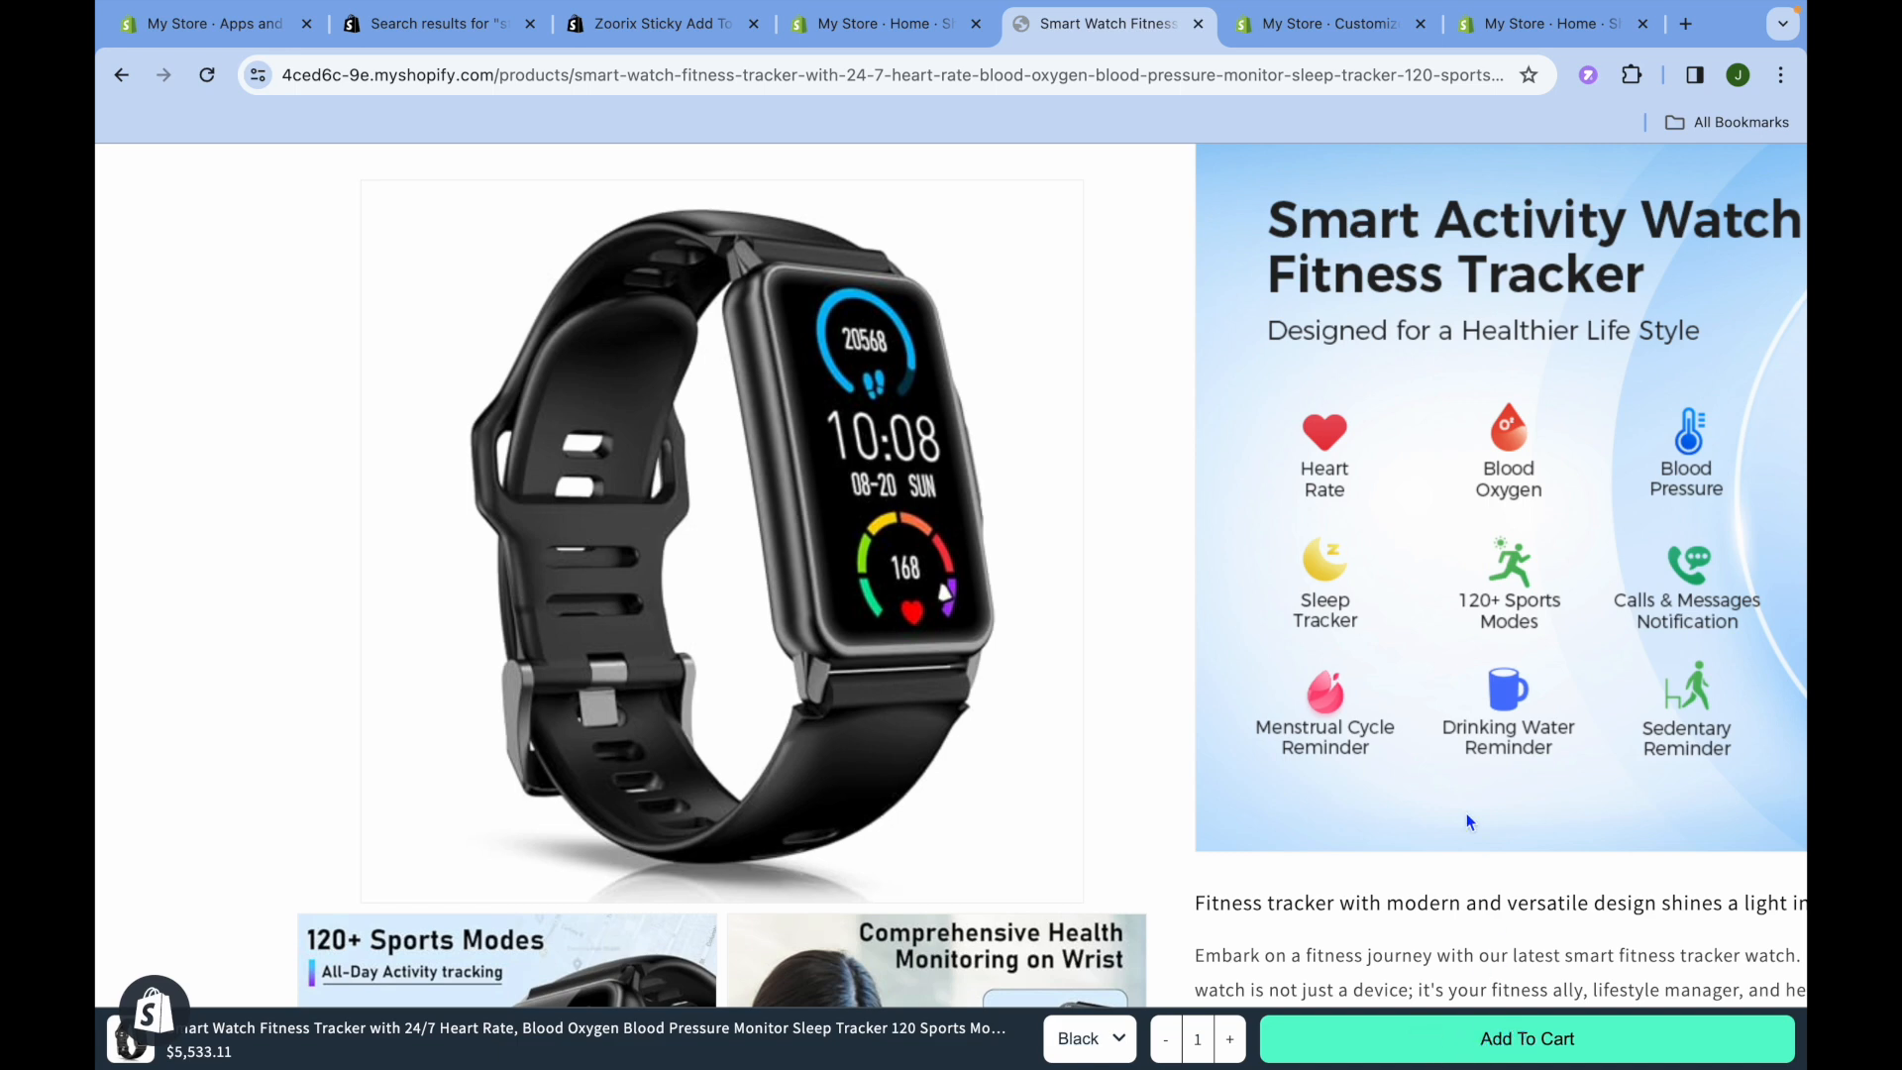
{"action": "scroll", "scroll_direction": "down", "scroll_amount": 3}
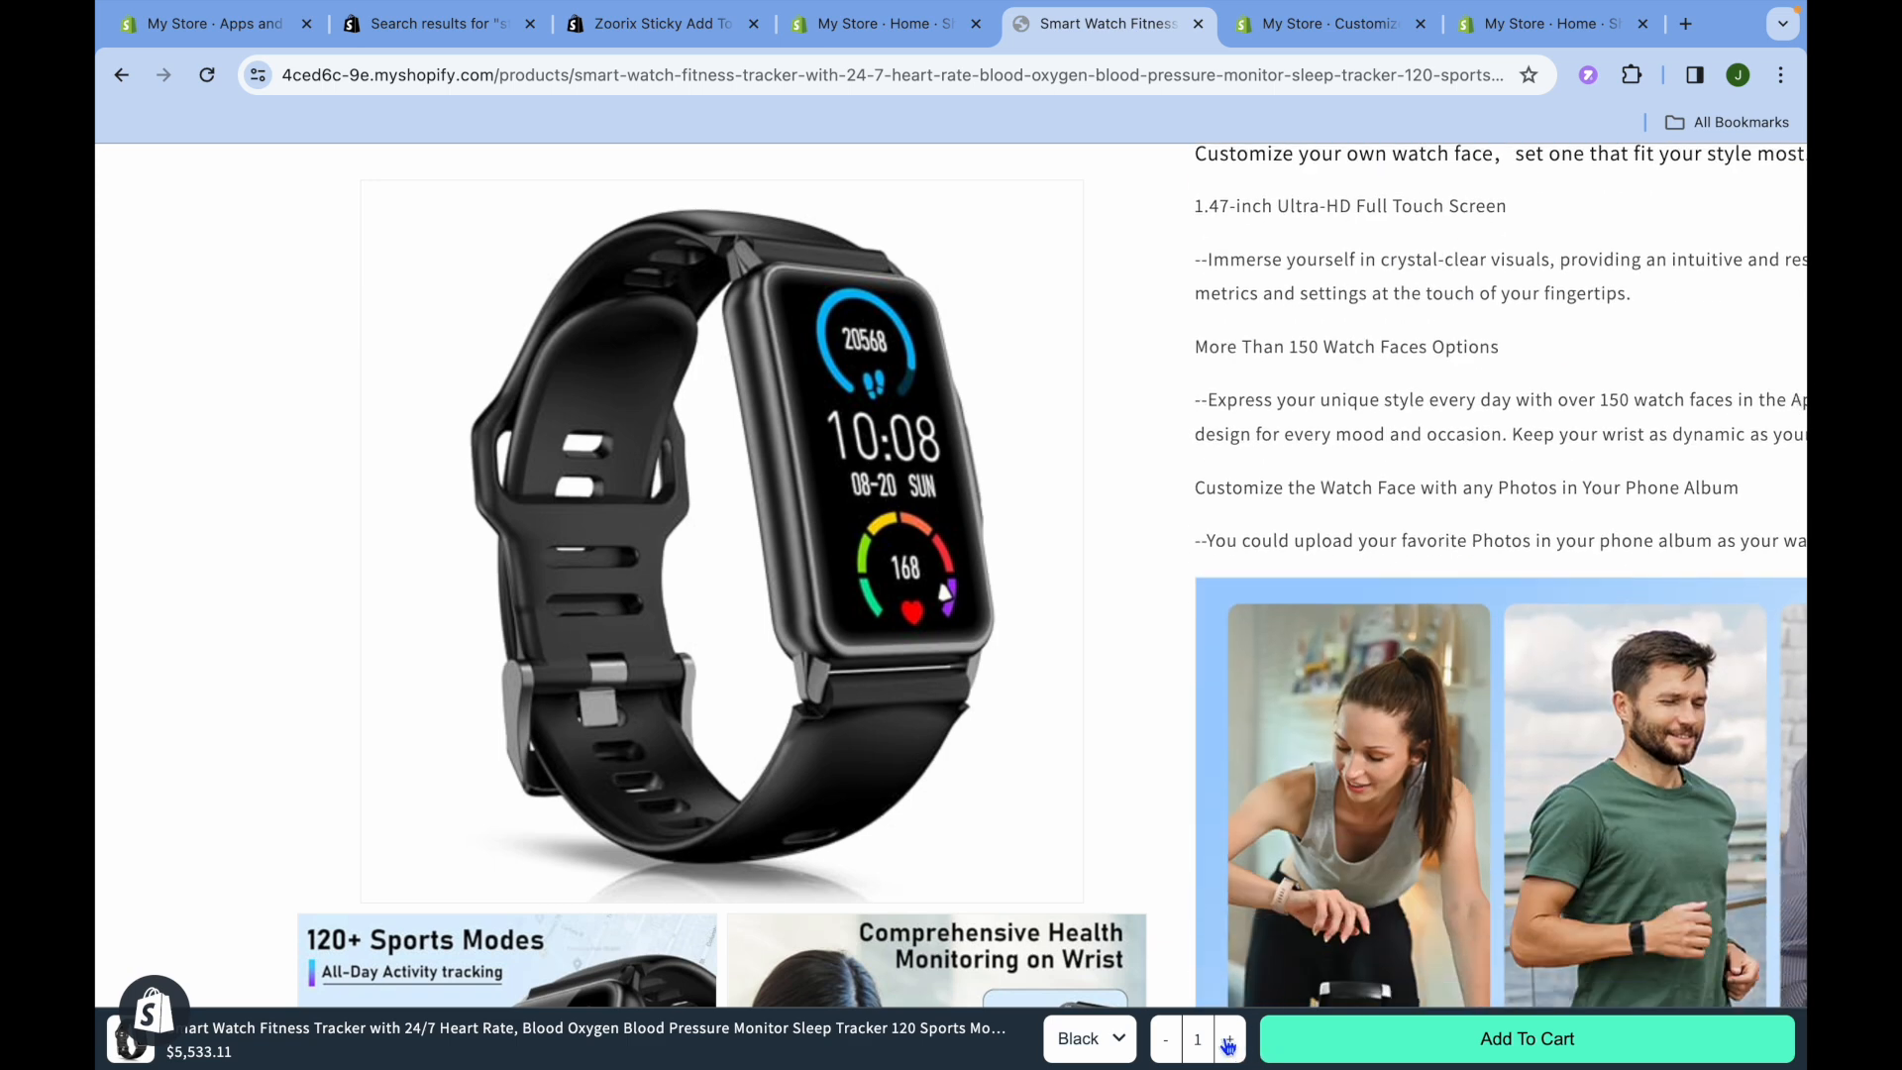
{"action": "mouse_move", "coordinate": [1196, 925]}
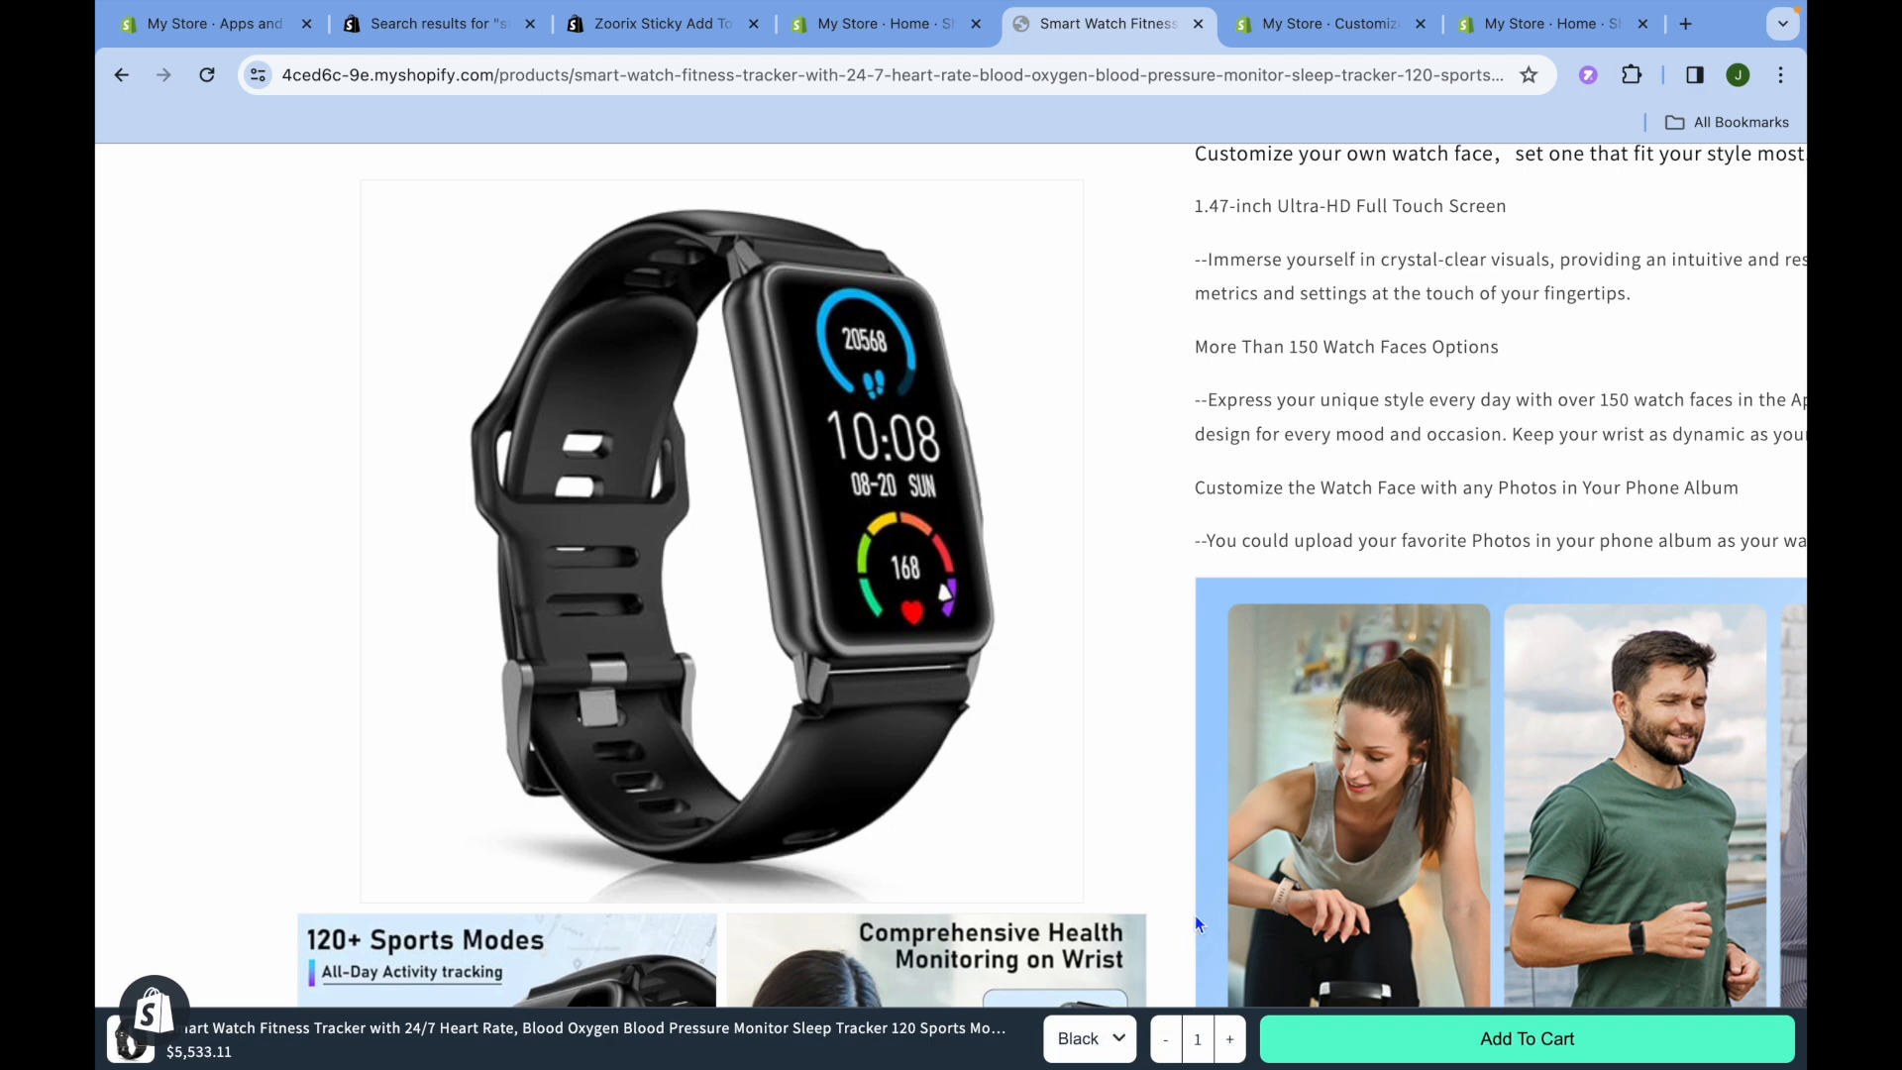
{"action": "scroll", "scroll_direction": "down", "scroll_amount": 3}
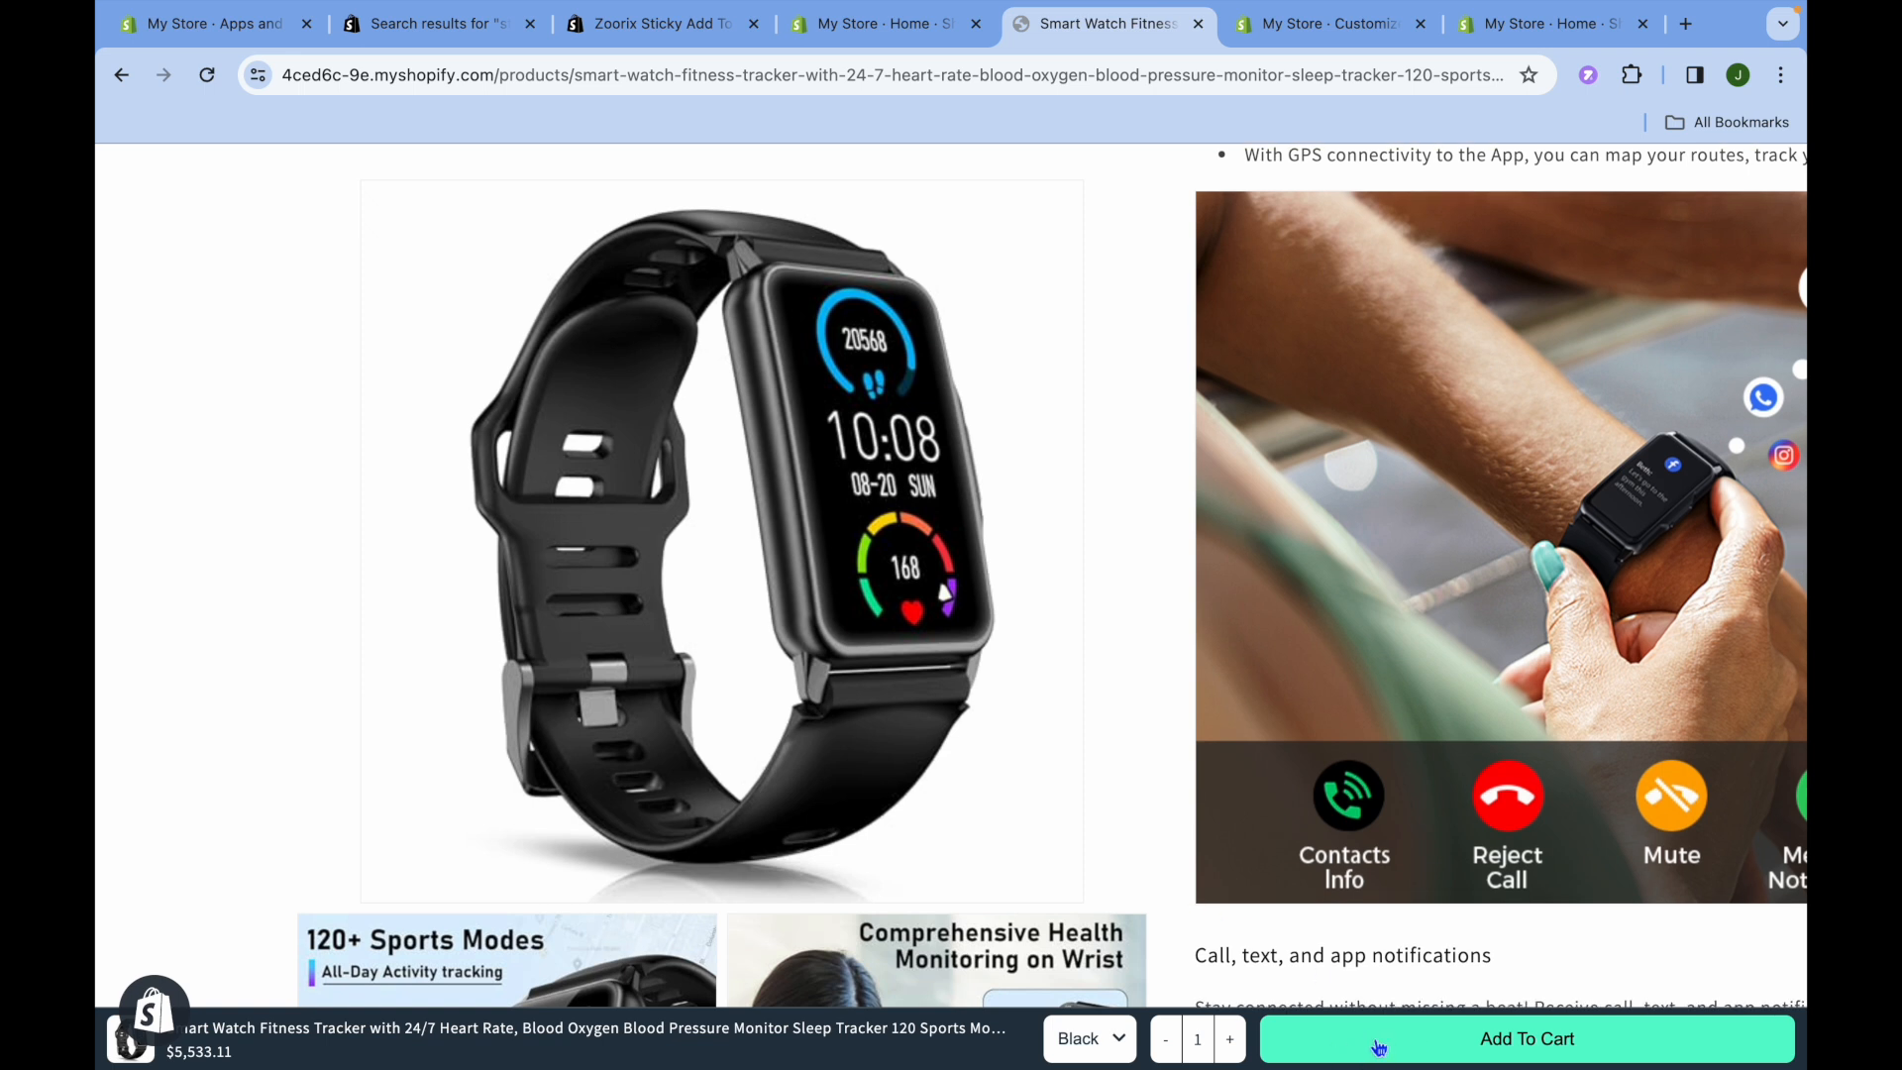
{"action": "mouse_move", "coordinate": [1343, 949]}
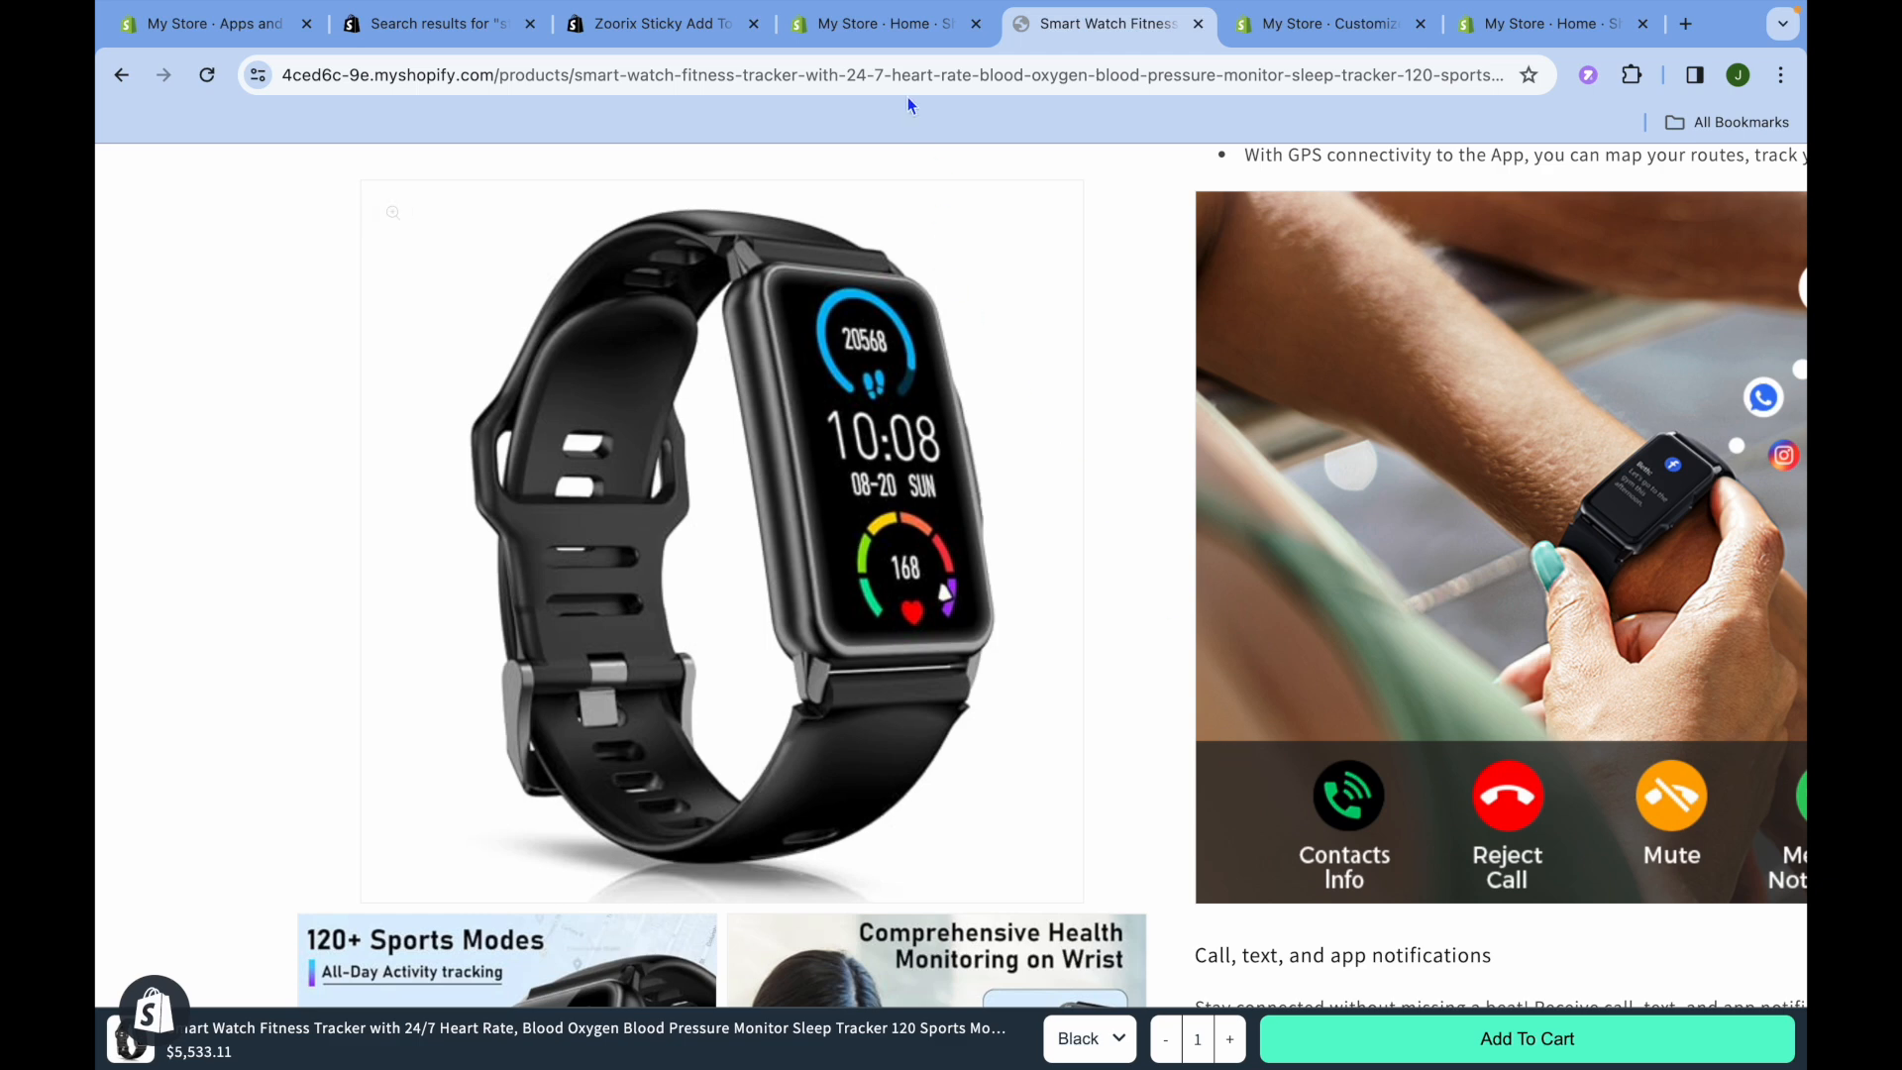
{"action": "left_click", "coordinate": [873, 23]}
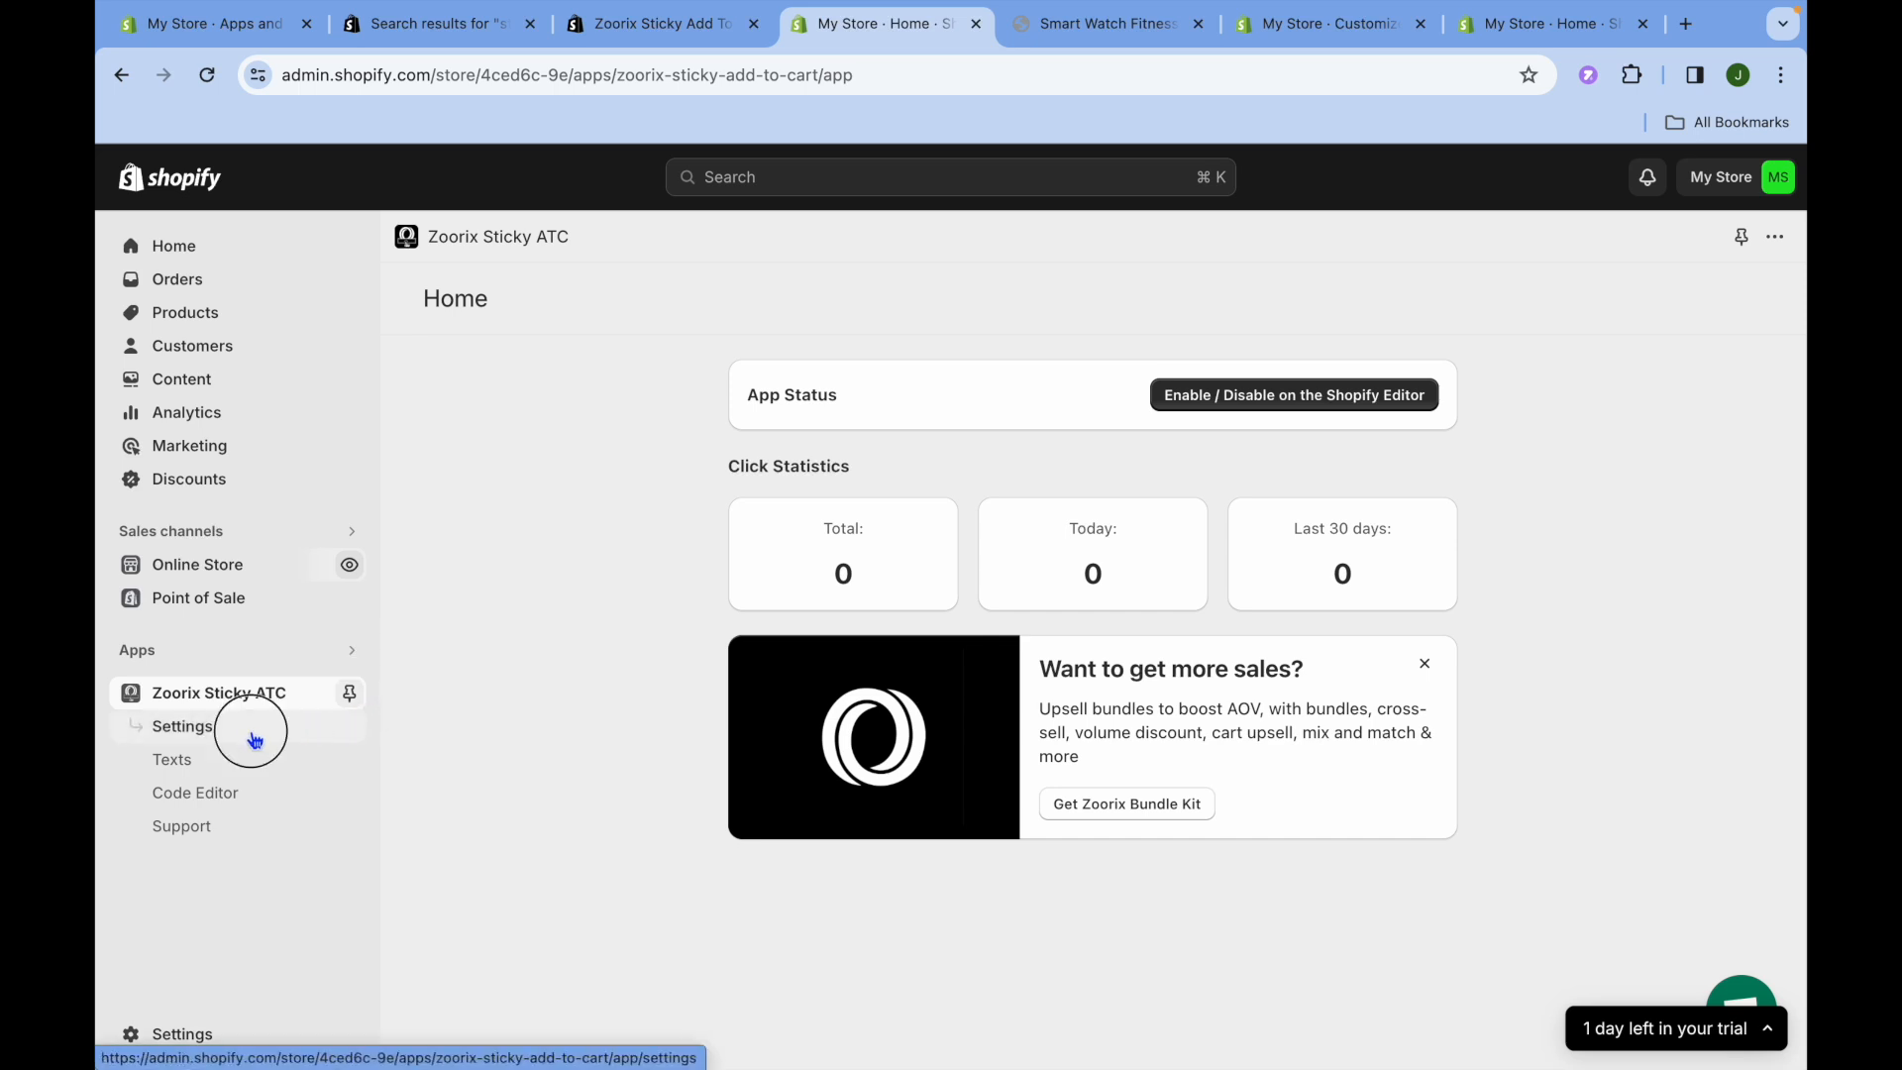
Step: In Zoorix Sticky ATC settings, set Button Shake under Button Design to Shake
{"action": "left_click", "coordinate": [180, 725]}
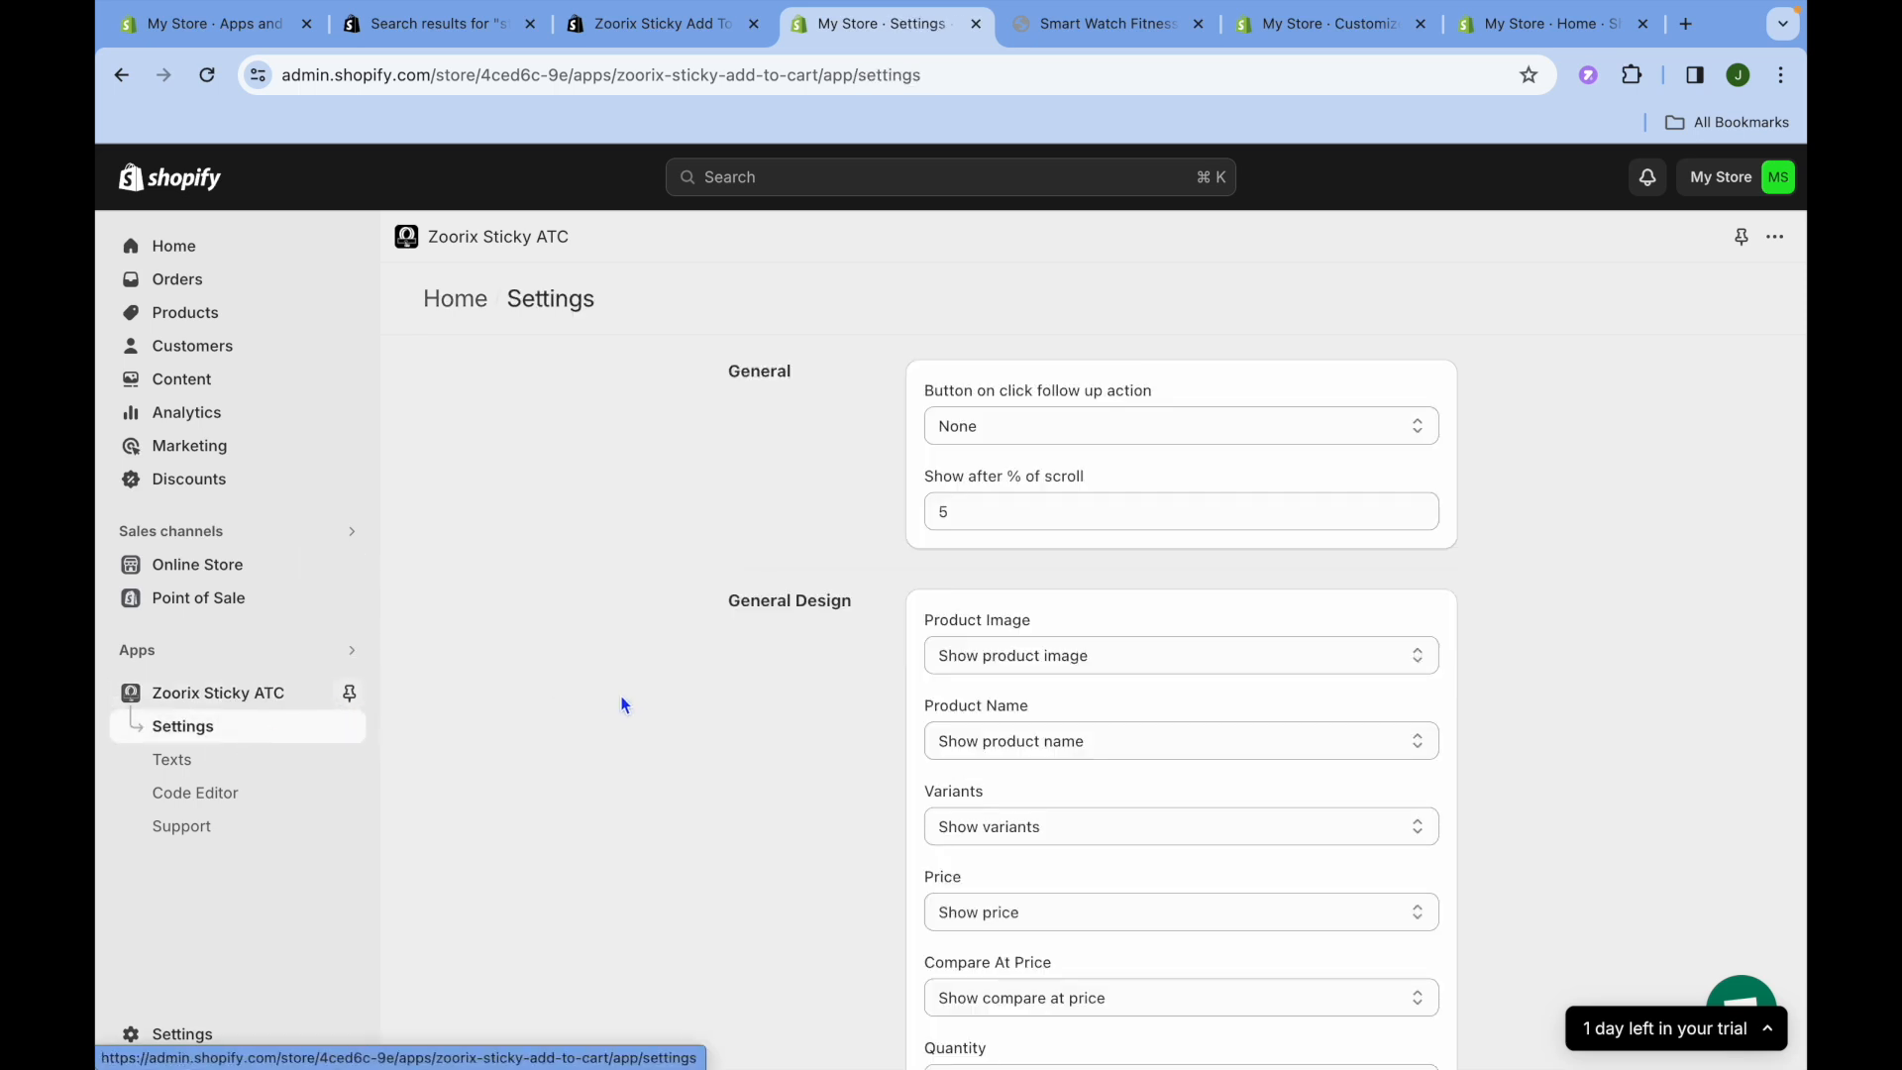
{"action": "scroll", "scroll_direction": "down", "scroll_amount": 3}
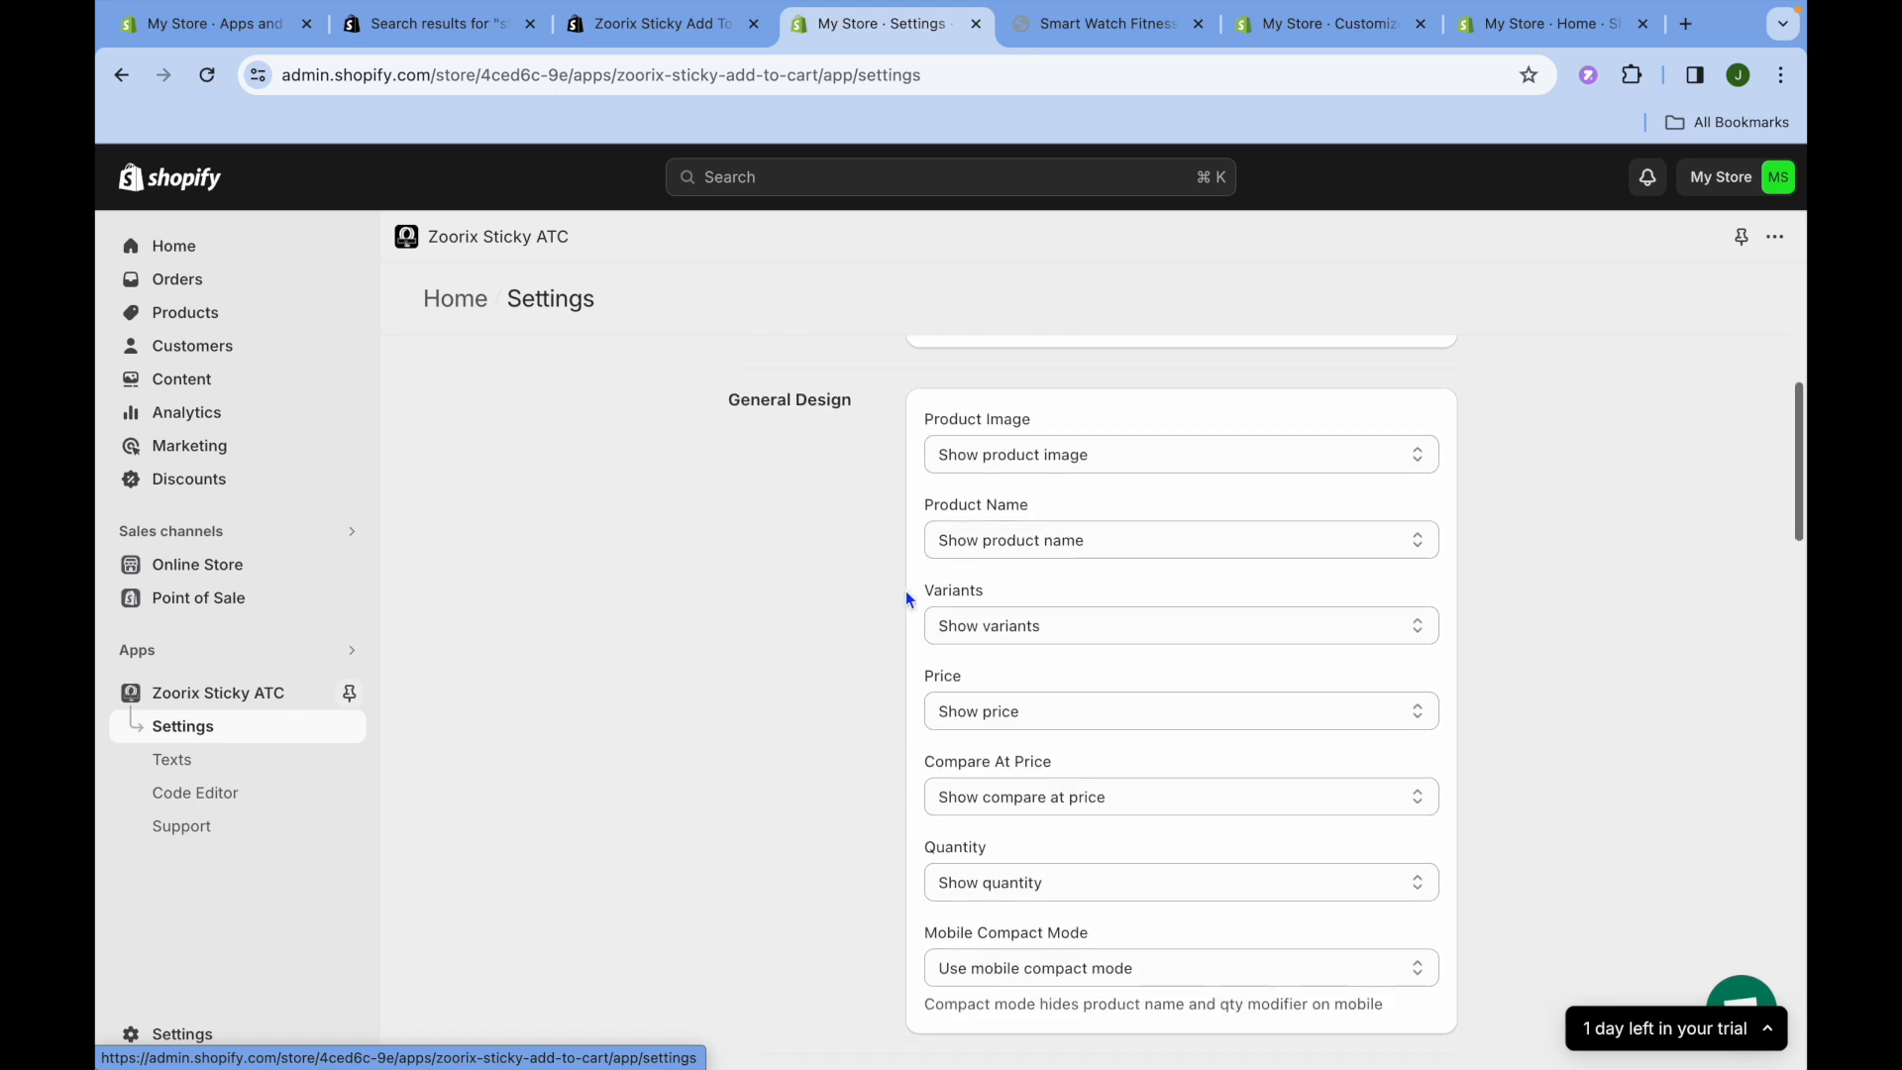
{"action": "scroll", "scroll_direction": "down", "scroll_amount": 3}
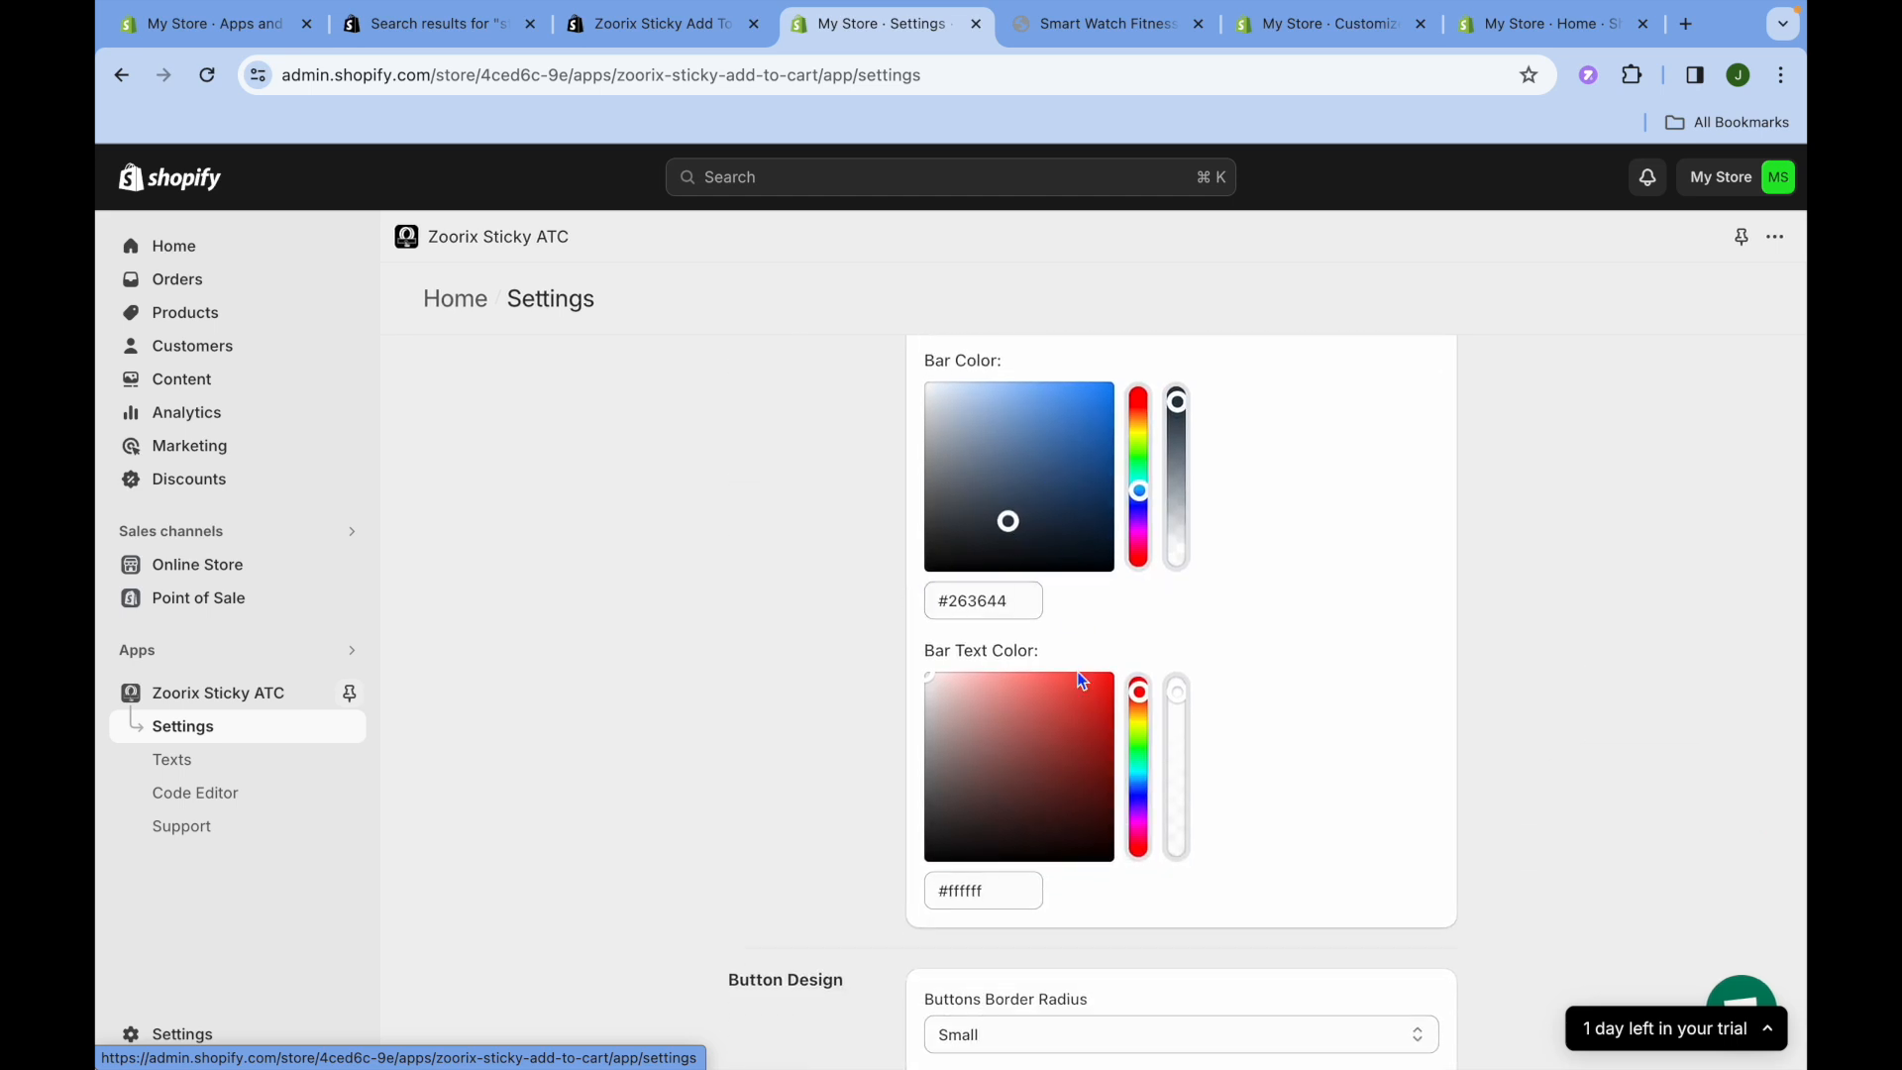
{"action": "scroll", "scroll_direction": "down", "scroll_amount": 3}
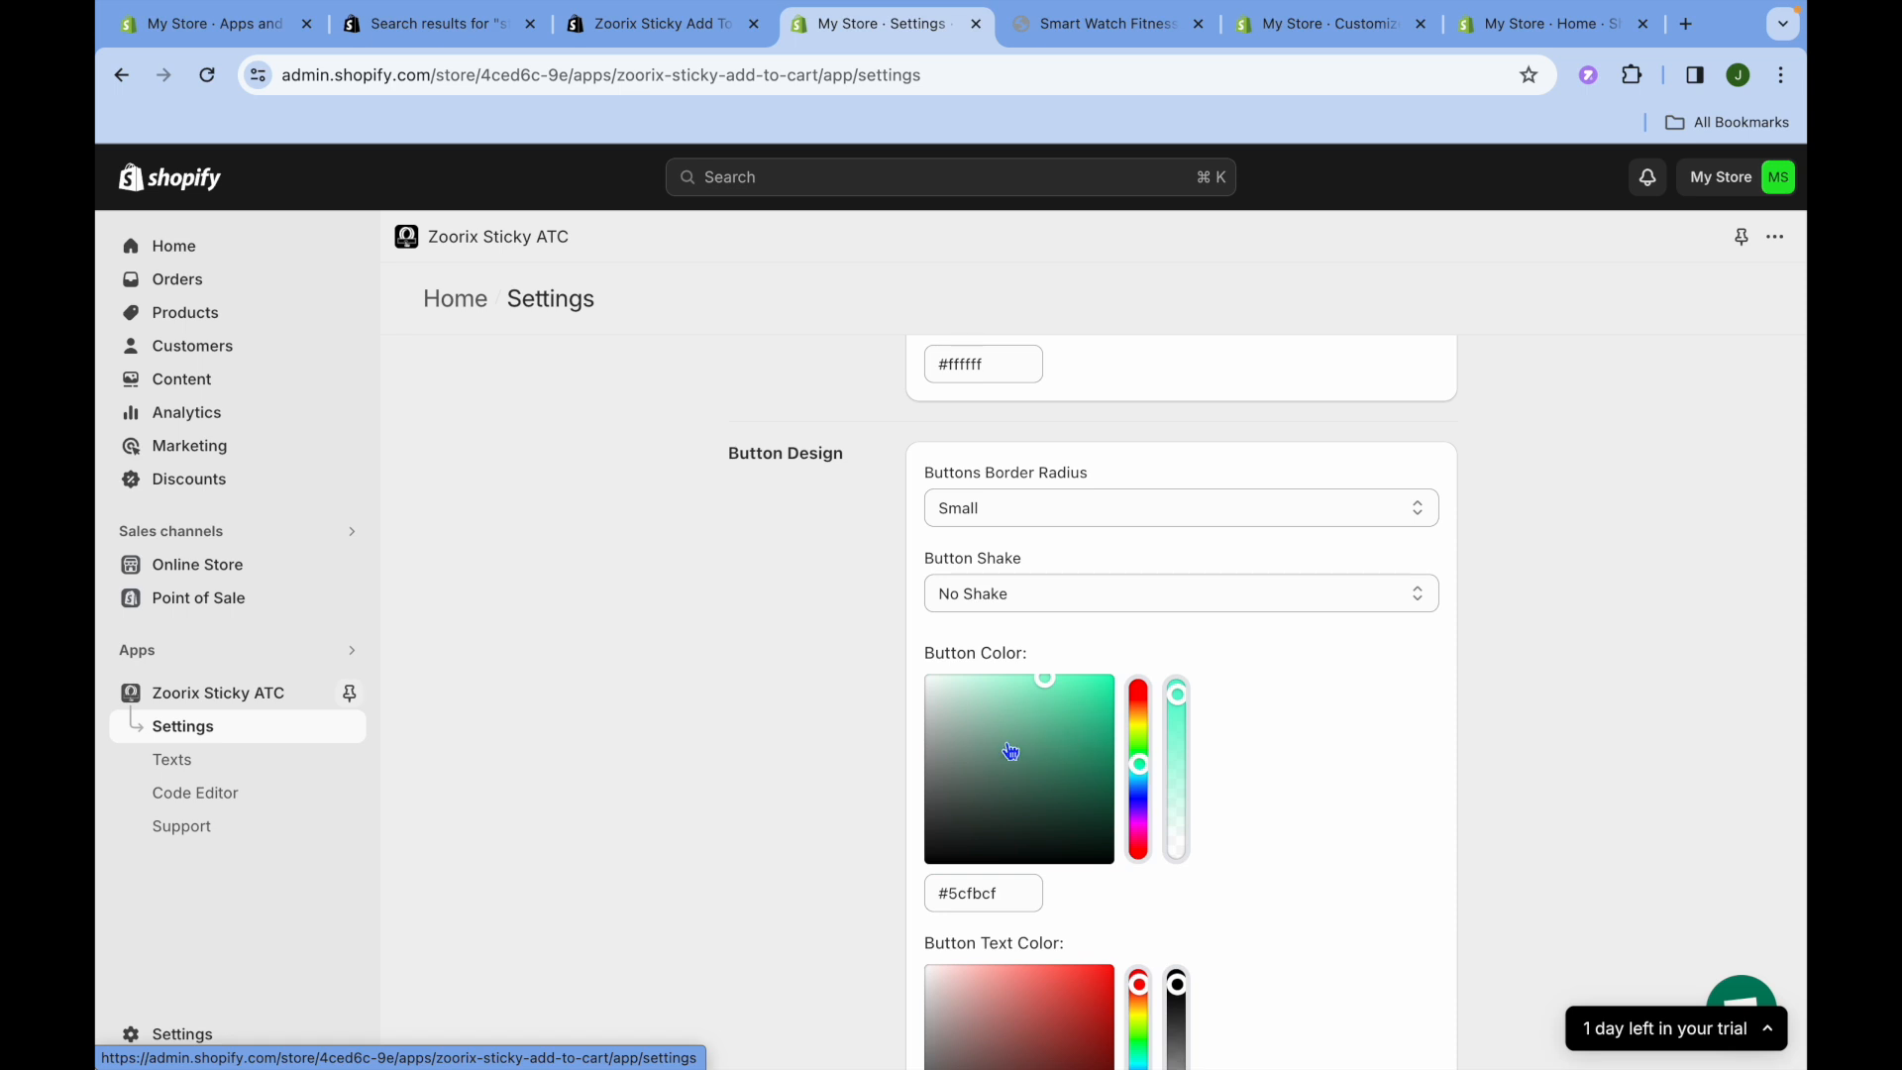
{"action": "mouse_move", "coordinate": [1046, 757]}
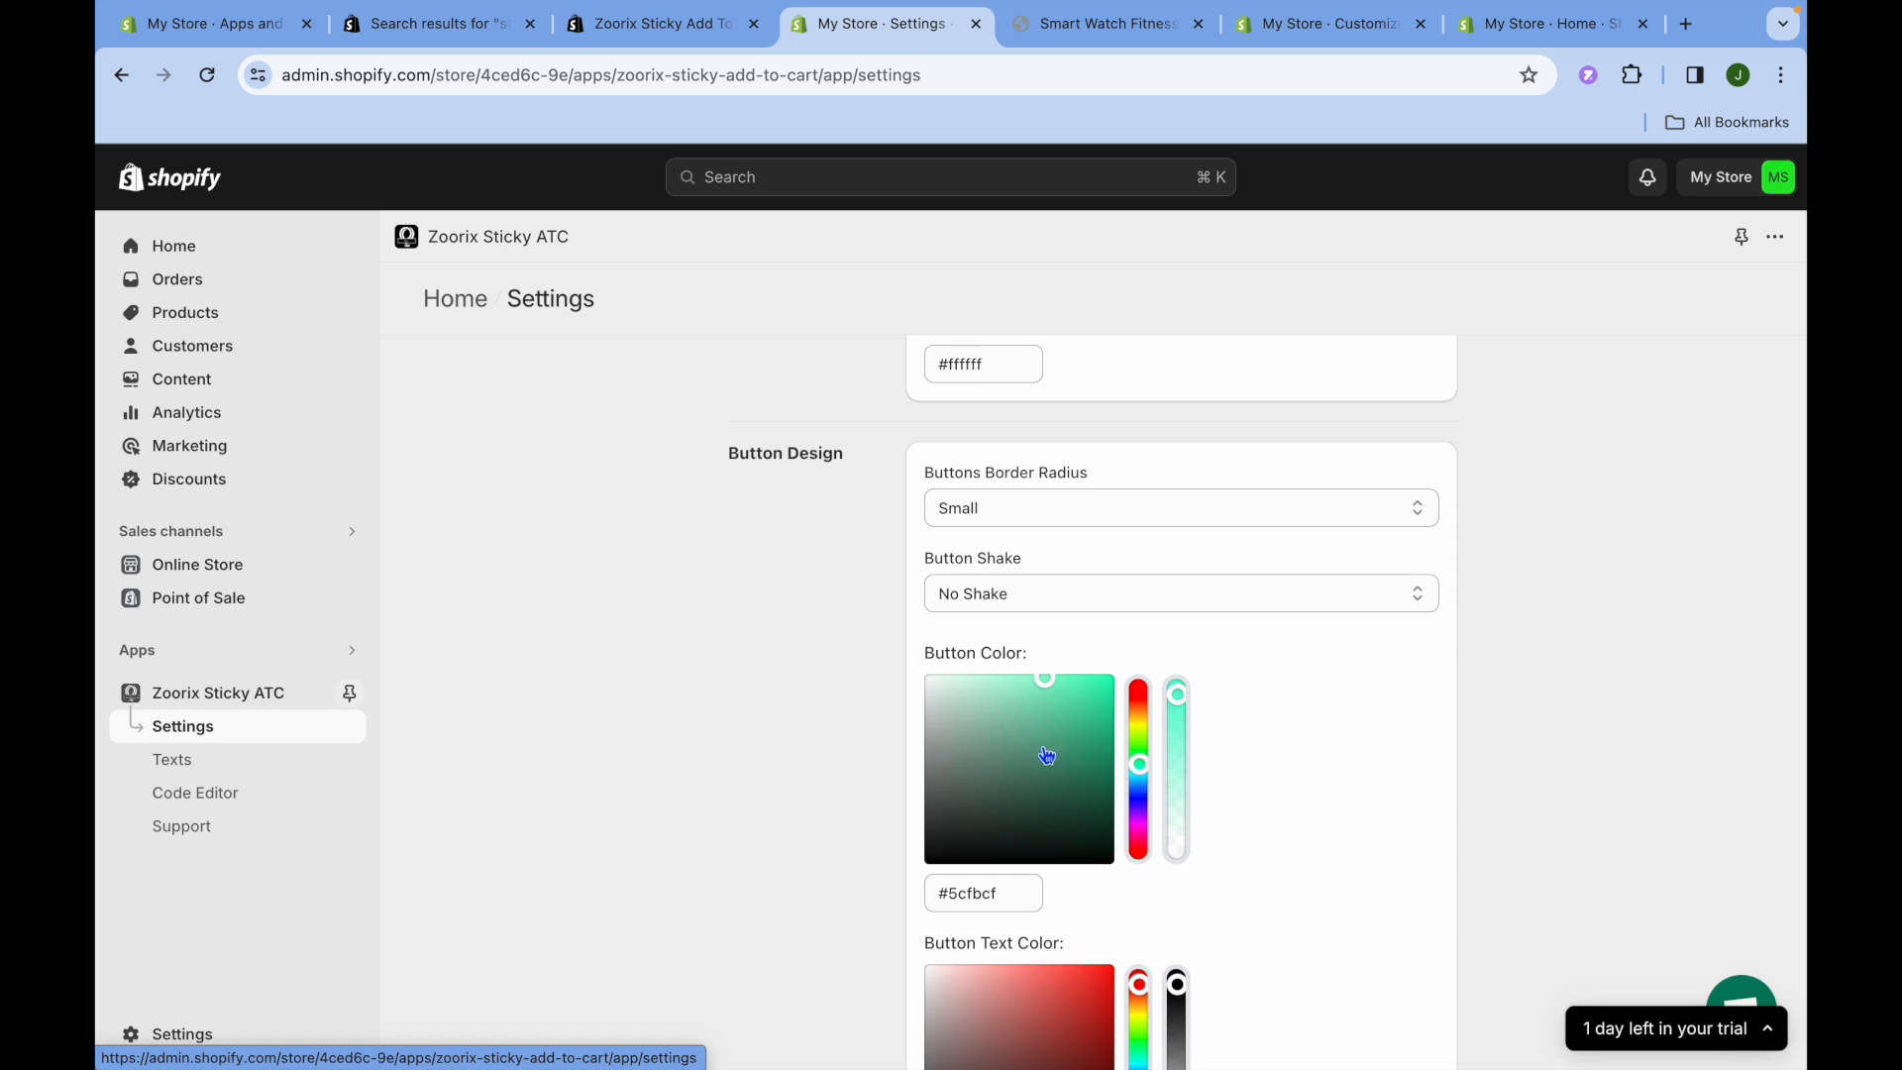
{"action": "left_click", "coordinate": [1177, 592]}
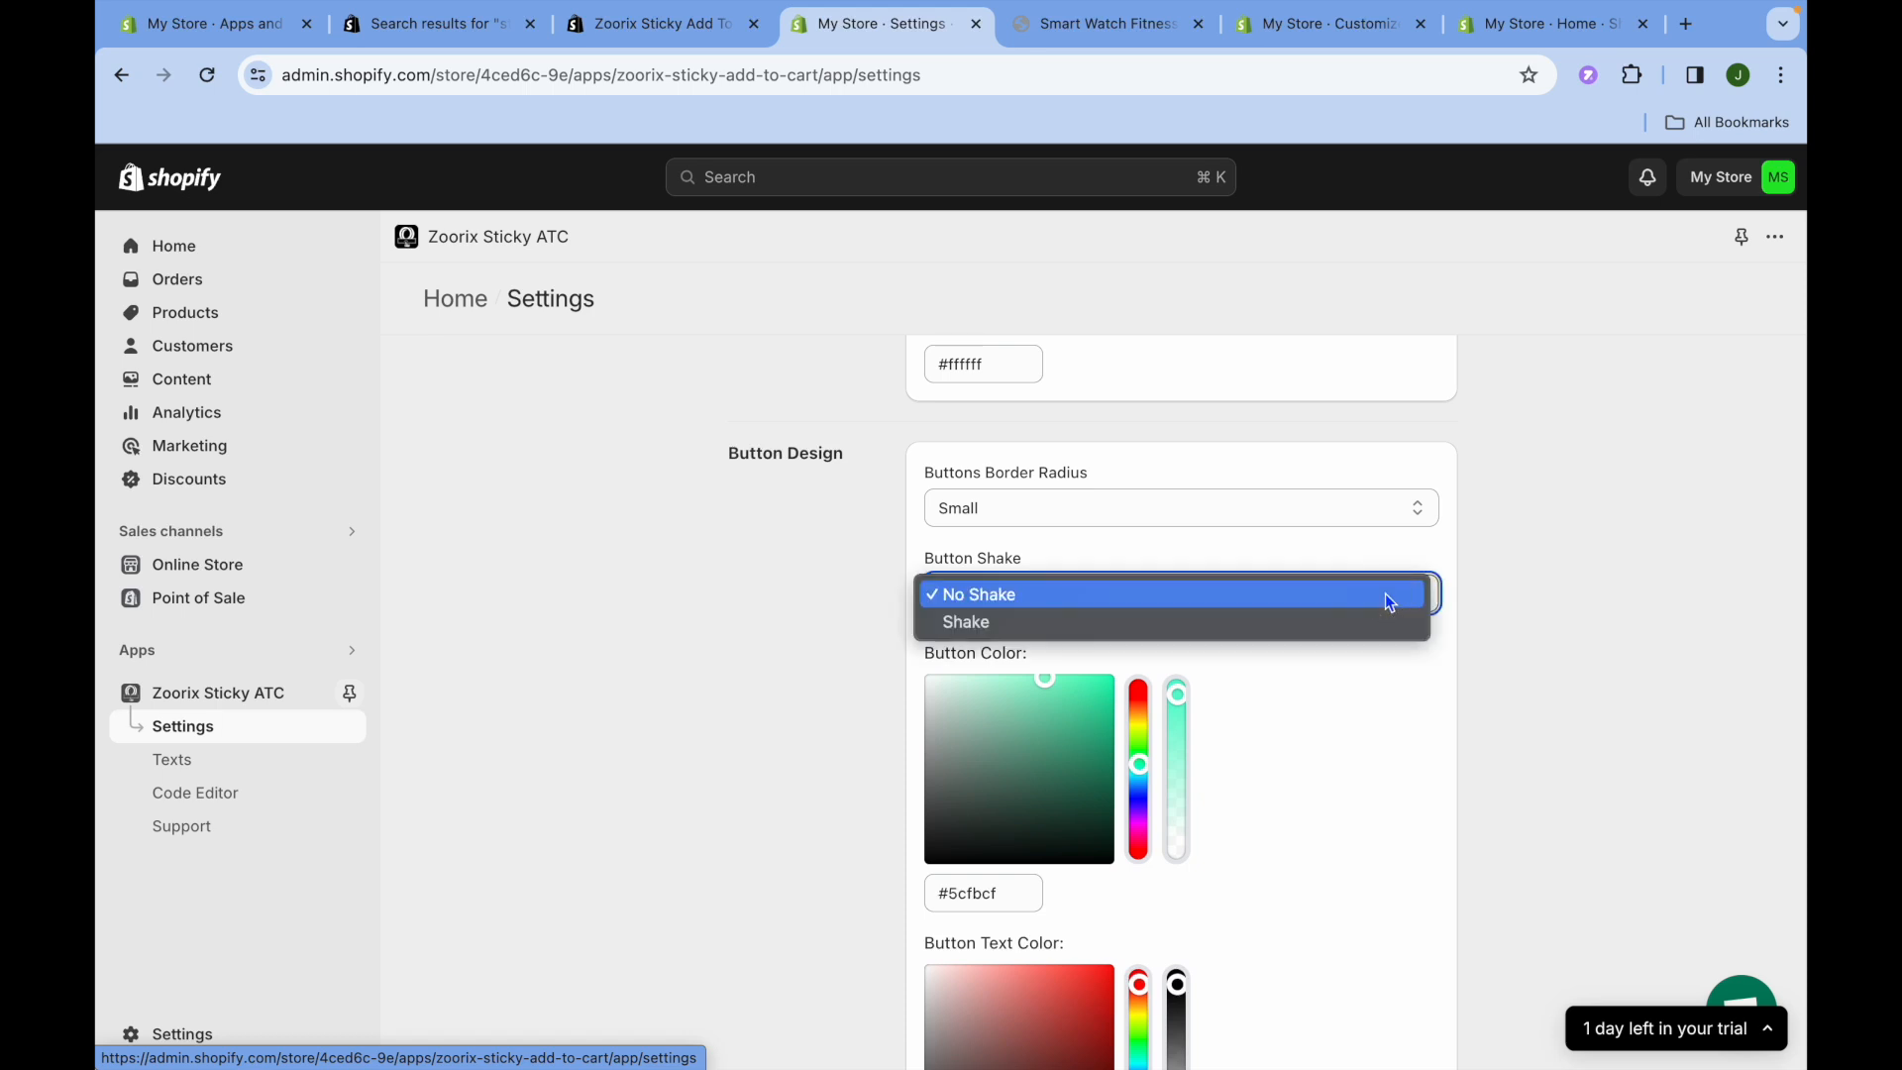
{"action": "left_click", "coordinate": [965, 620]}
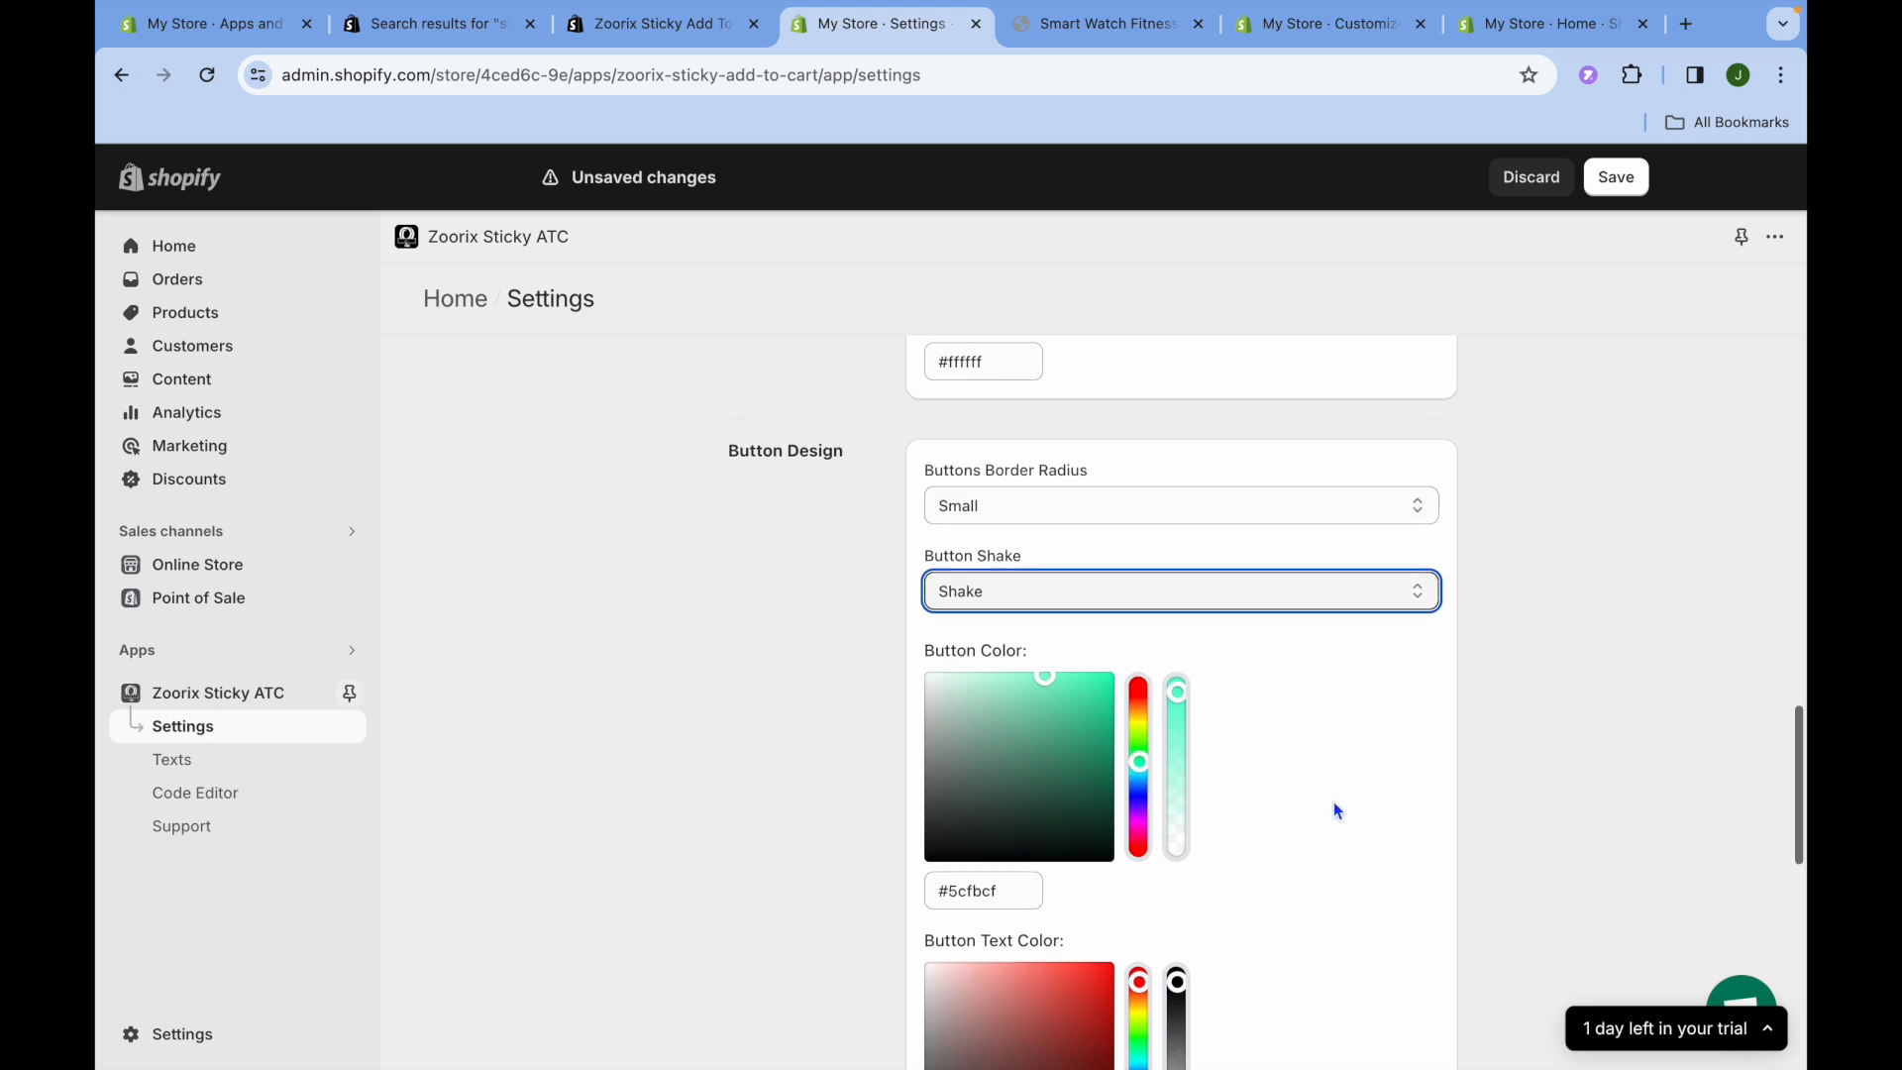
Step: Keep Compare At Price on 'Show compare at price' and save the sticky bar settings
{"action": "scroll", "scroll_direction": "down", "scroll_amount": 3}
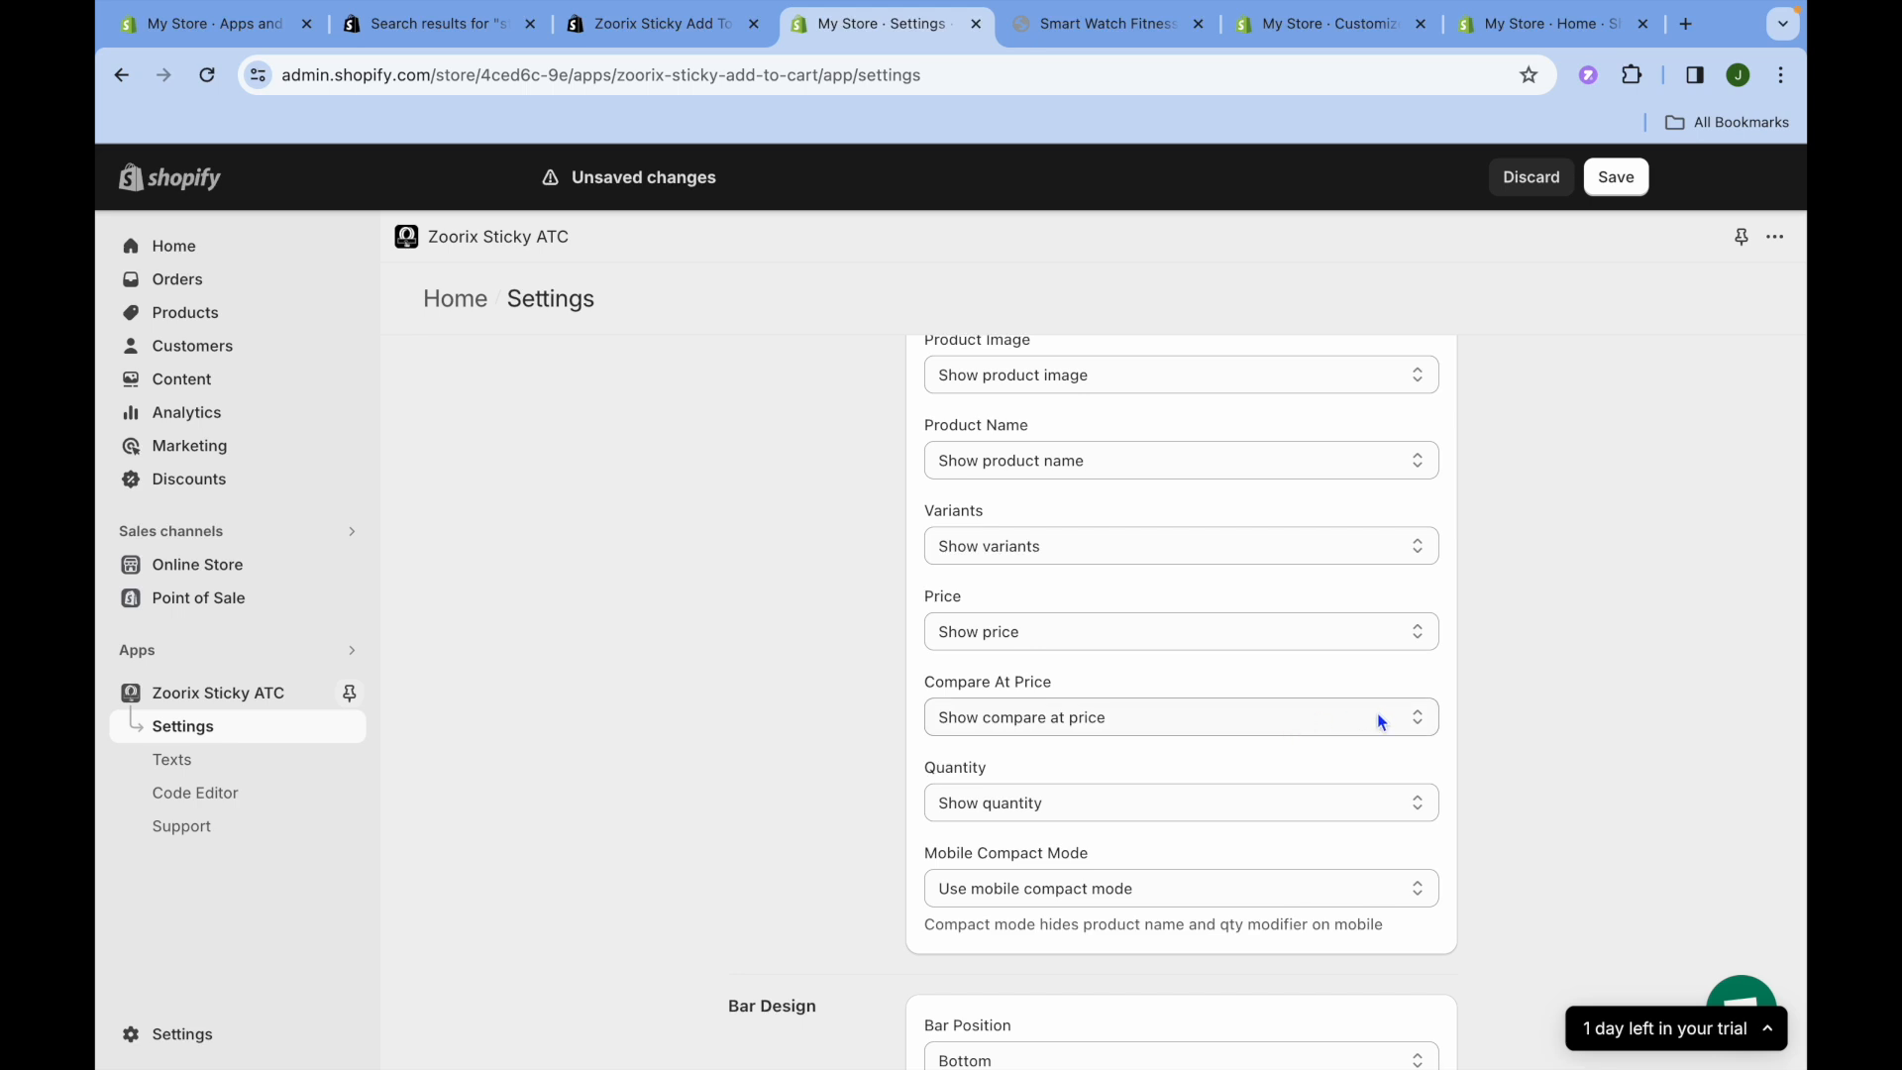
{"action": "left_click", "coordinate": [1177, 717]}
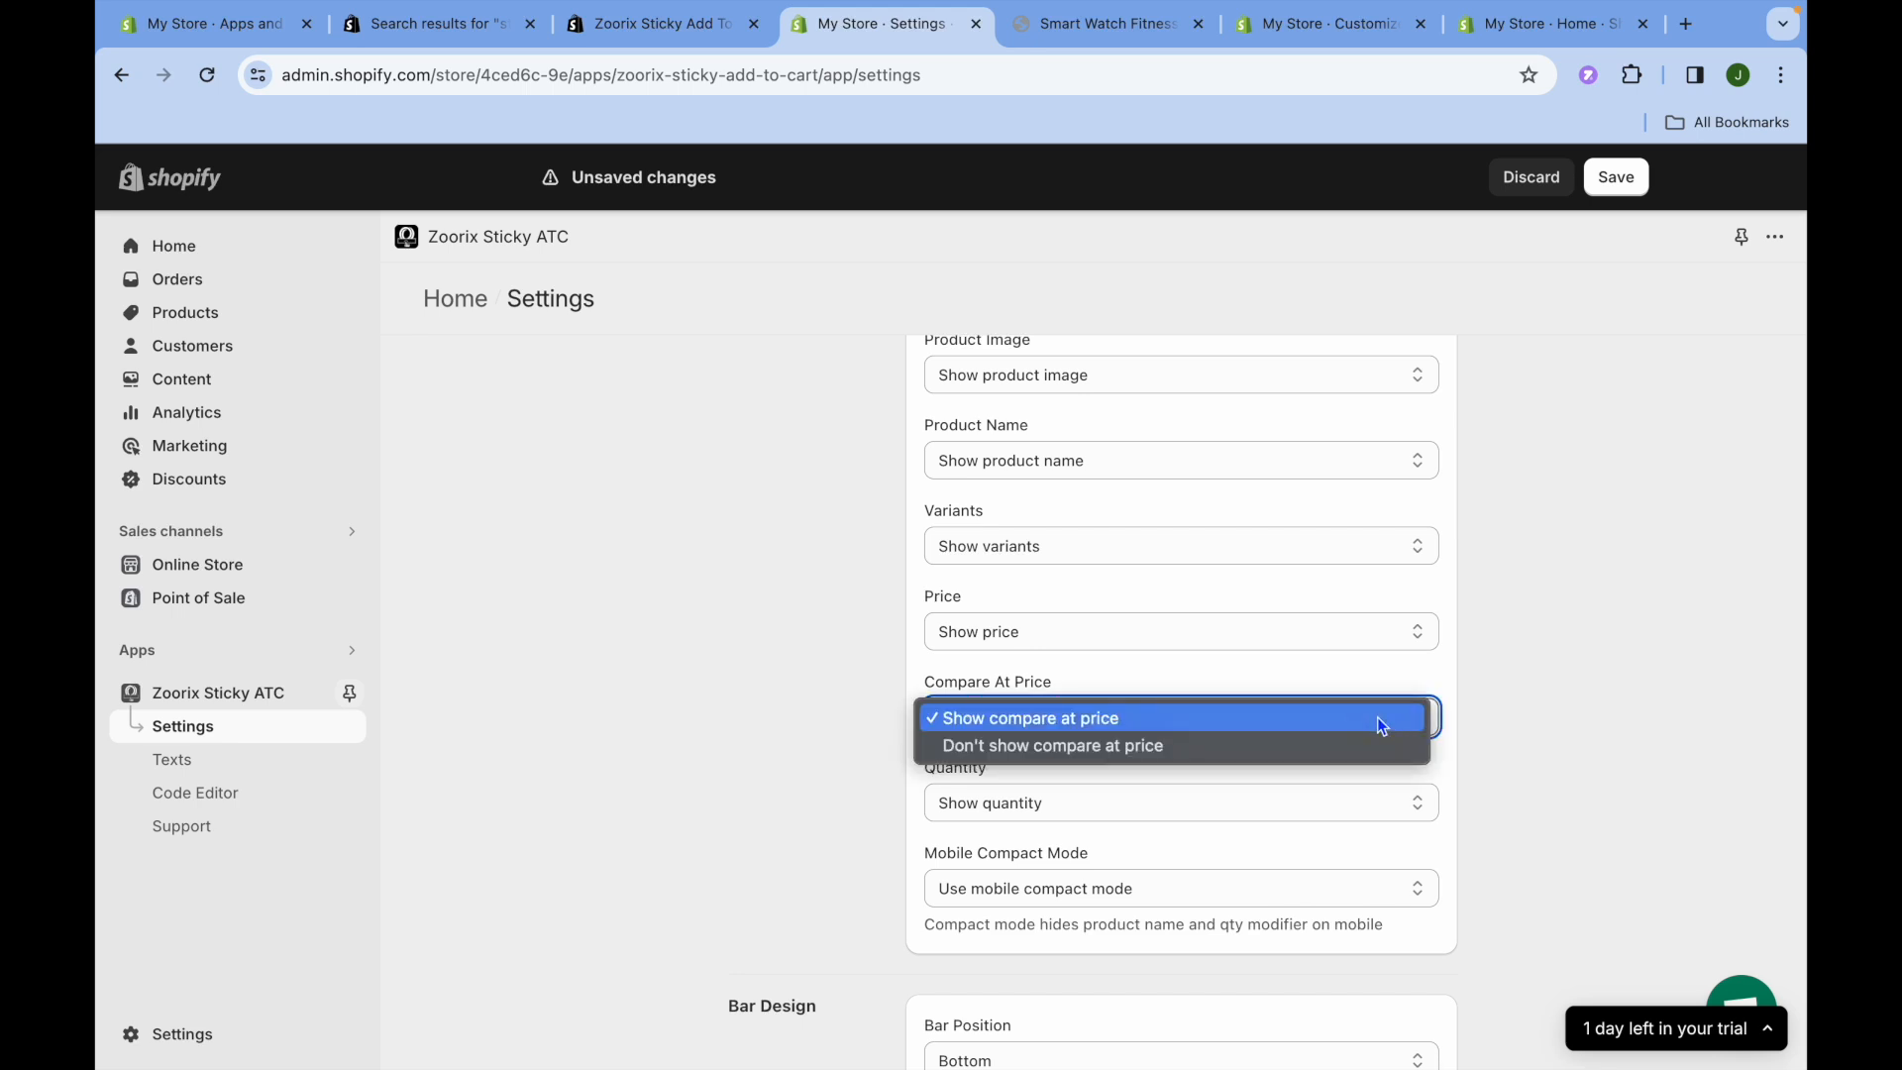
{"action": "left_click", "coordinate": [1026, 717]}
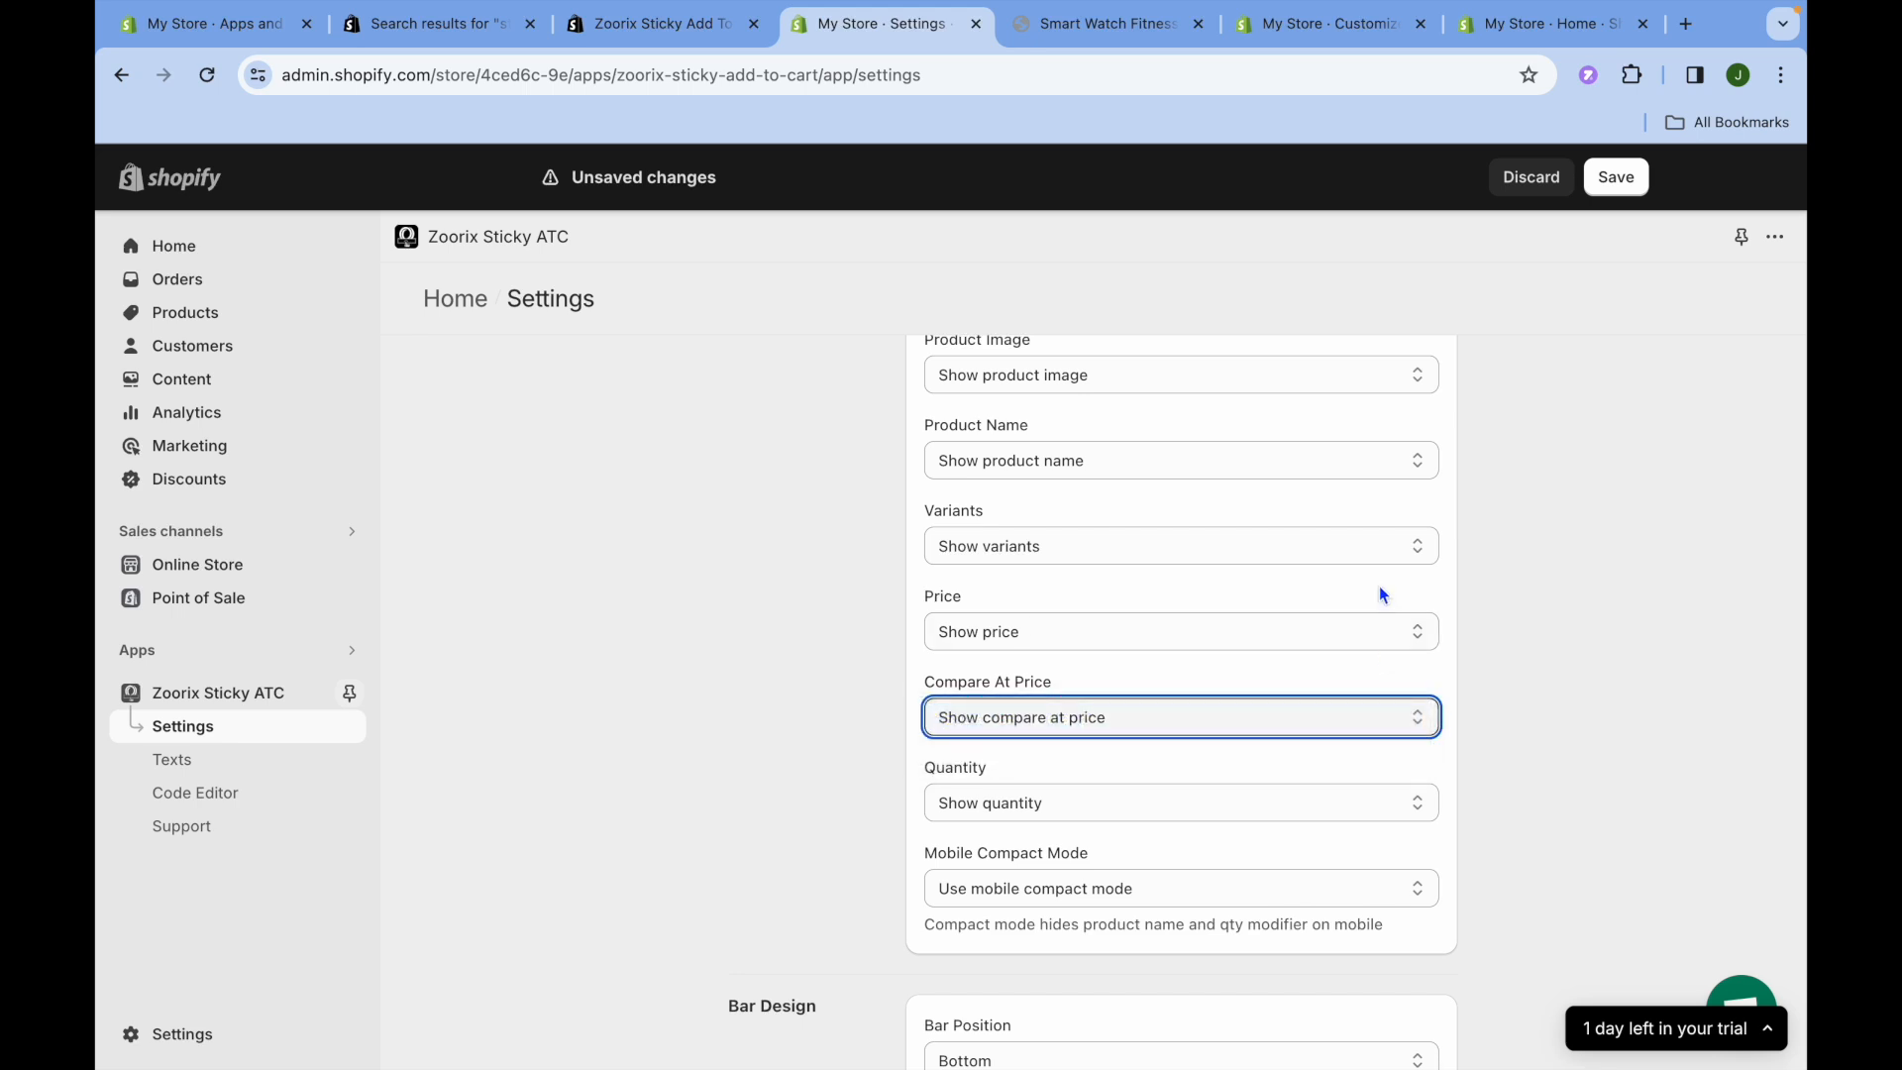
{"action": "left_click", "coordinate": [1177, 545]}
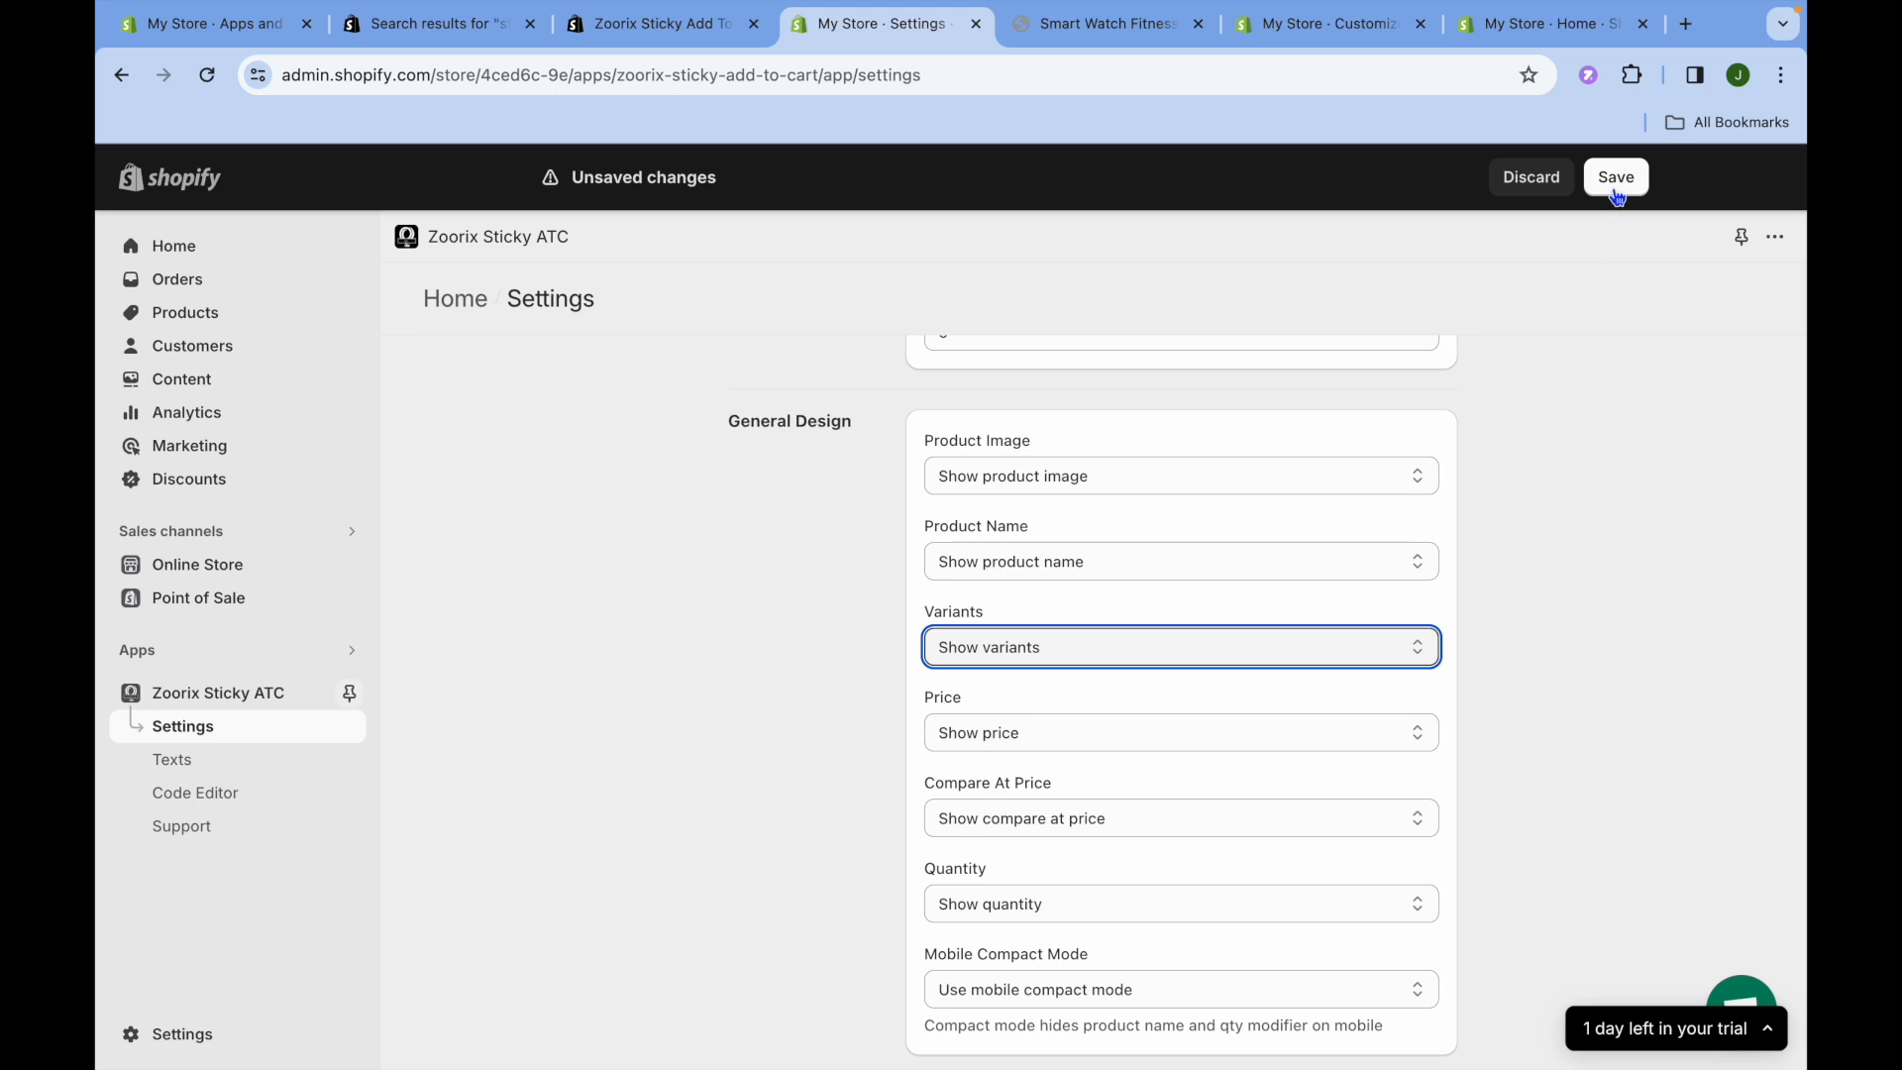
{"action": "left_click", "coordinate": [1614, 177]}
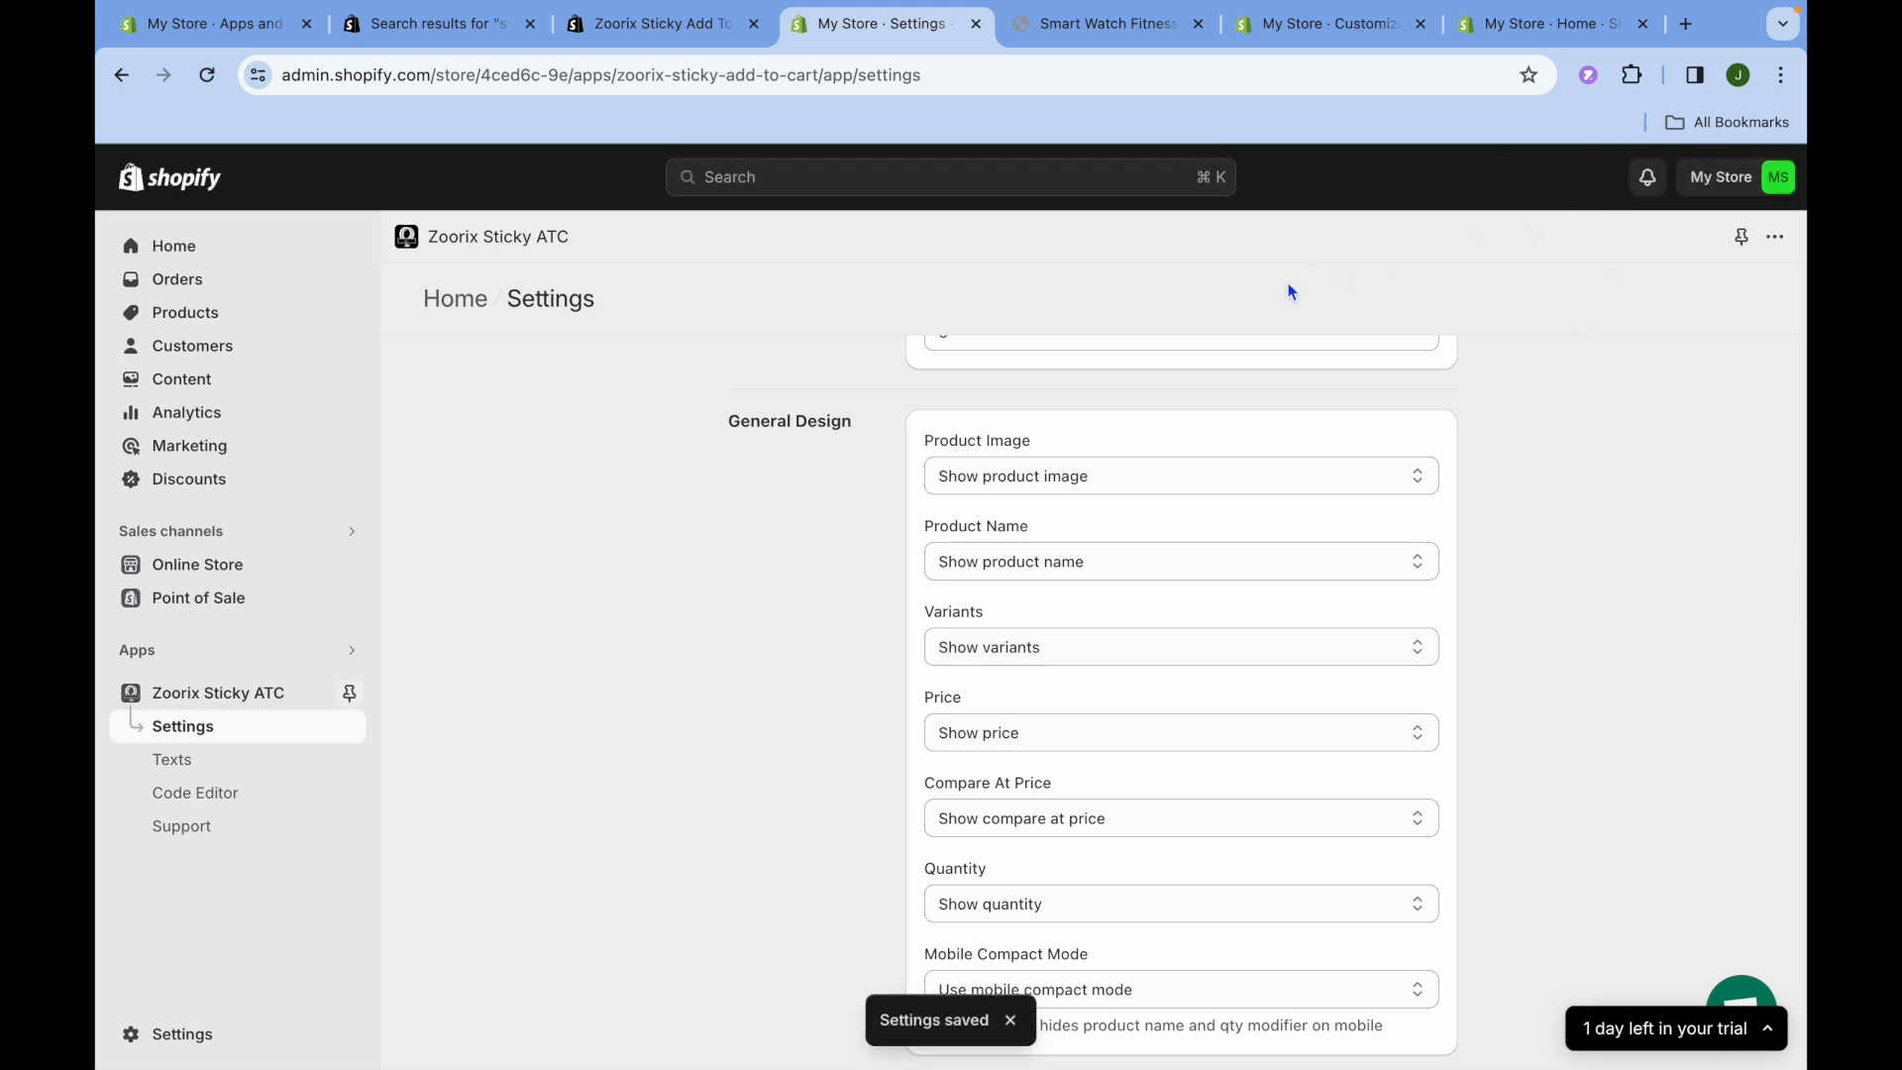
Step: Scroll down the smart watch product page confirming the sticky Add To Cart bar stays at the bottom
{"action": "left_click", "coordinate": [1103, 24]}
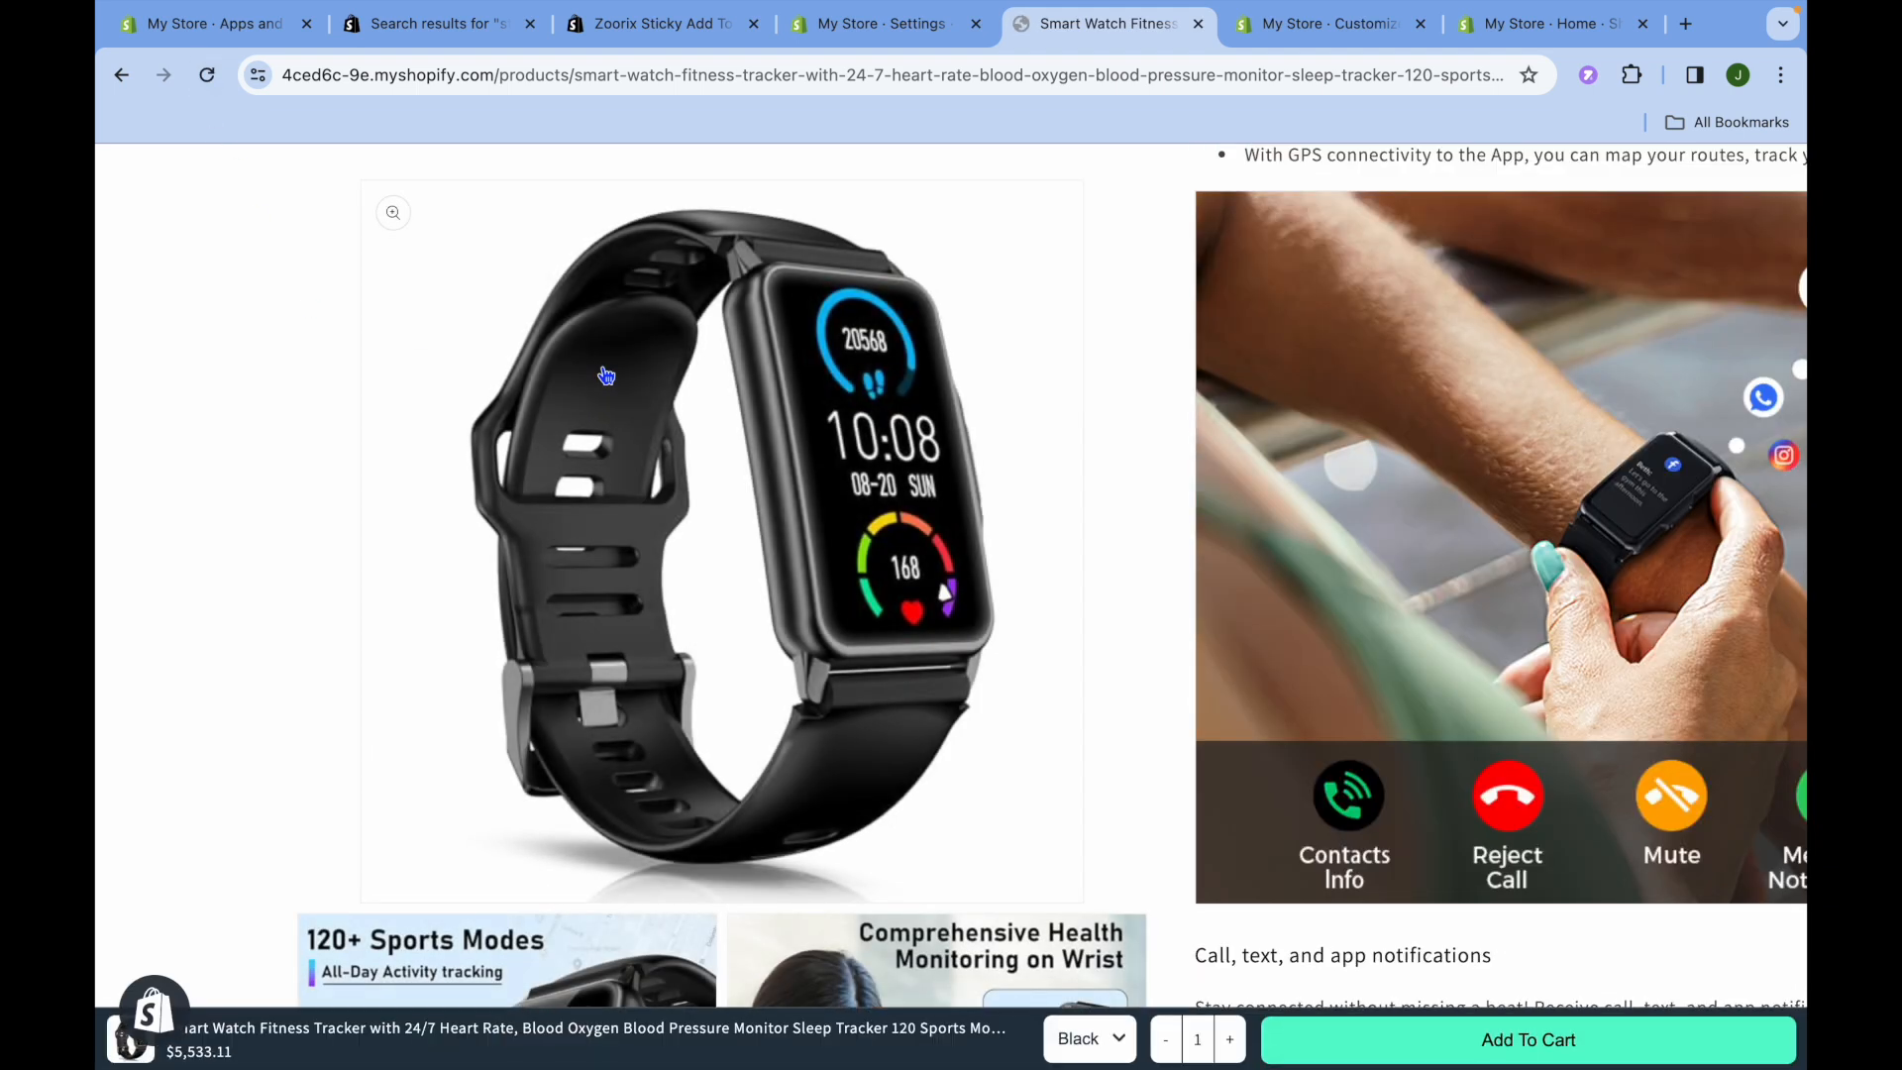
{"action": "scroll", "scroll_direction": "down", "scroll_amount": 3}
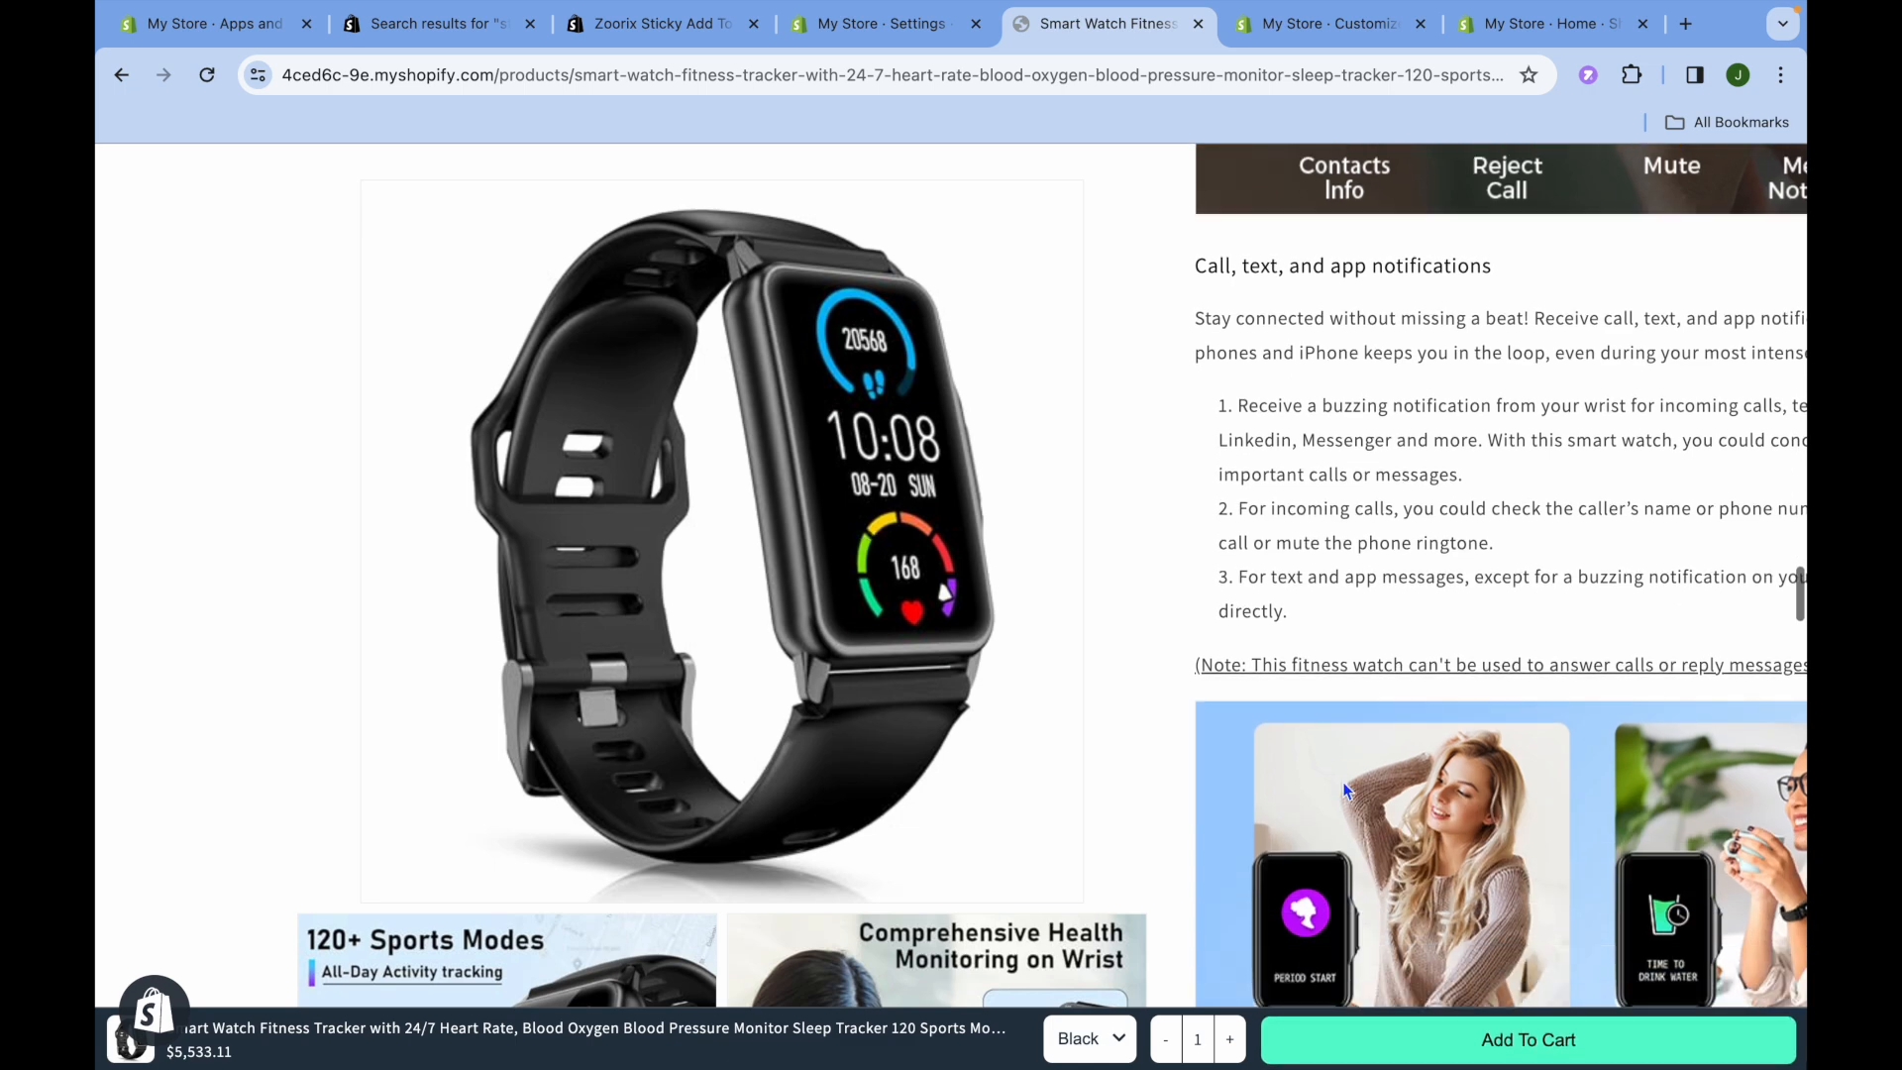
{"action": "scroll", "scroll_direction": "down", "scroll_amount": 3}
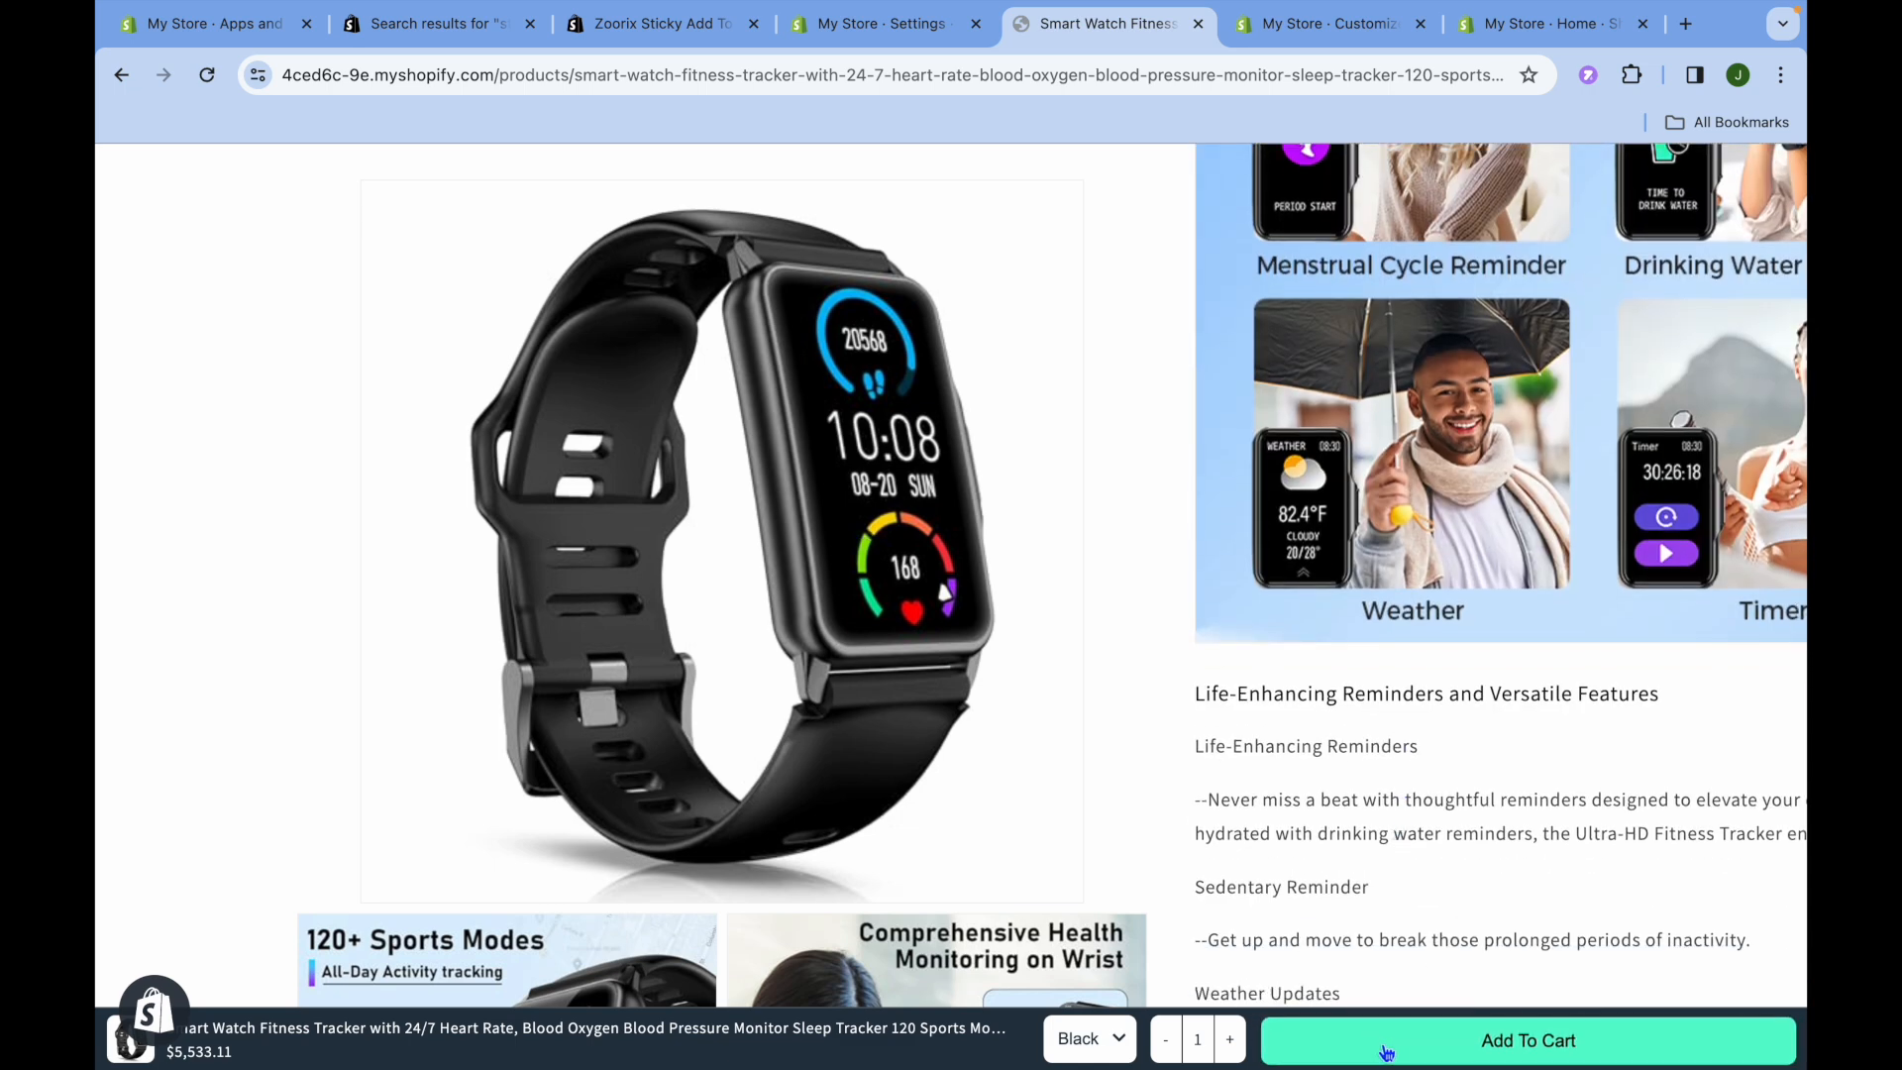
{"action": "scroll", "scroll_direction": "down", "scroll_amount": 3}
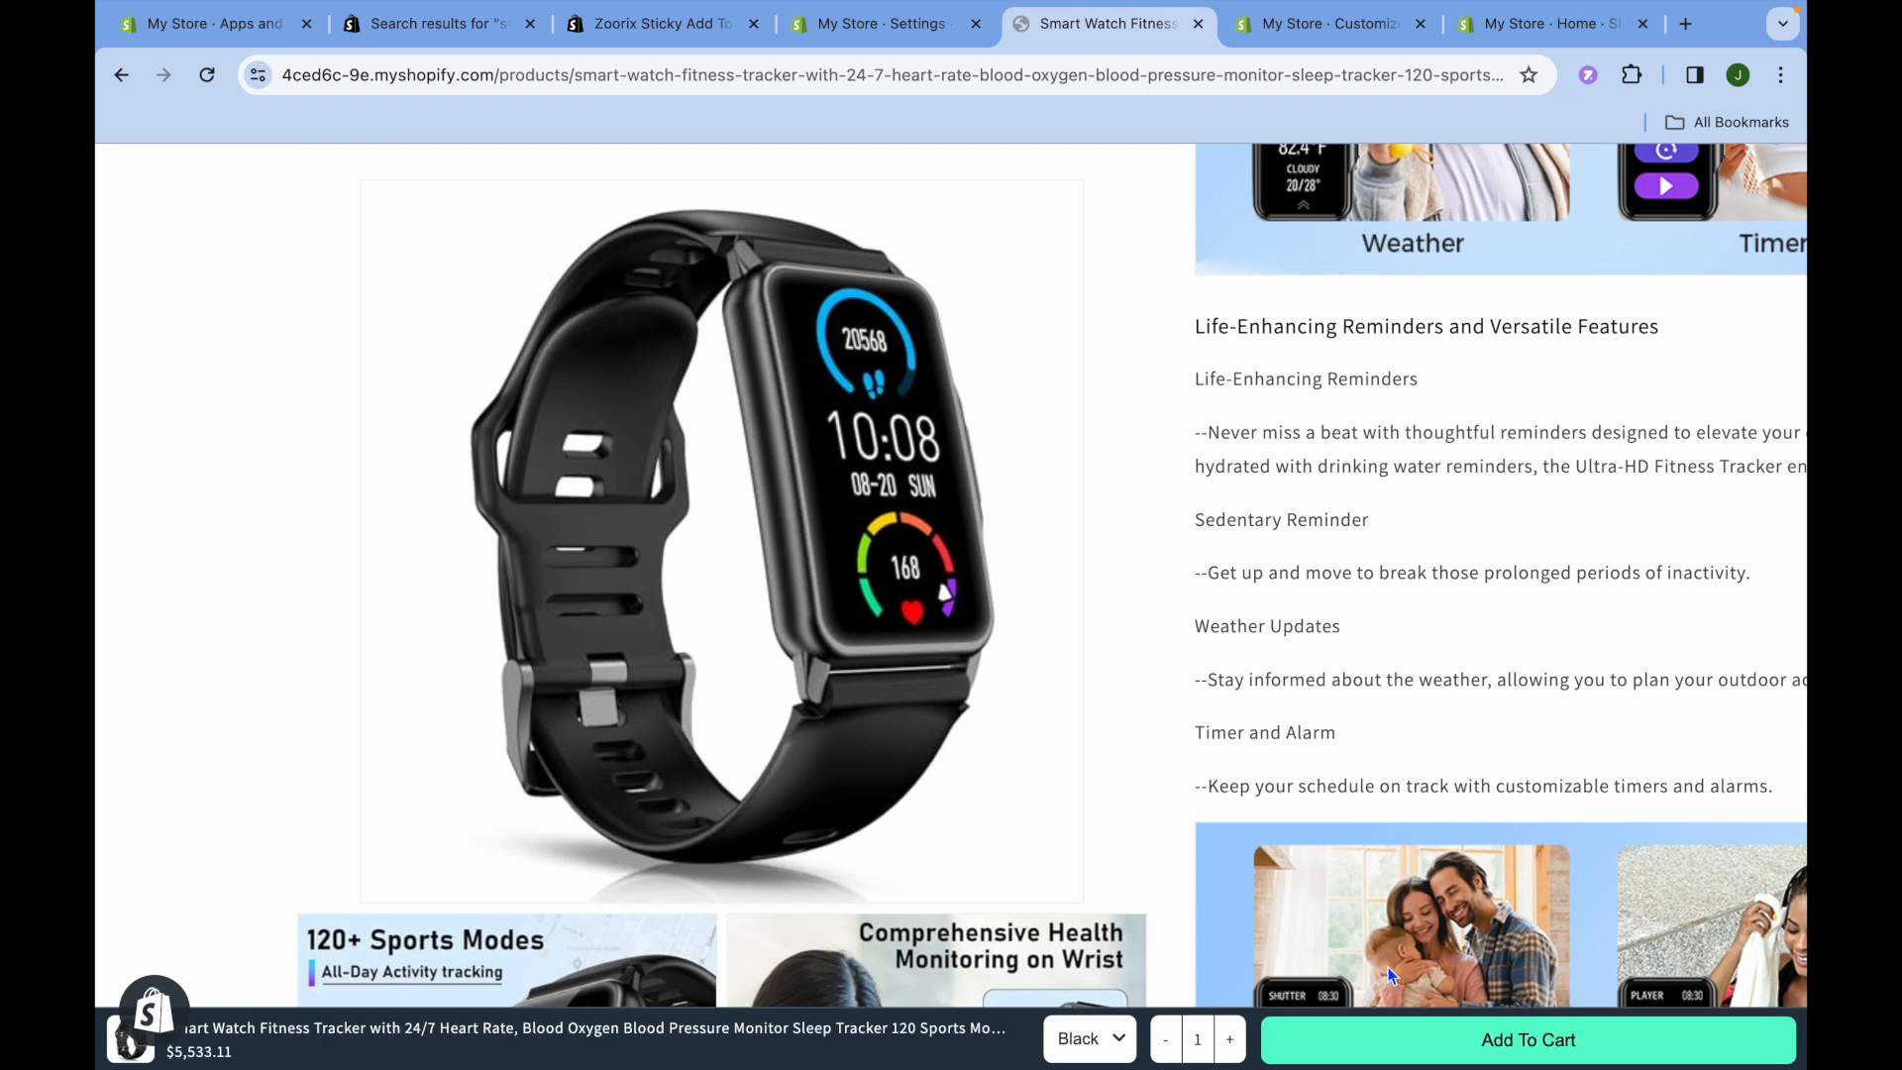
{"action": "mouse_move", "coordinate": [1432, 371]}
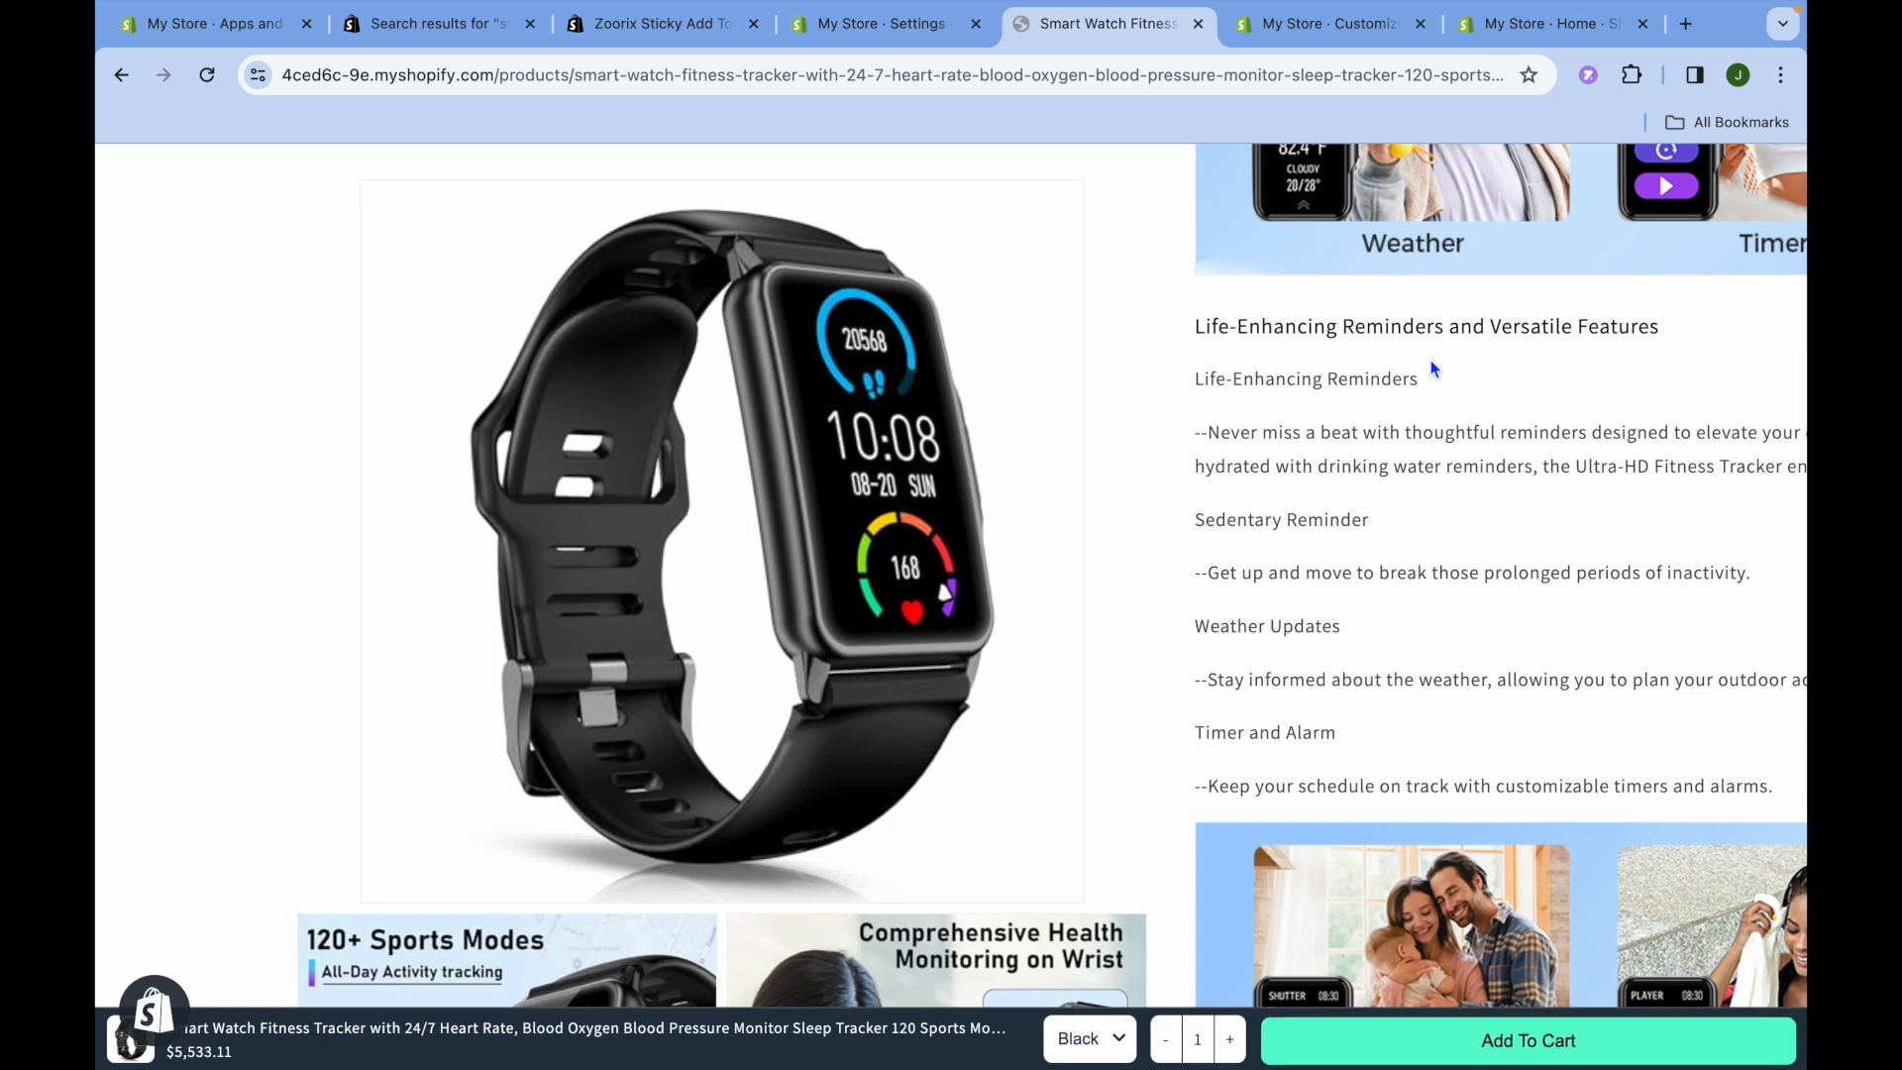